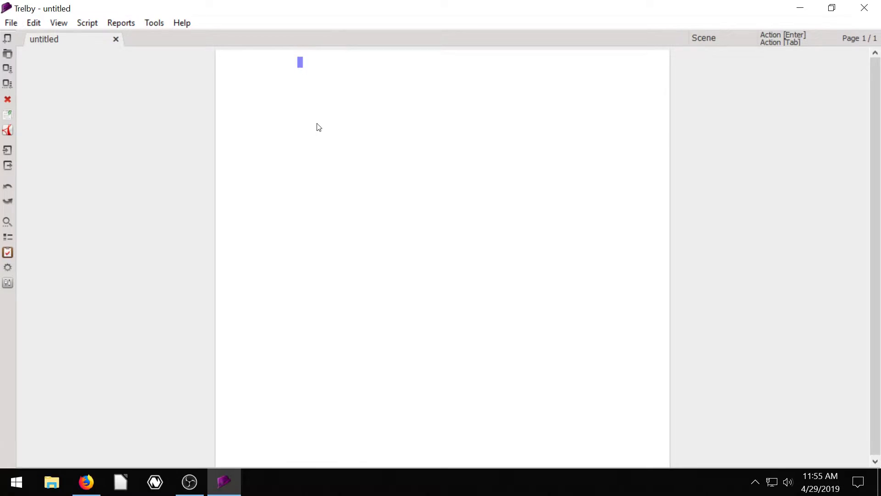
mouse_move(307, 125)
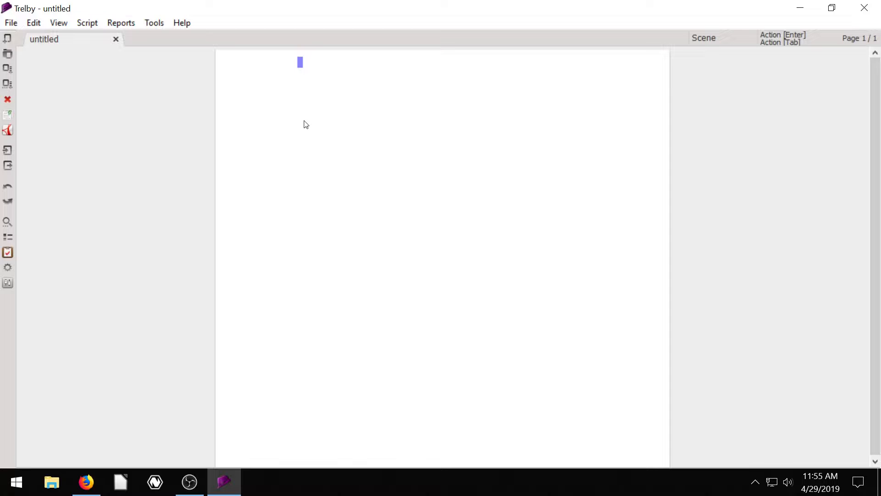
mouse_move(307, 81)
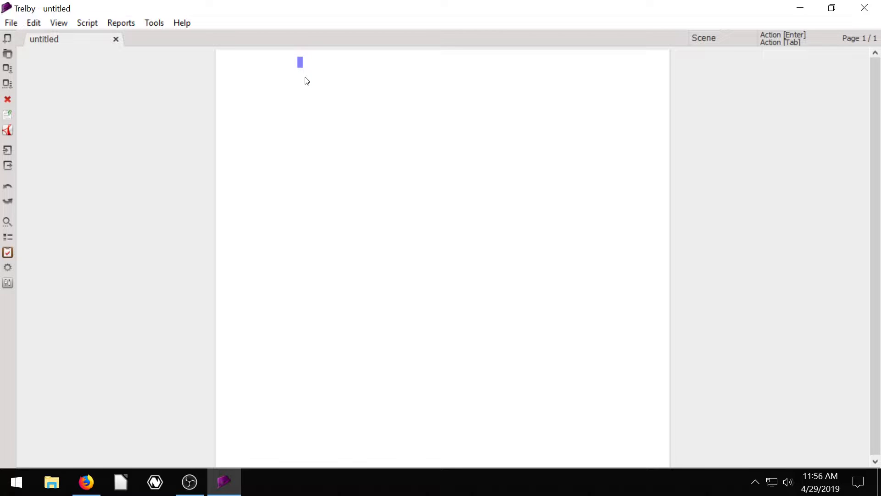
mouse_move(313, 90)
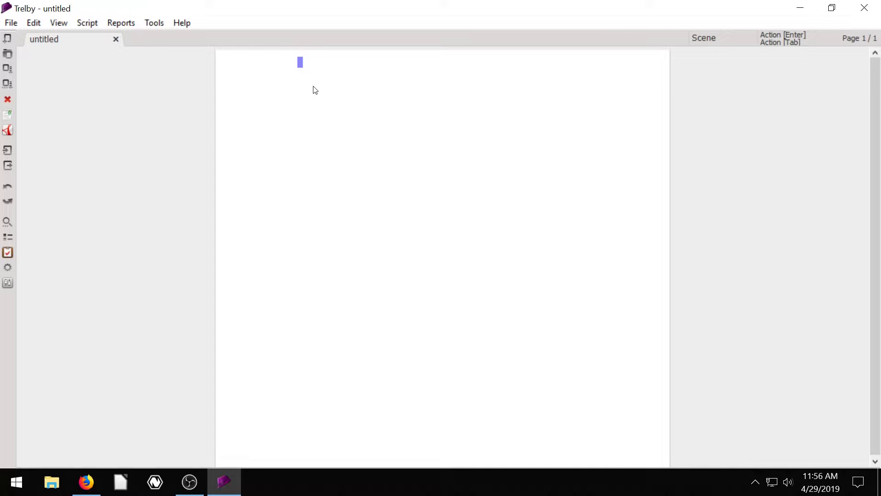
mouse_move(306, 112)
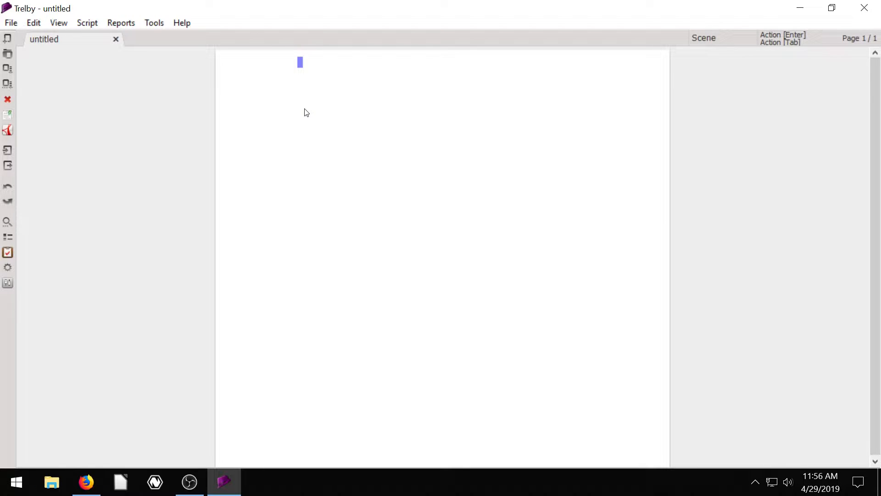
Switch to the browser showing the reference screenplay PDF at its café scene.
click(86, 482)
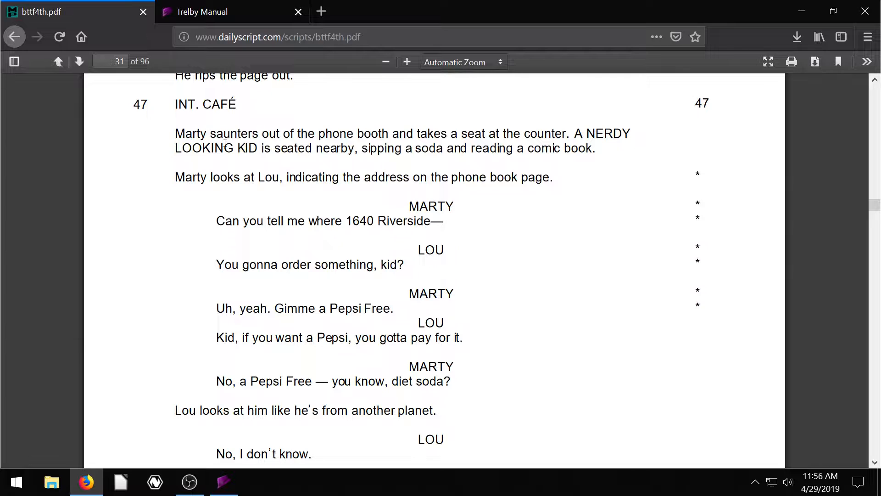
click(224, 482)
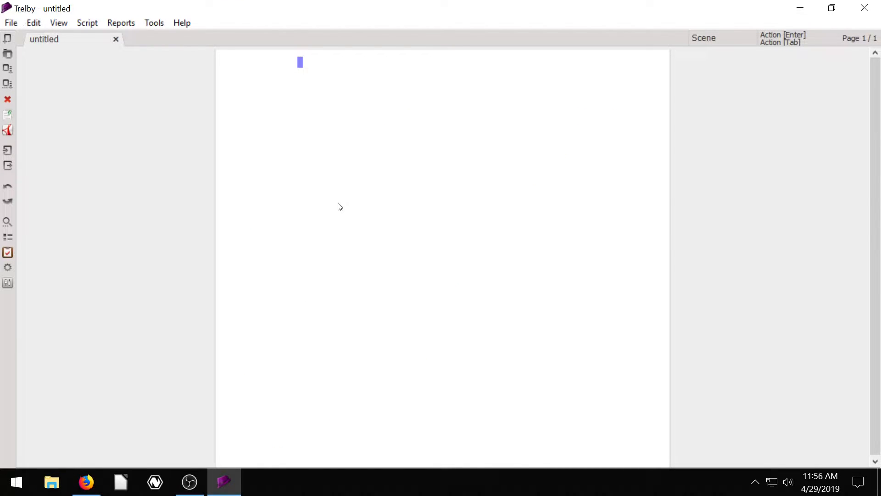
mouse_move(260, 86)
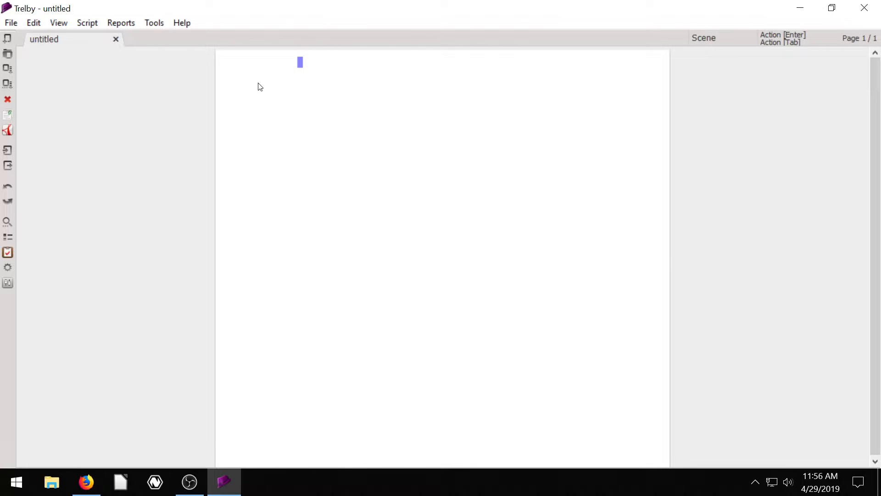
mouse_move(255, 86)
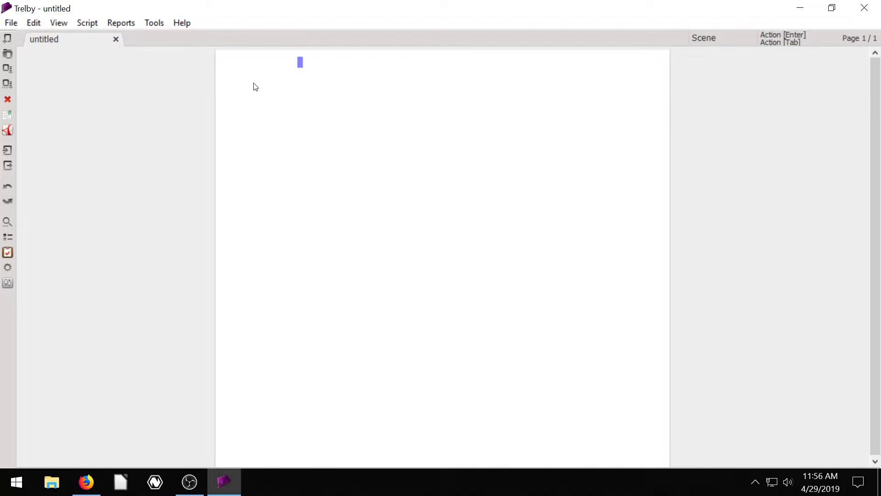
mouse_move(194, 383)
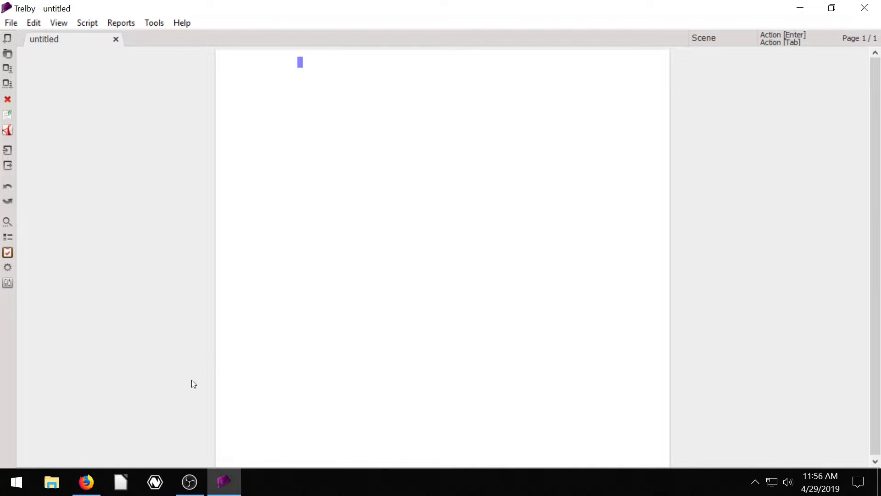
click(86, 481)
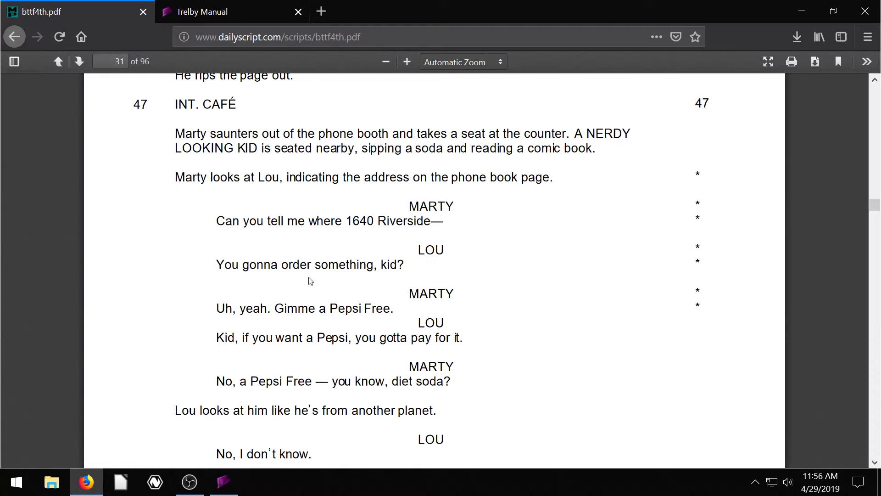
mouse_move(409, 211)
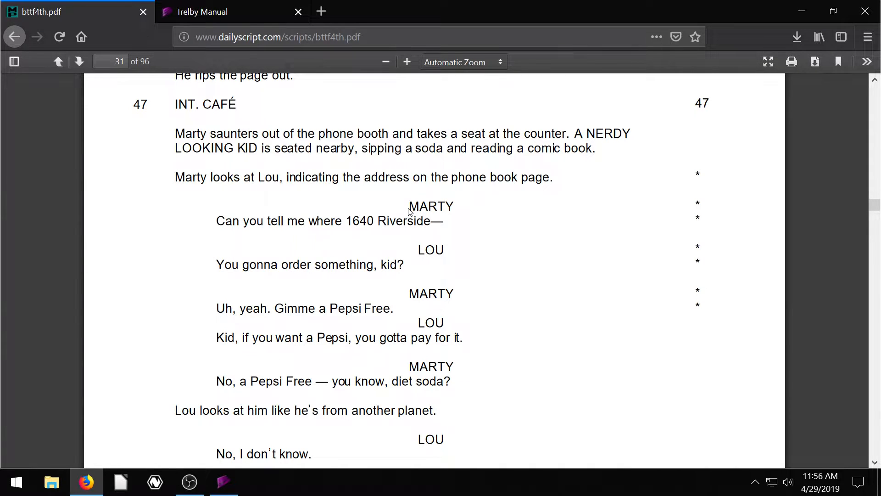
double_click(432, 206)
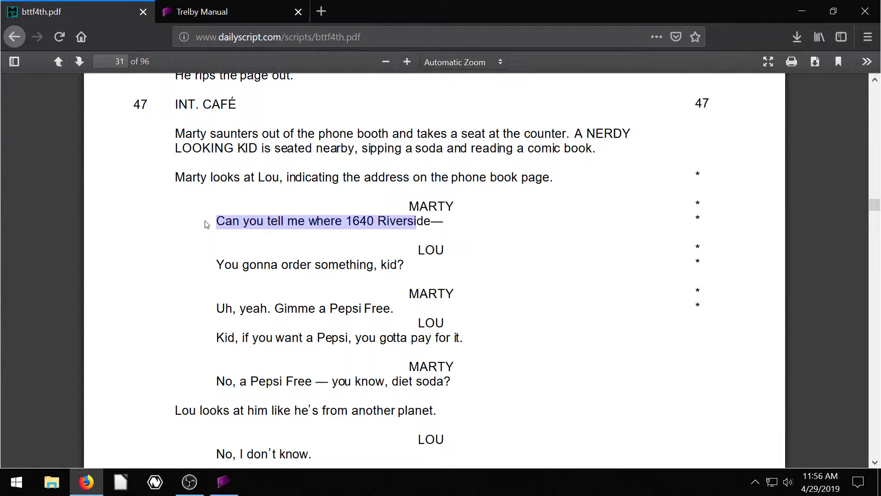
click(292, 270)
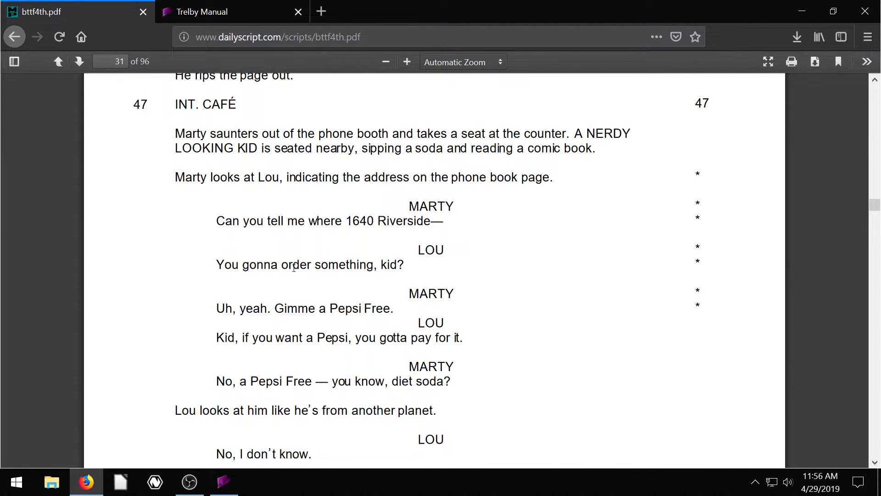
scroll(down, 3)
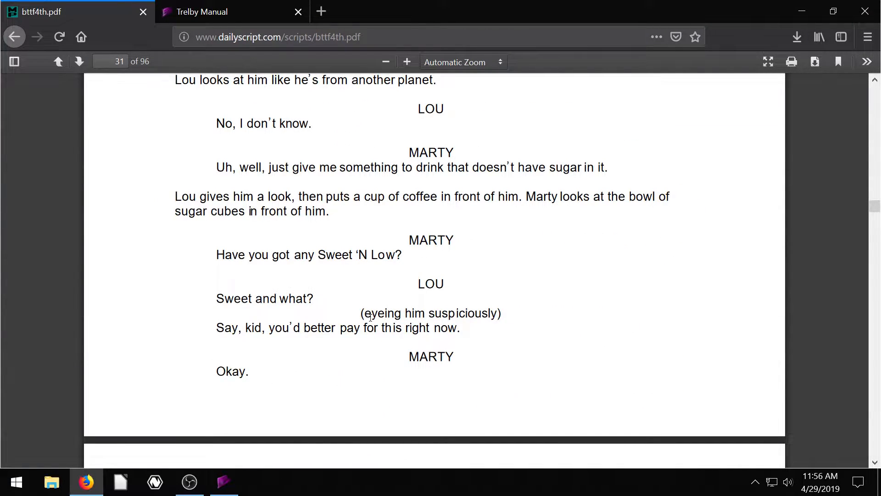
mouse_move(443, 309)
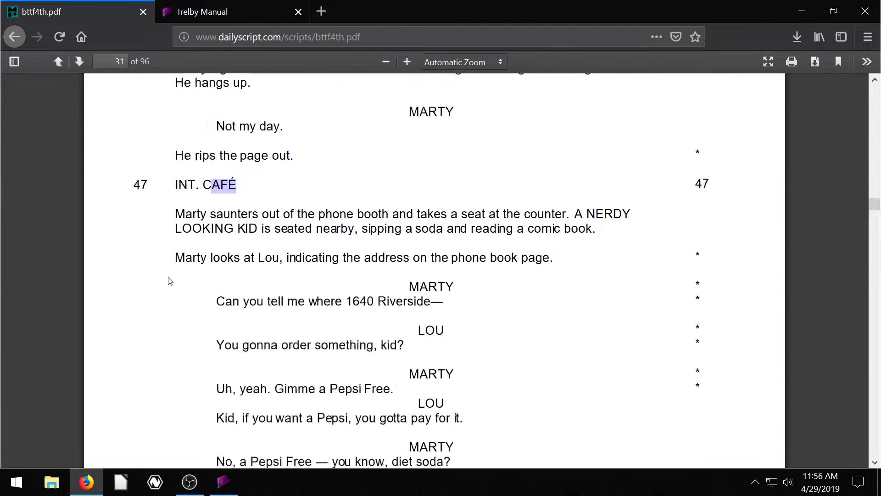
scroll(down, 3)
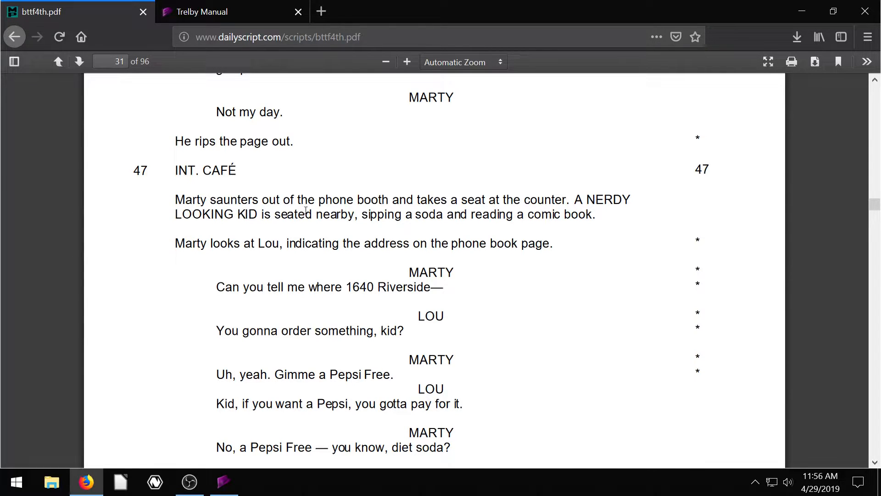
mouse_move(518, 212)
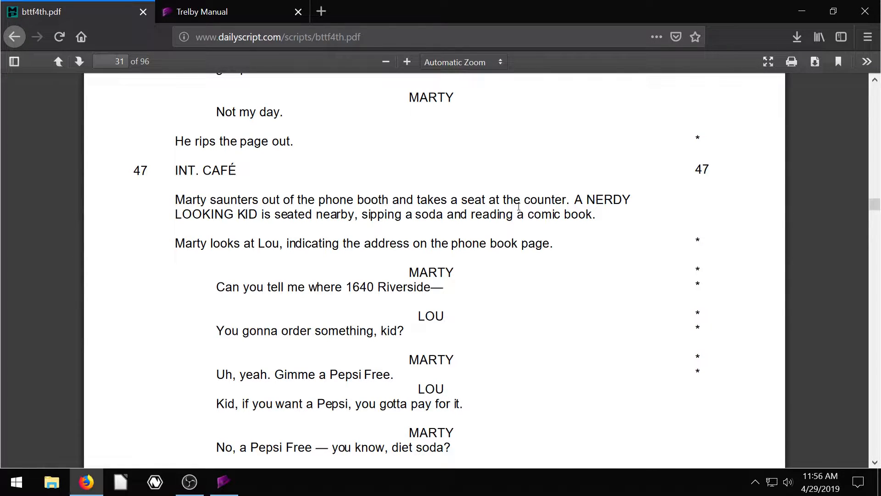
mouse_move(248, 239)
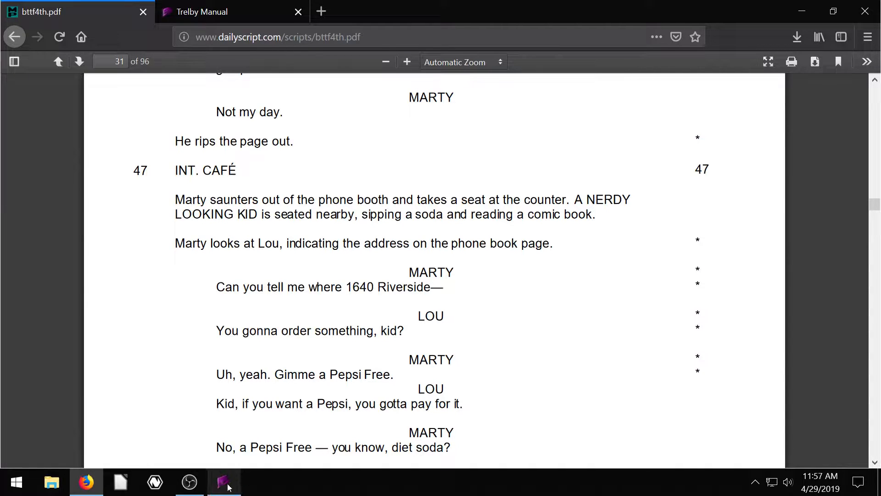
Return to the untitled script and enter CAFE as the first scene heading.
click(222, 482)
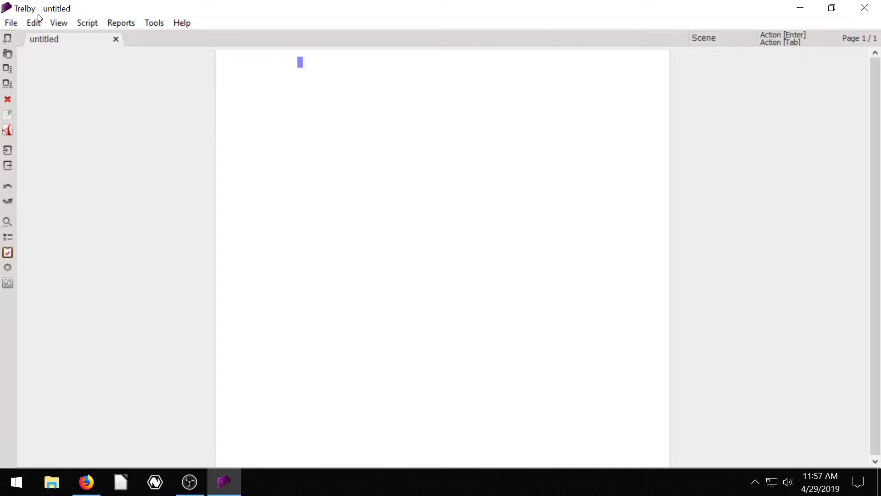
mouse_move(356, 88)
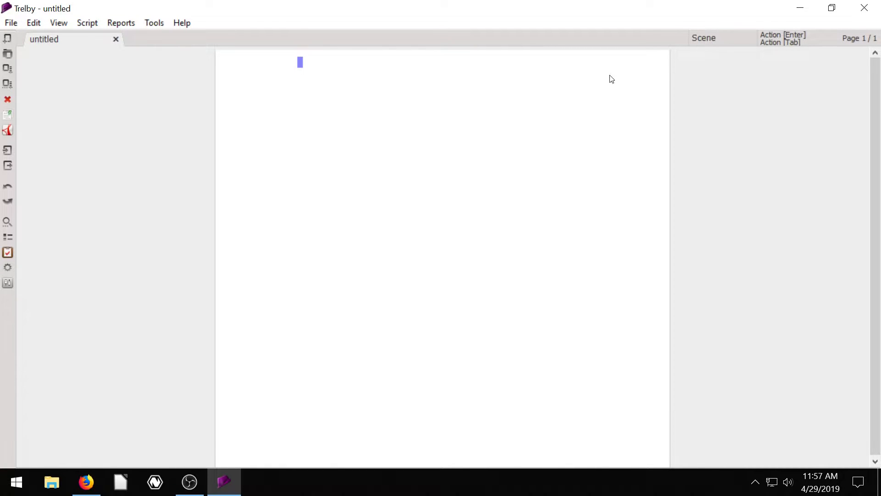
mouse_move(714, 39)
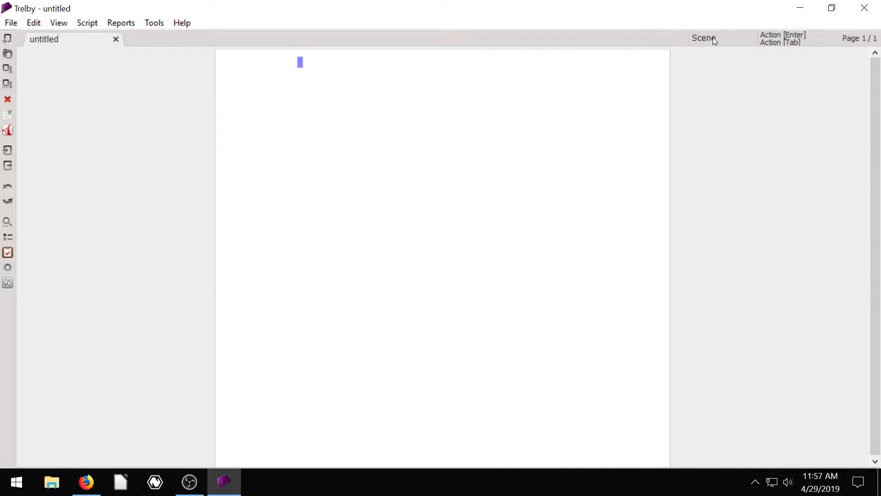
mouse_move(716, 132)
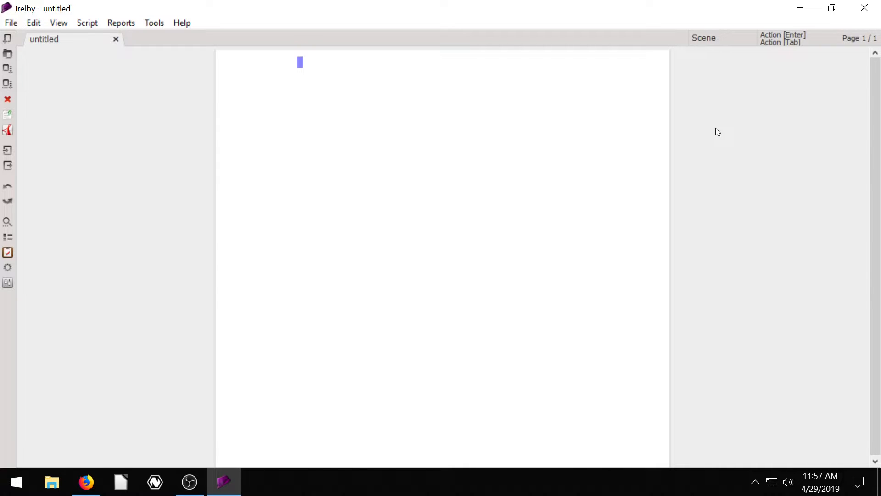
text(CAFE)
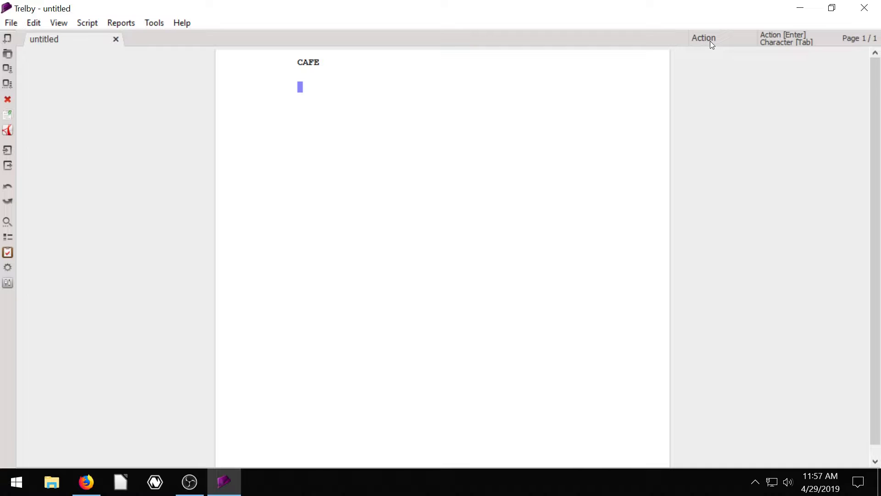
mouse_move(766, 138)
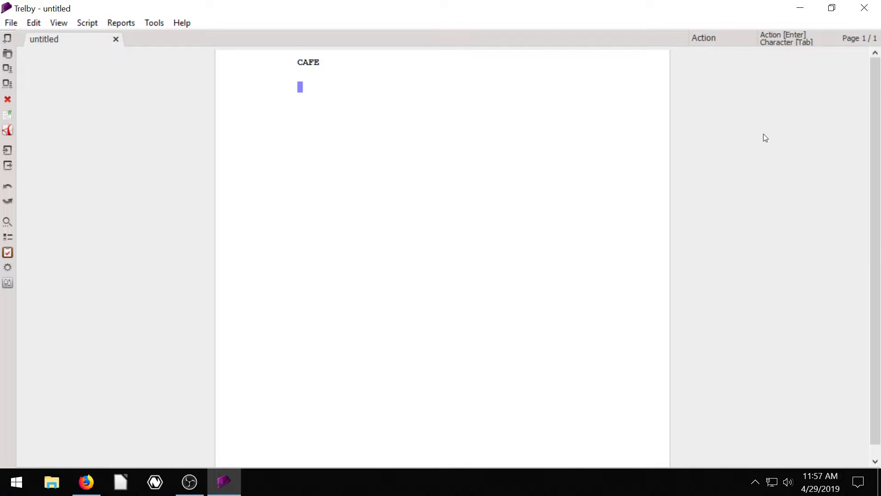
mouse_move(569, 275)
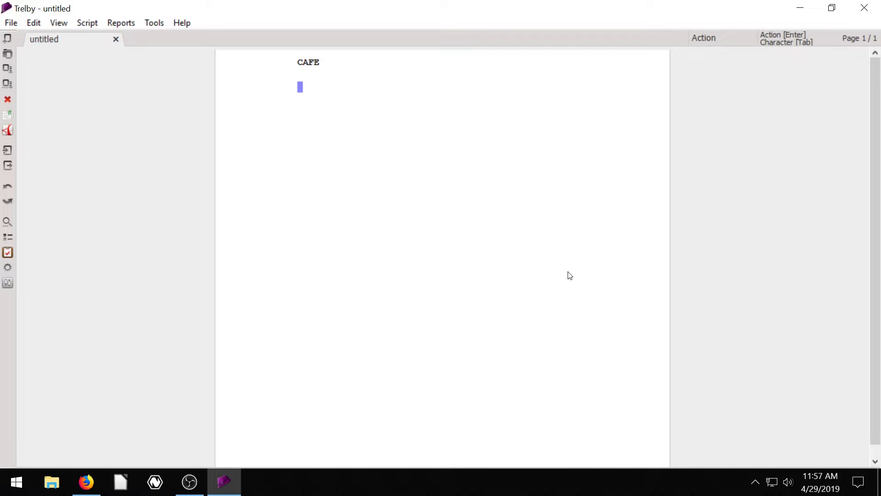
mouse_move(566, 268)
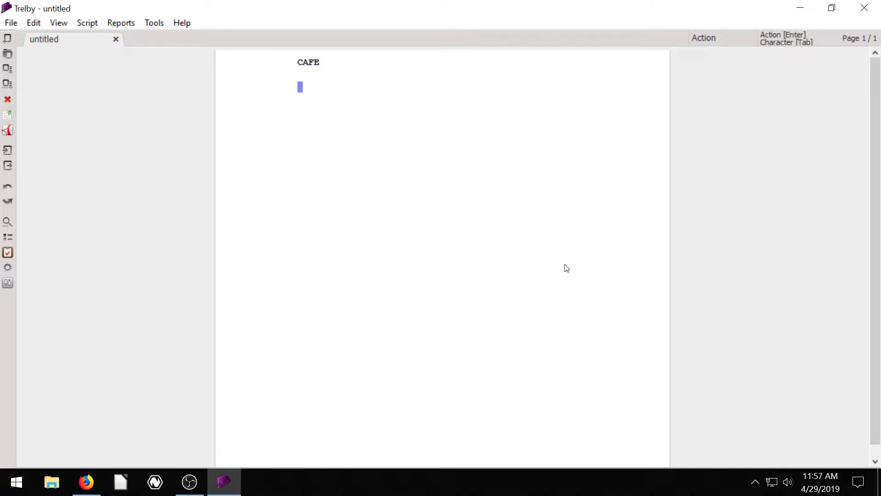
Write the action line 'Bill is crying at the cafe' under the CAFE heading.
text(Bill is)
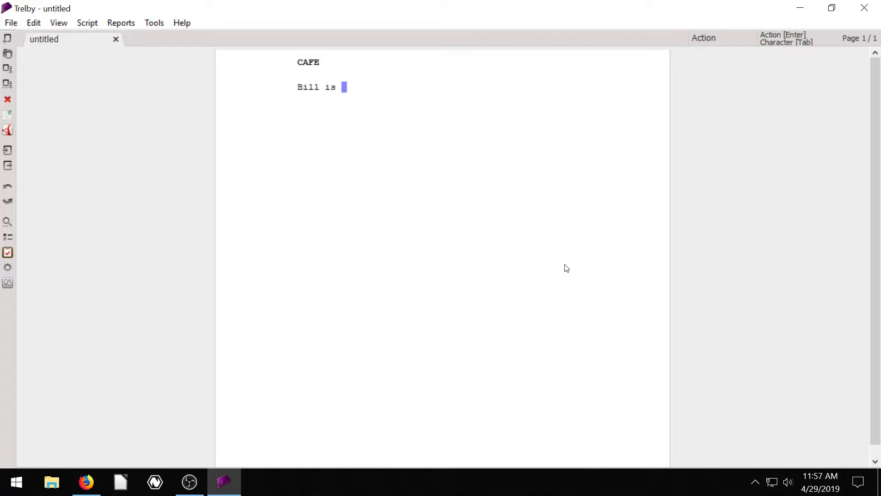
text(crying at)
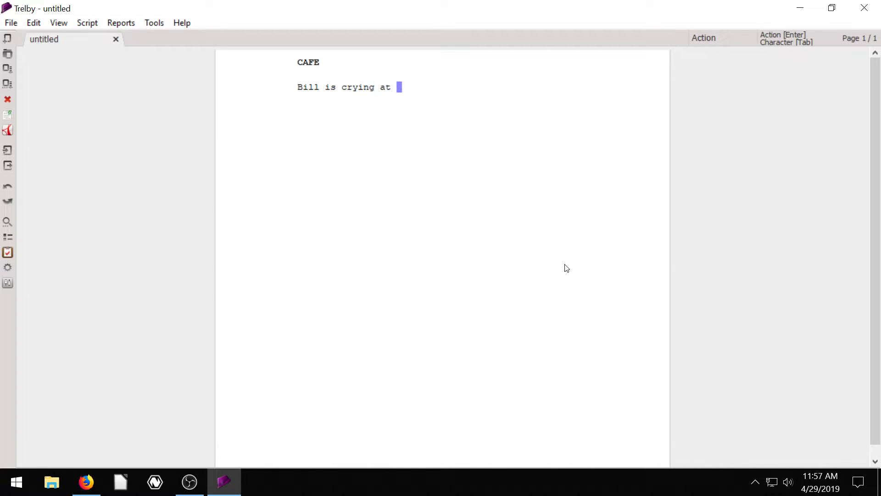
text(the cafe)
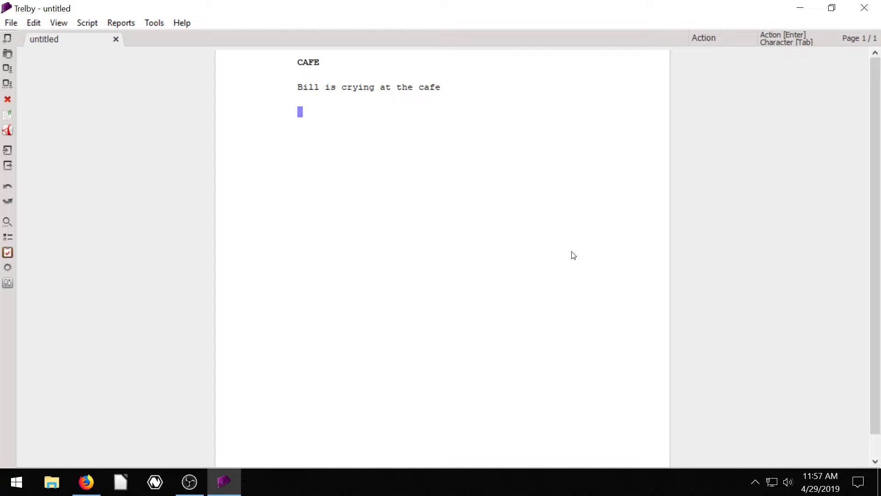
mouse_move(705, 44)
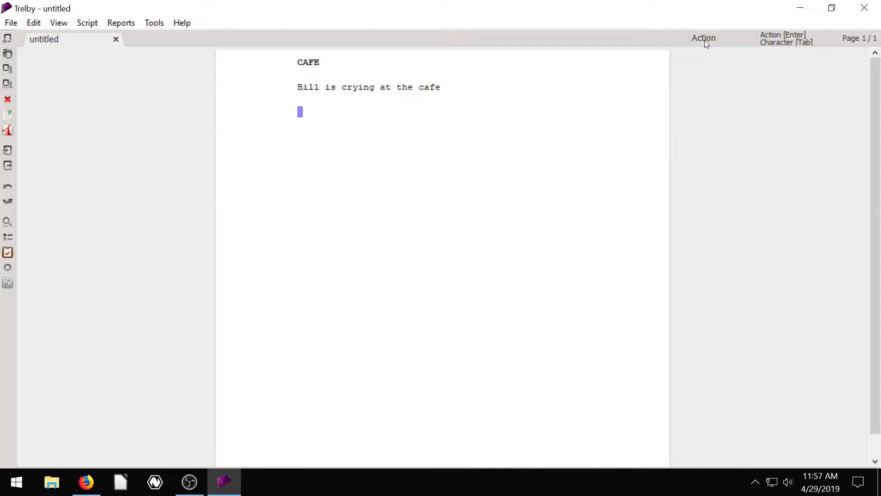
mouse_move(409, 166)
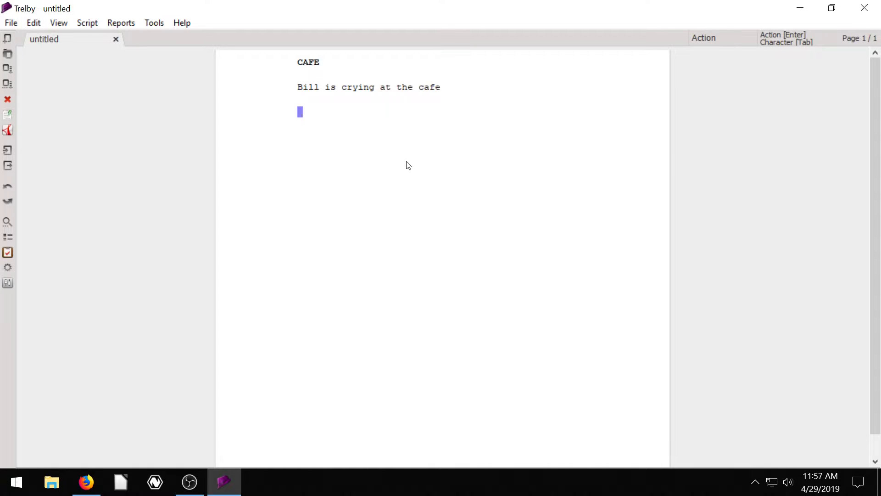
mouse_move(497, 162)
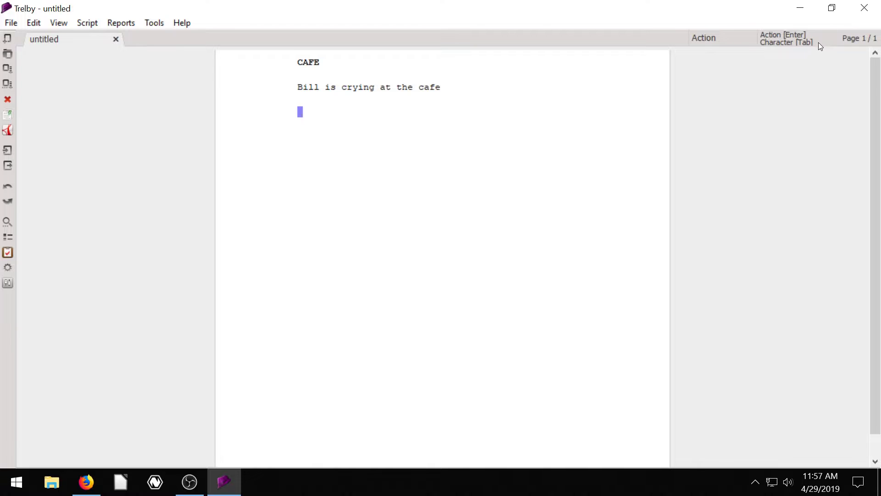
mouse_move(761, 40)
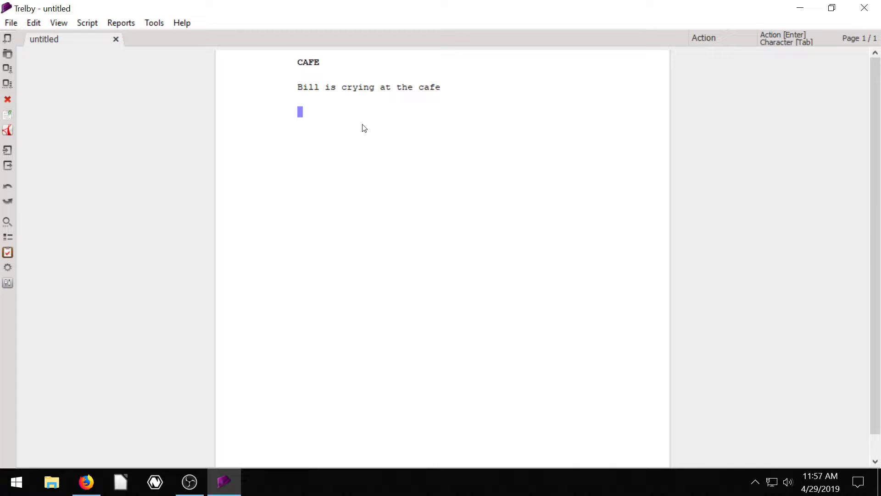
Add a second action line, 'Bill gets punched by Tom'.
text(Bill)
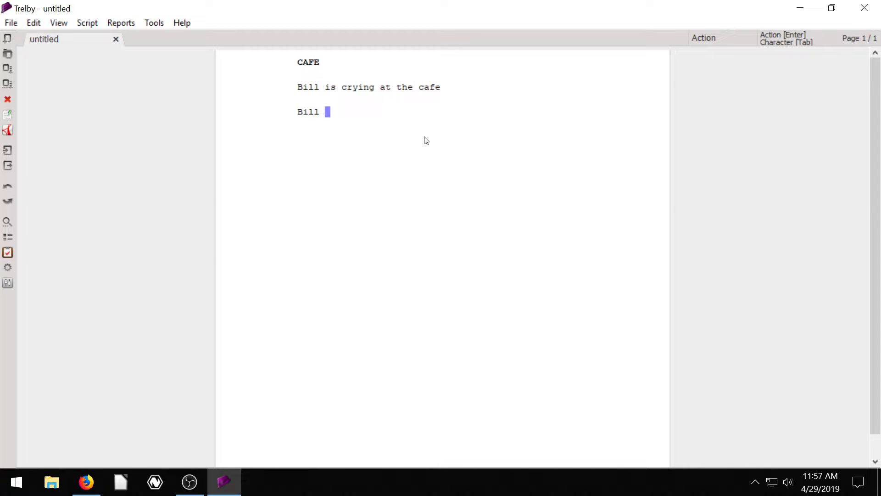
text(gets punches)
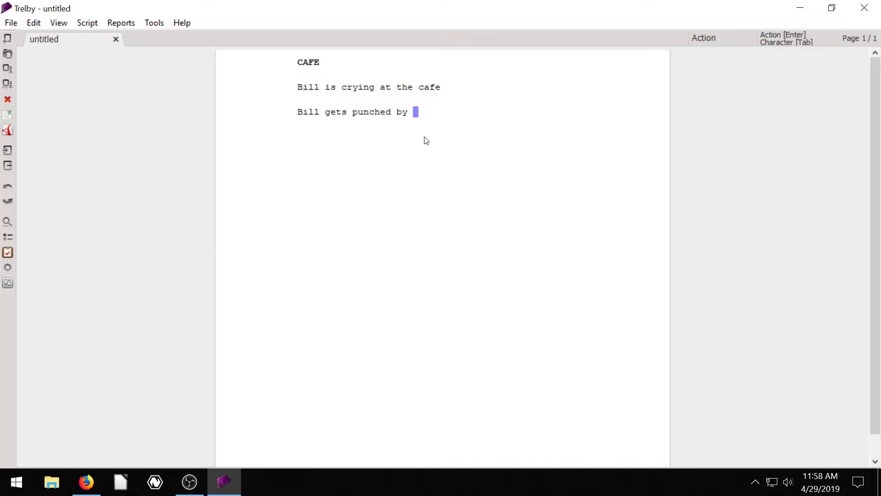
text(T)
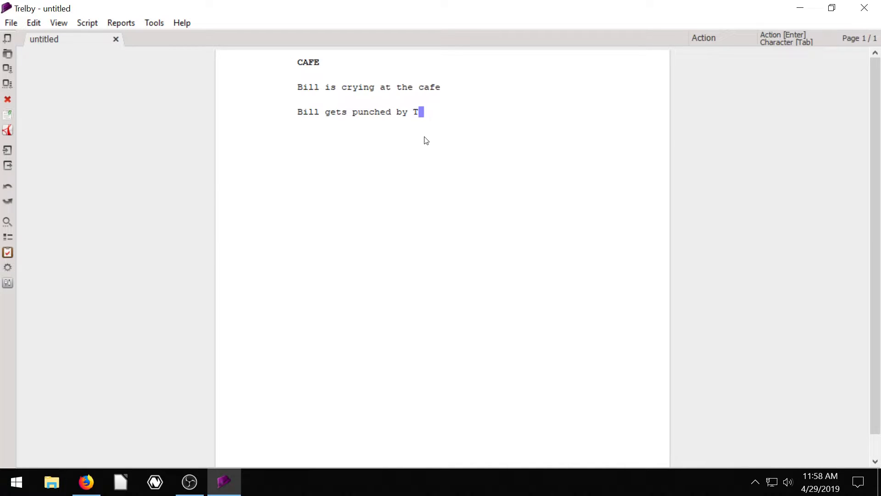
text(om)
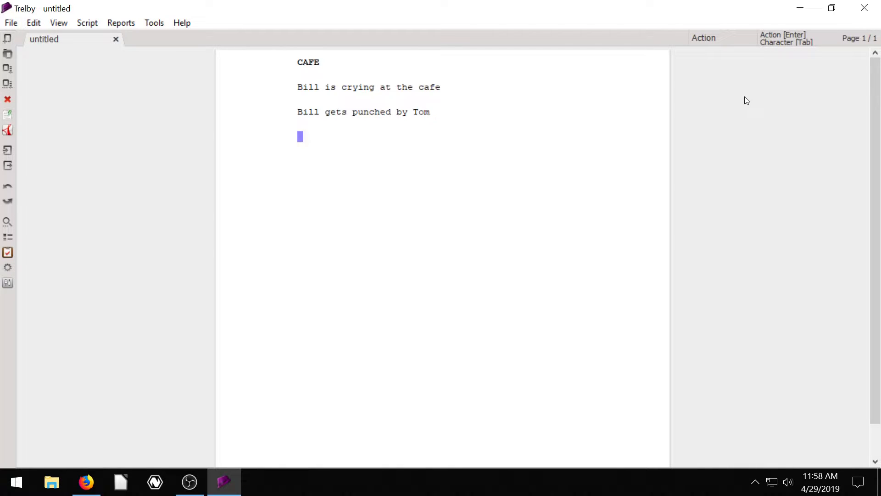
Make the empty line a Character element reading BILL.
key(Tab)
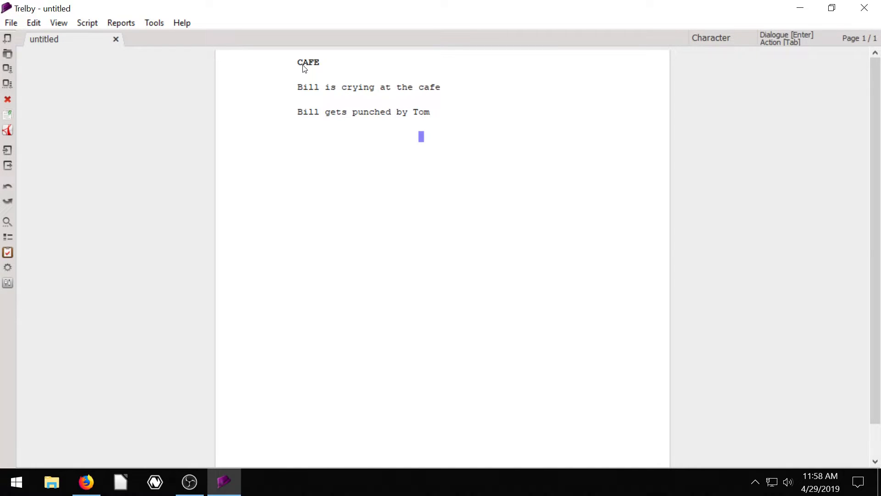
mouse_move(314, 68)
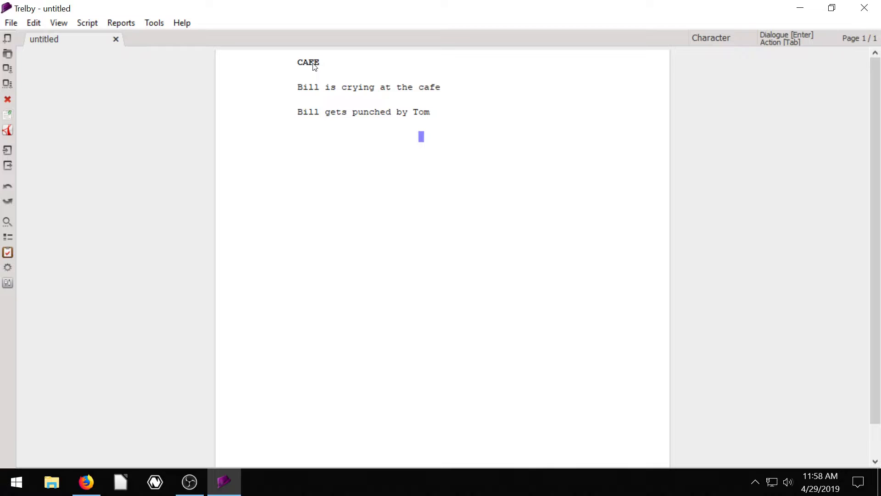
mouse_move(303, 66)
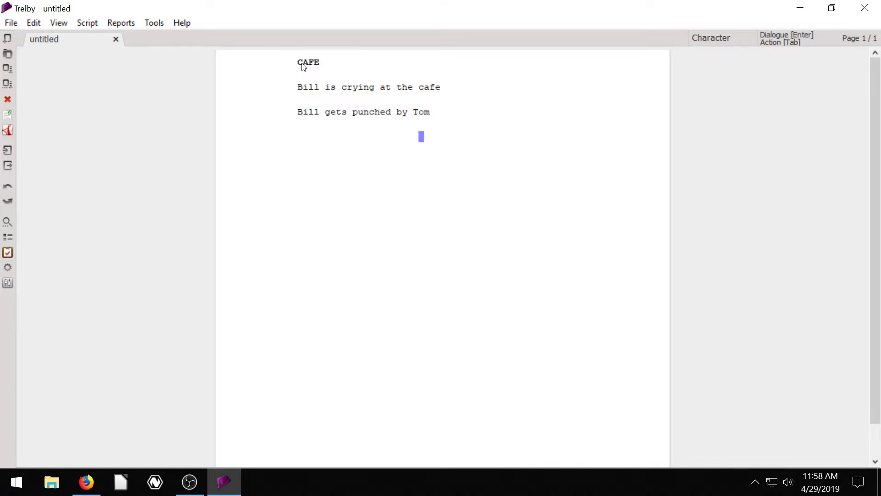
mouse_move(577, 164)
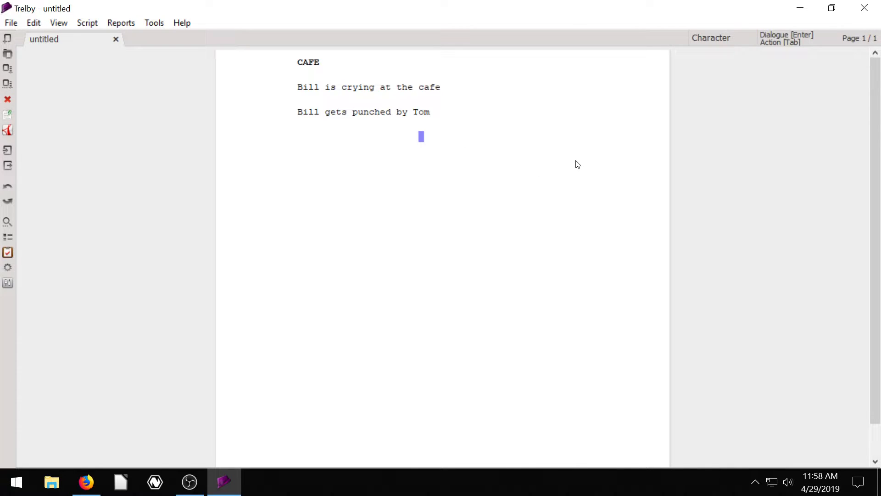
text(BI)
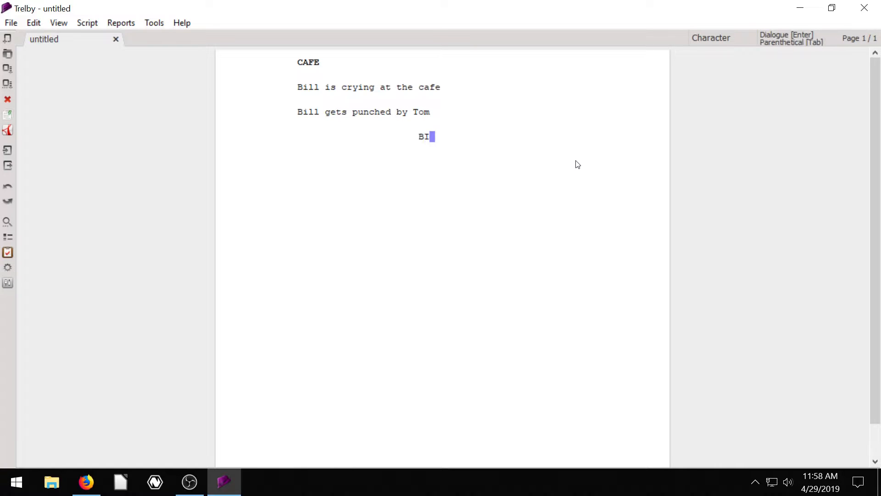
text(LL)
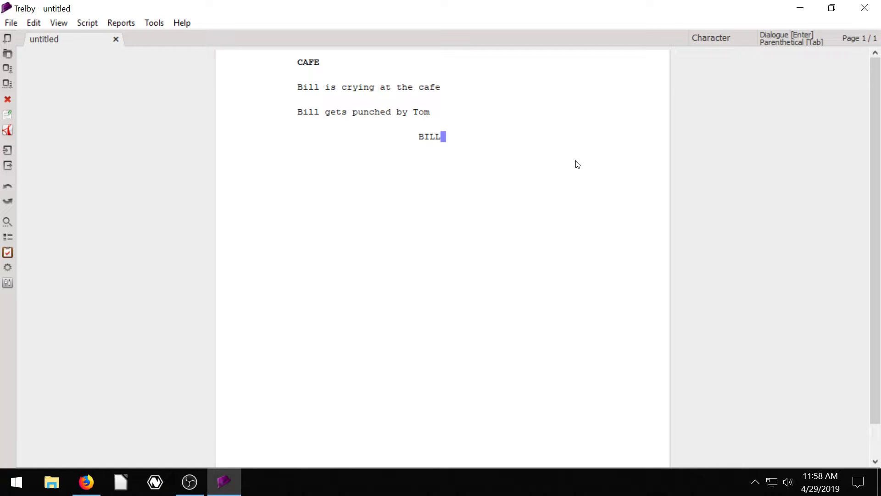
mouse_move(434, 144)
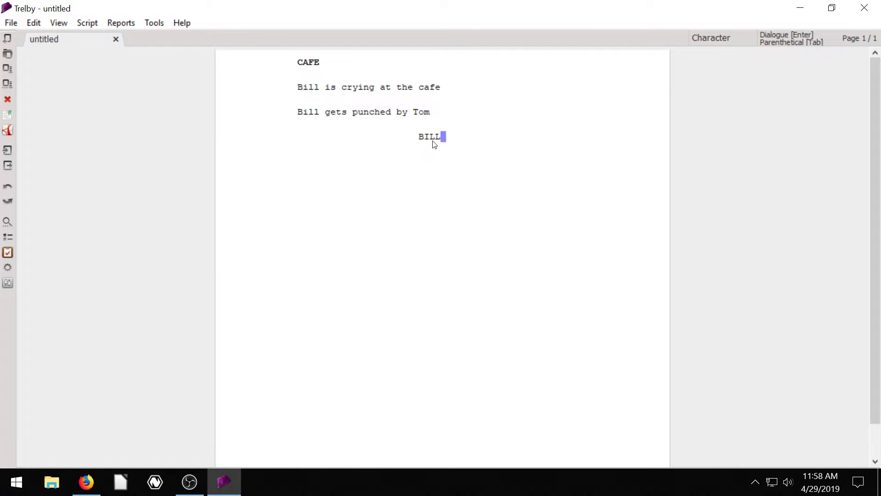
mouse_move(520, 174)
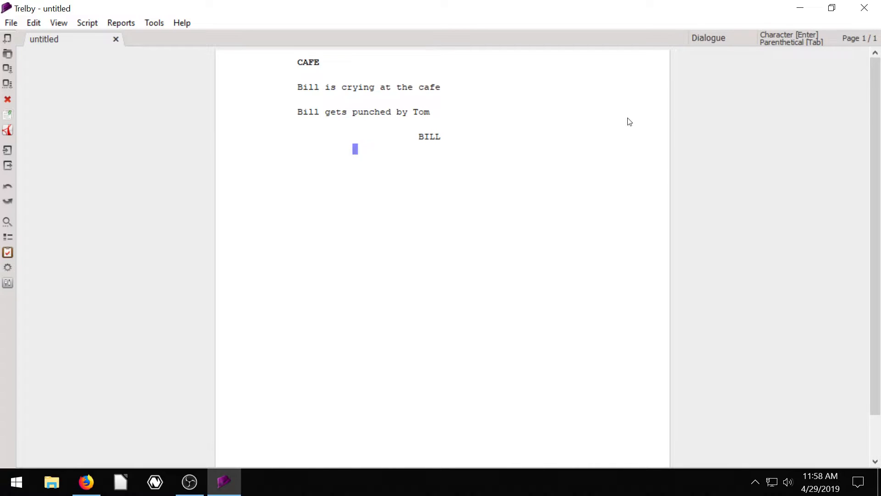
mouse_move(710, 43)
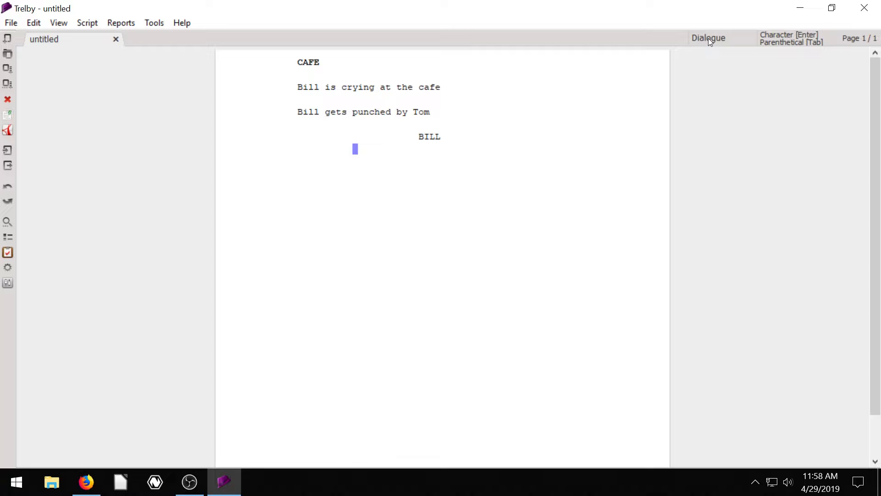
mouse_move(610, 167)
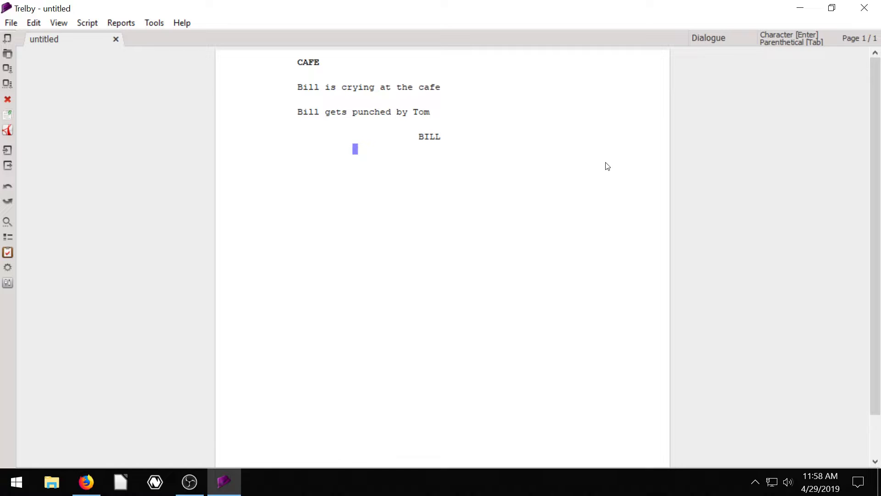
Give Bill the dialogue 'I'm so sad today' and start typing a new character cue.
text(I)
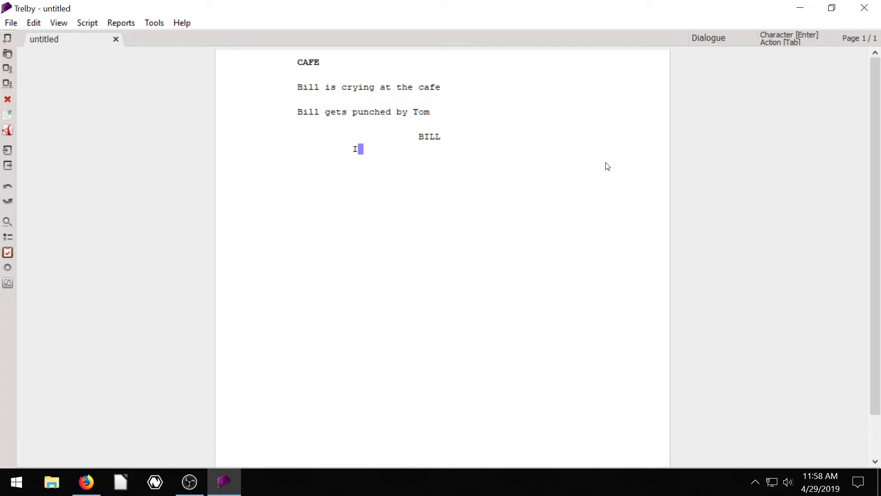
text('m so sad)
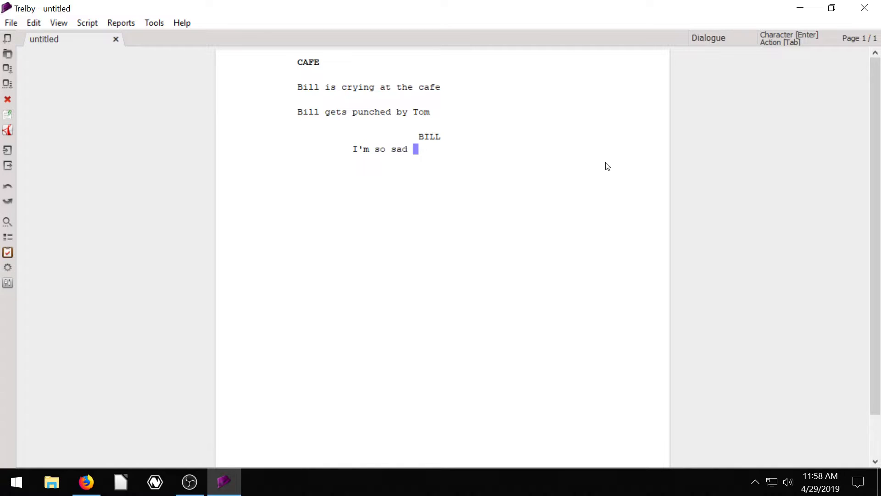
text(today)
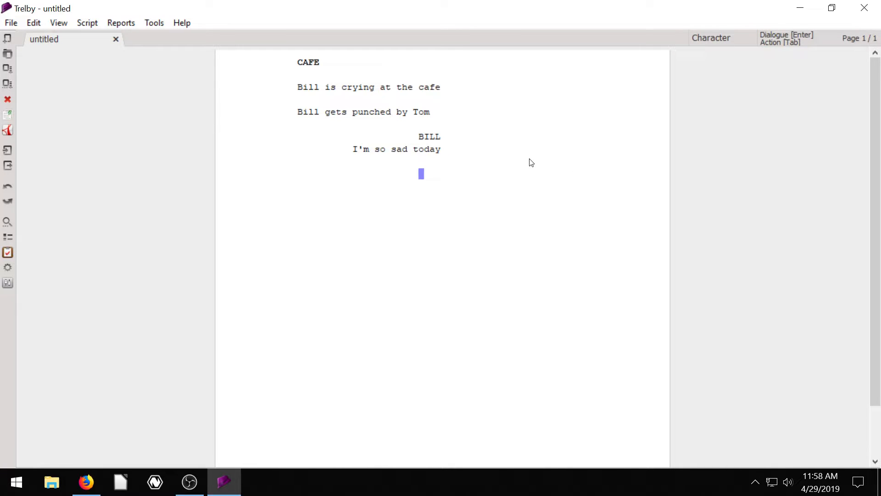
mouse_move(731, 39)
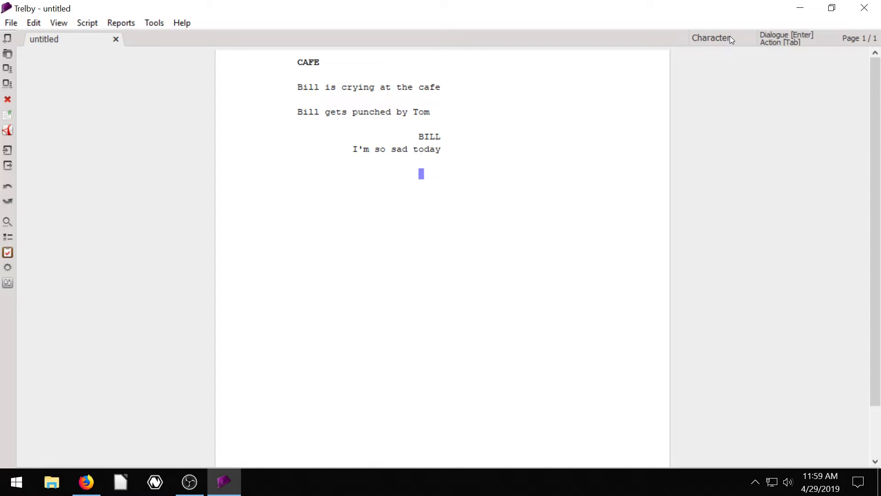
mouse_move(447, 180)
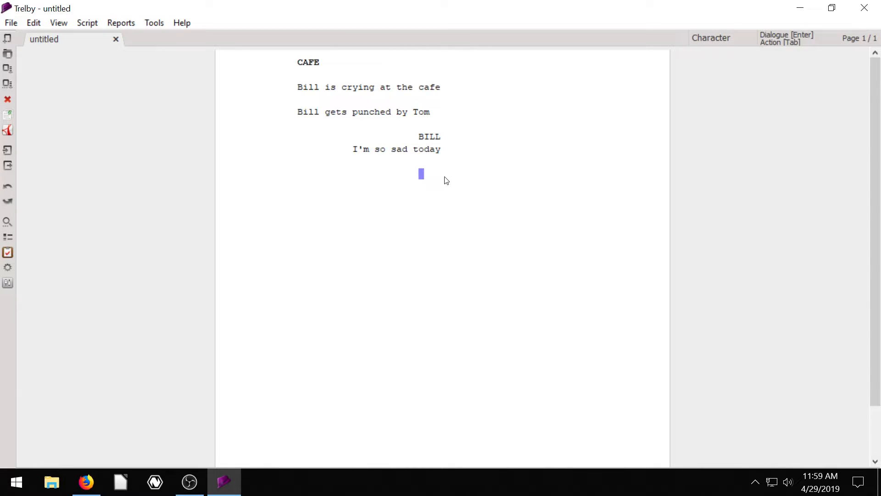
text(WHA)
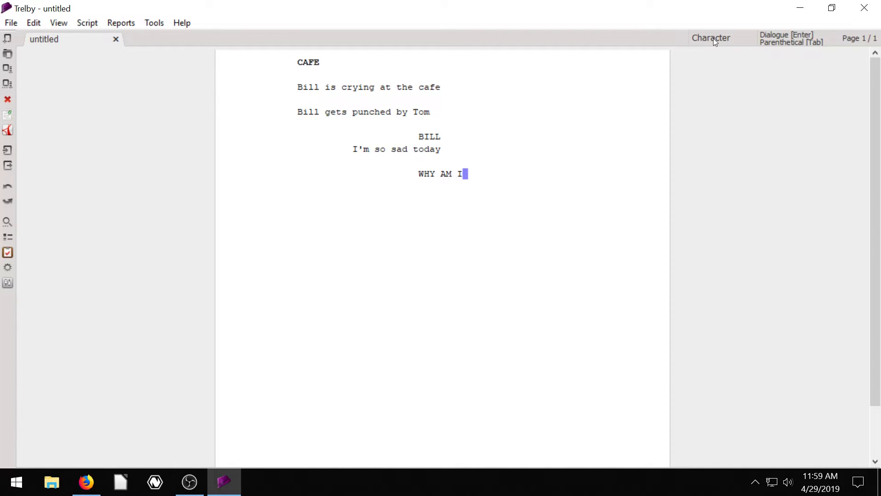
Remove the stray uppercase cue and continue Bill's dialogue with 'Why am I so sad?'.
key(BackSpace)
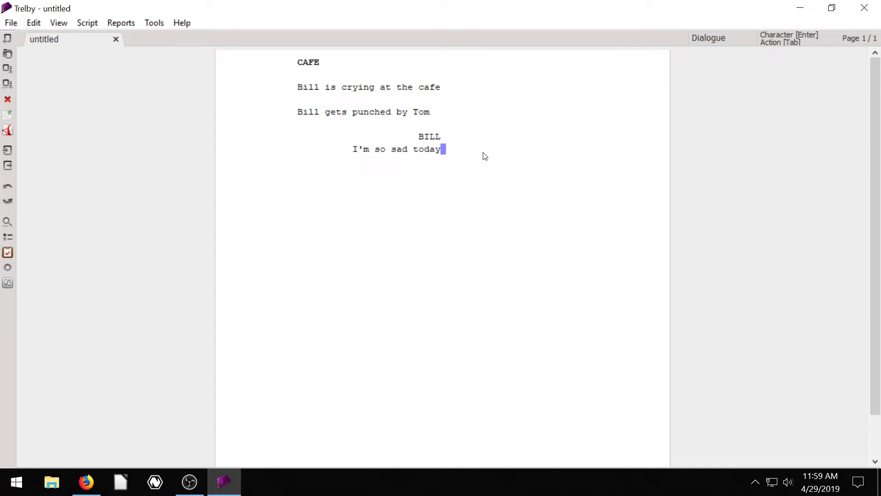
key(Enter)
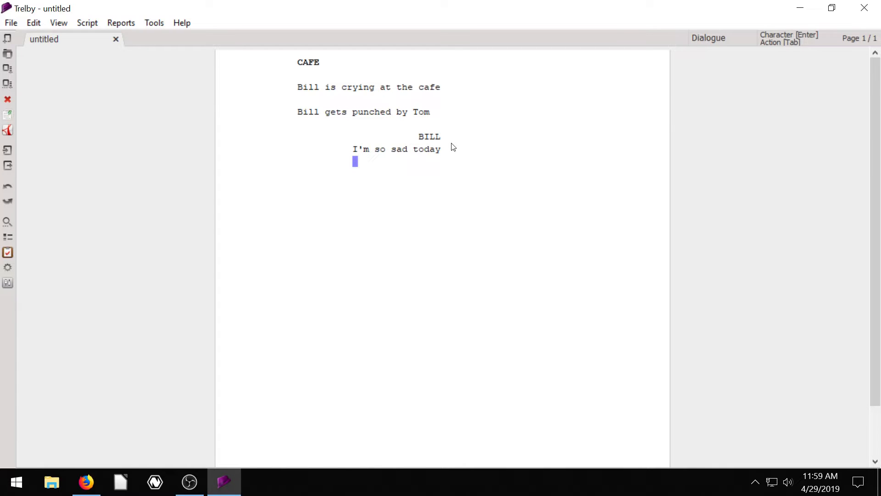
mouse_move(408, 160)
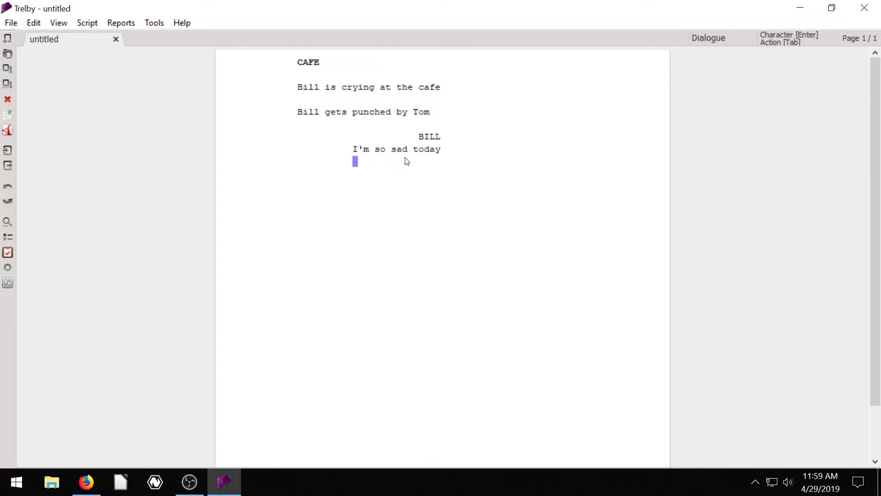
mouse_move(492, 152)
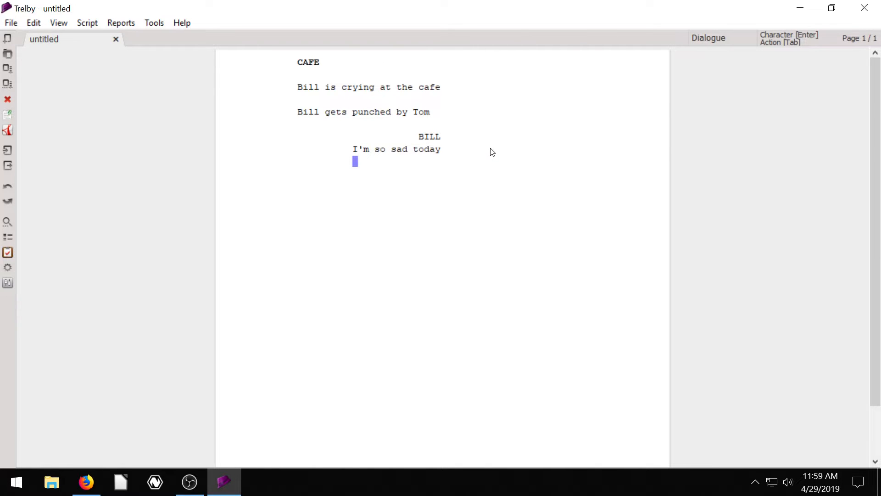
text(Why am I so)
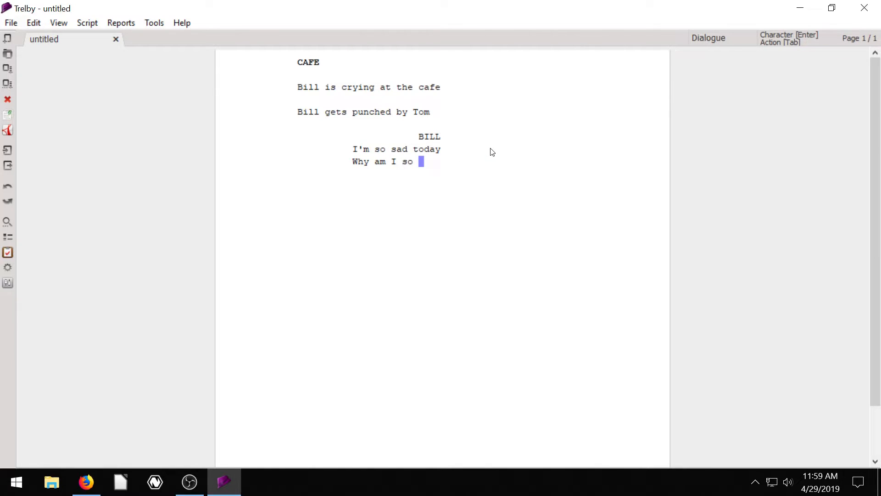
text(sad?)
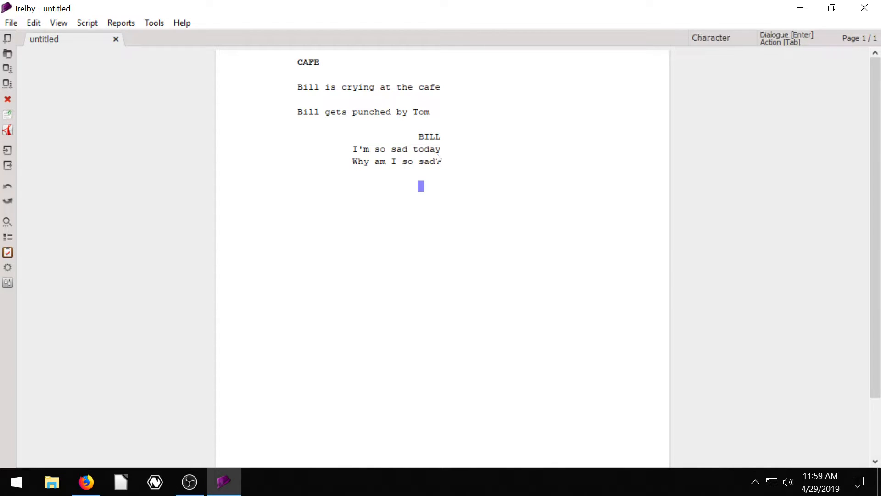
Finish Bill's line with a question mark and add TOM as the next character cue.
text(?)
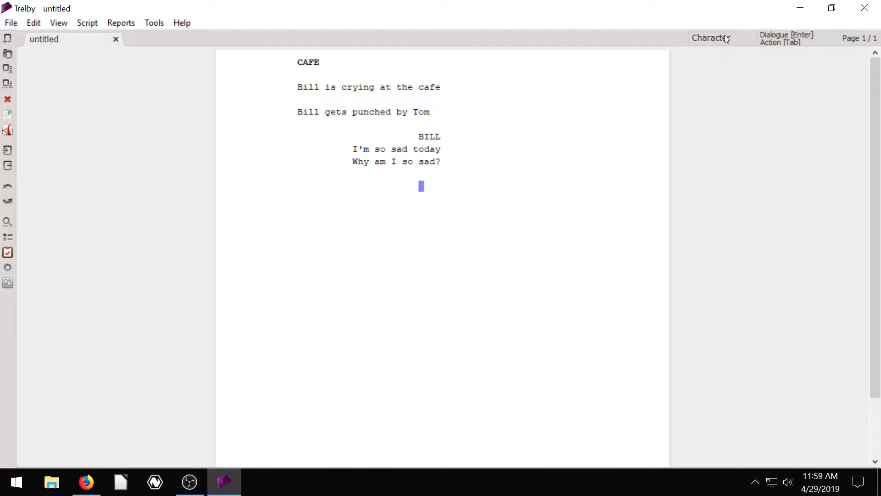
mouse_move(569, 161)
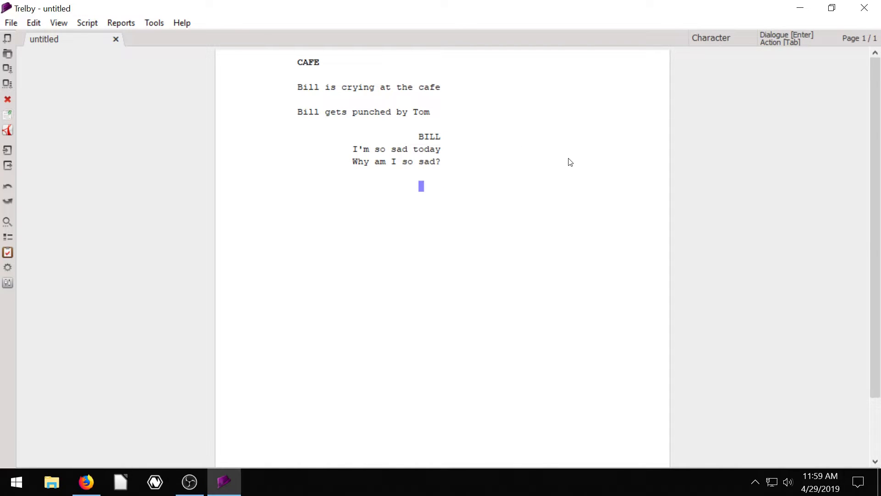
text(TOM)
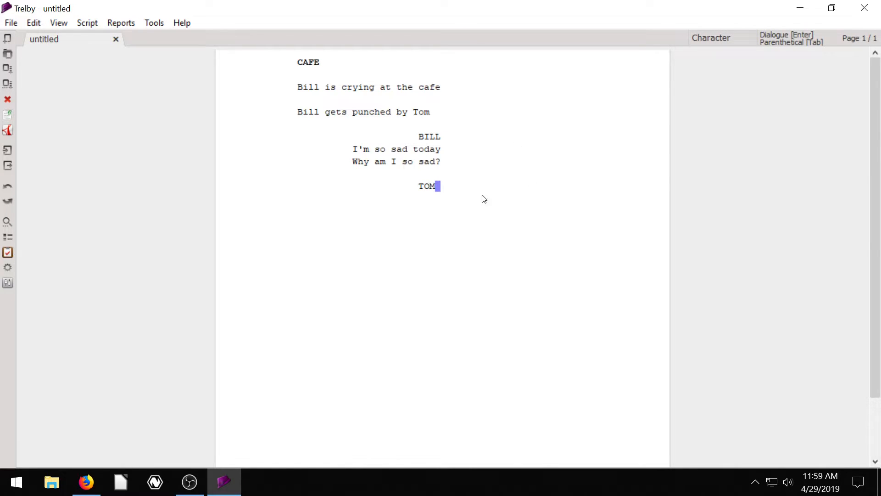
mouse_move(635, 164)
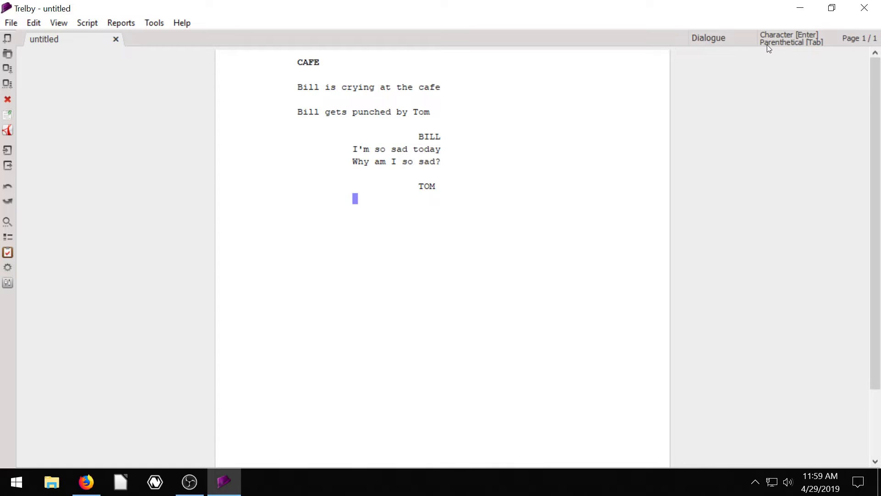
mouse_move(692, 117)
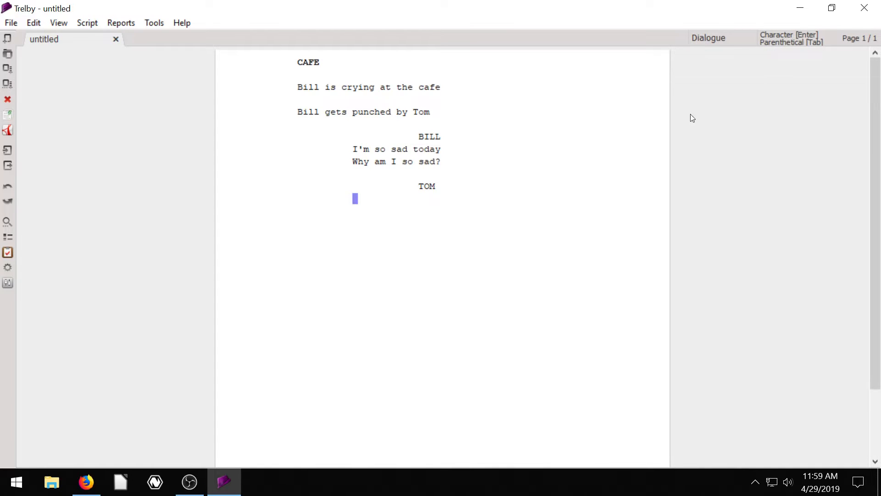
mouse_move(710, 133)
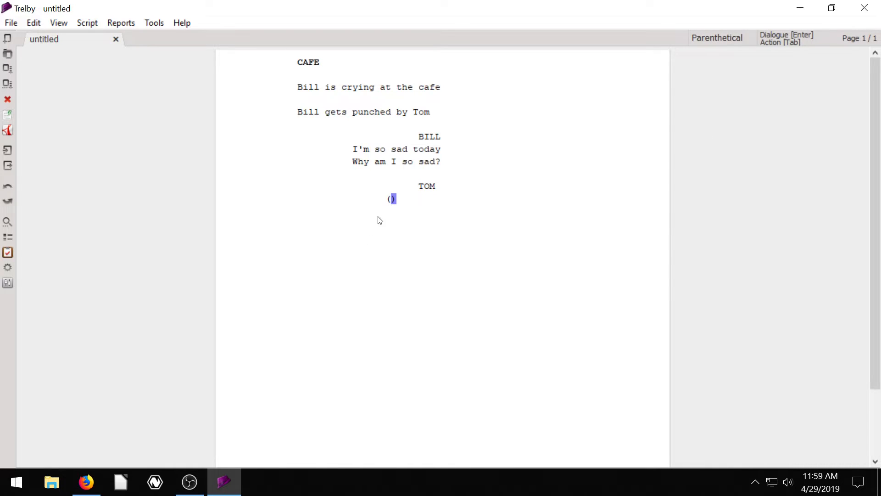
mouse_move(556, 159)
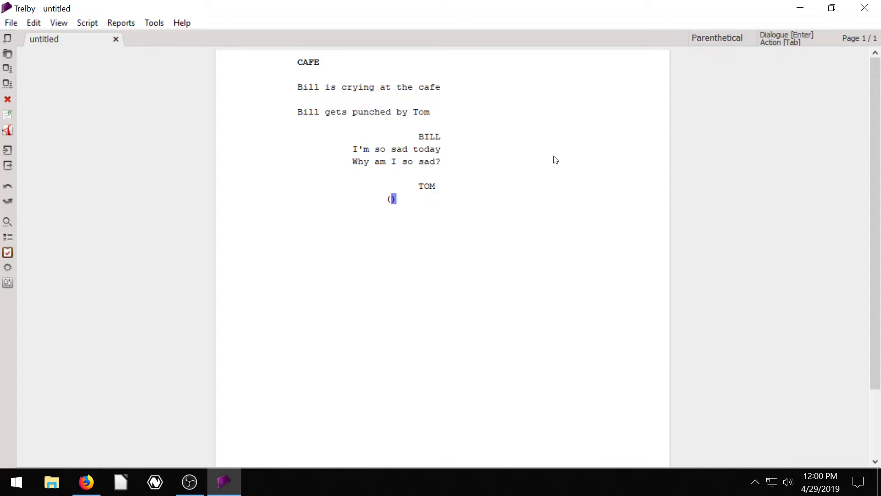
Write Tom's parenthetical 'pacing back and forth' beneath his cue.
text(pacing)
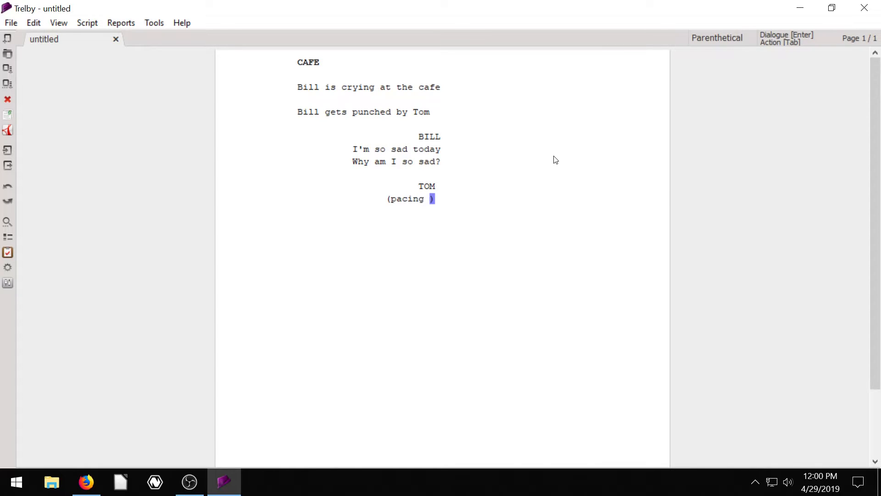
text(back anf)
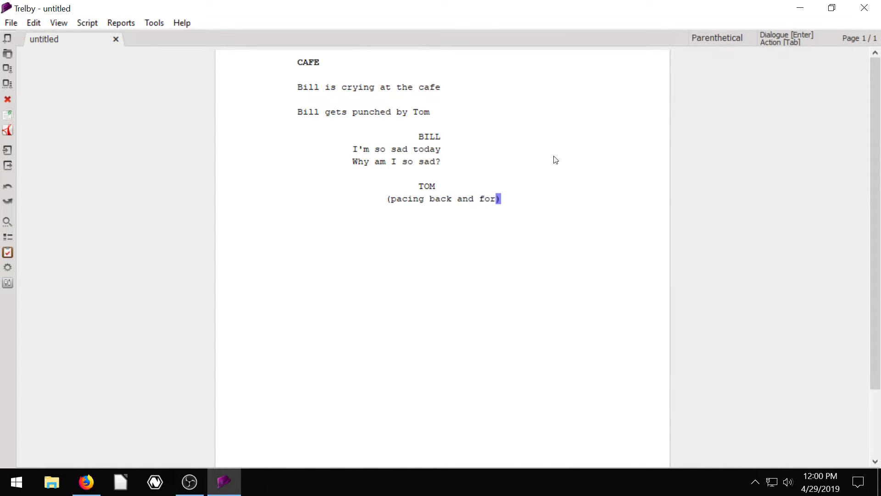
text(th)
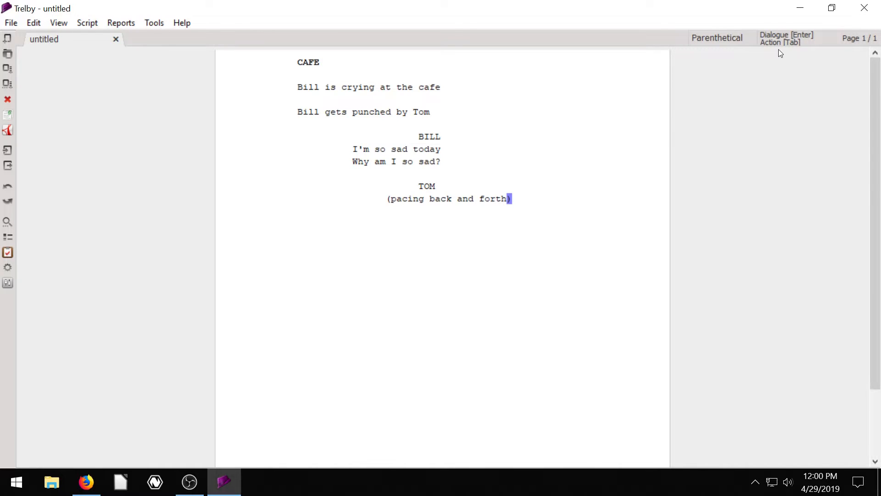
mouse_move(301, 115)
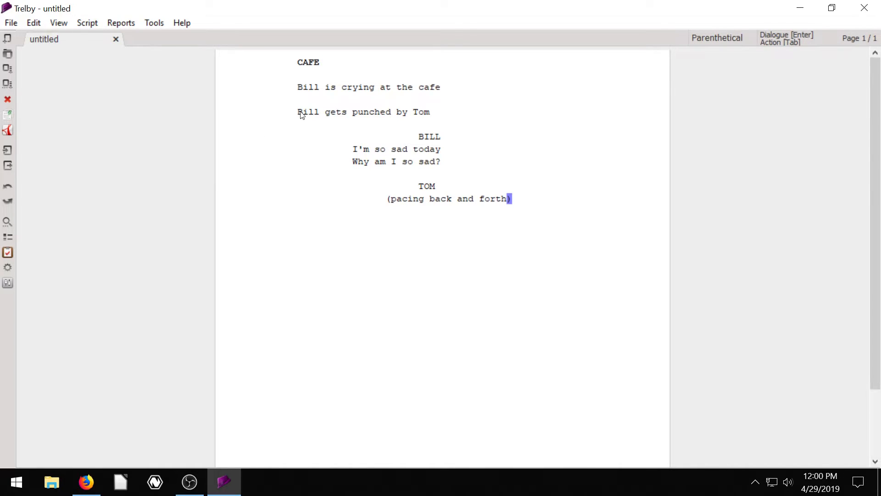
mouse_move(367, 140)
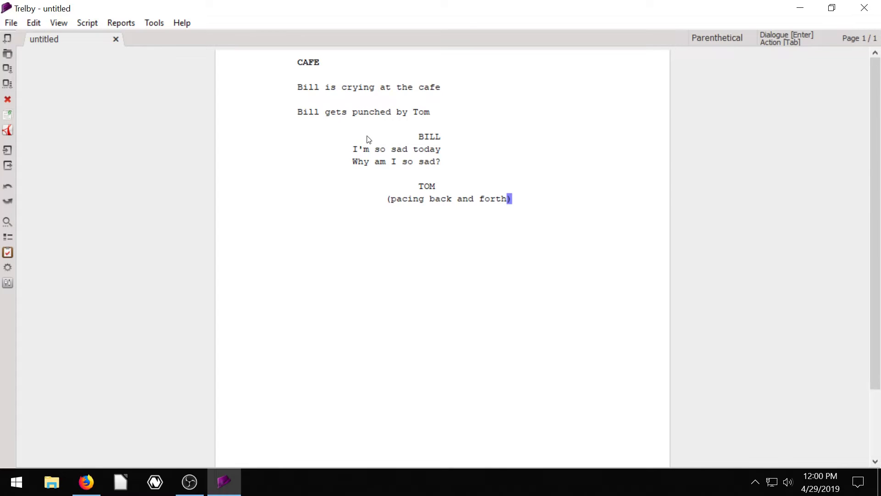
mouse_move(427, 200)
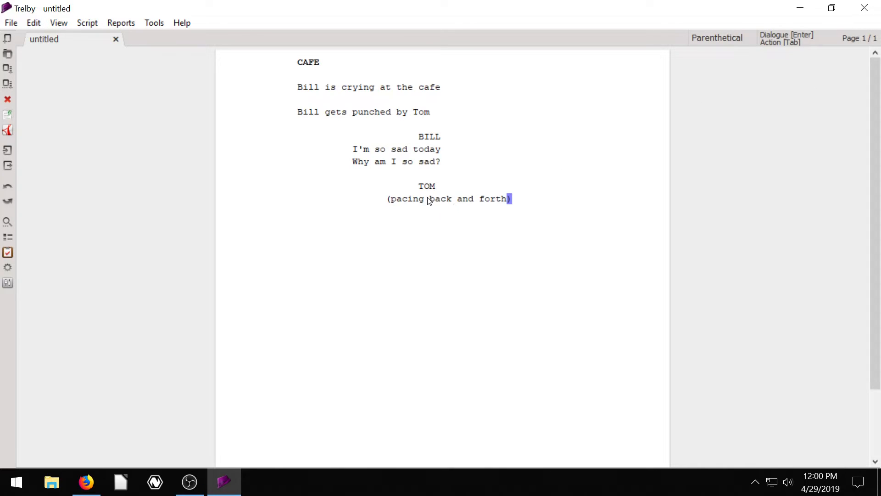
mouse_move(410, 209)
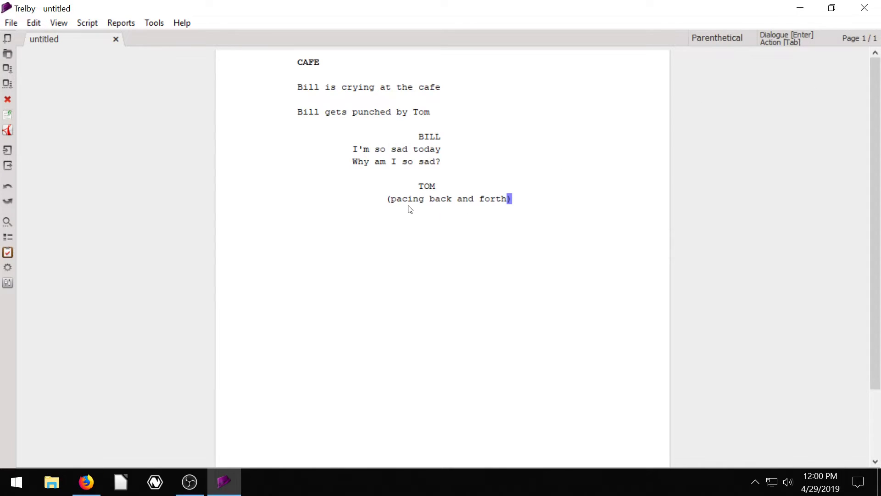
mouse_move(481, 203)
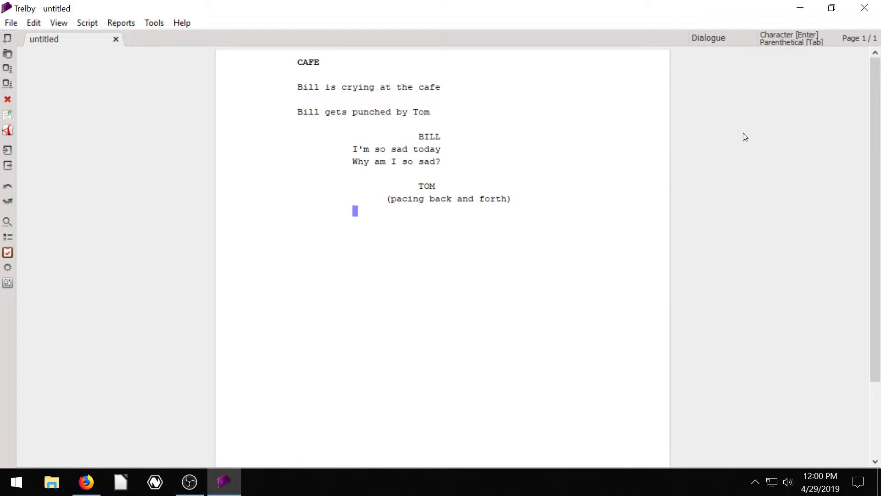
mouse_move(653, 176)
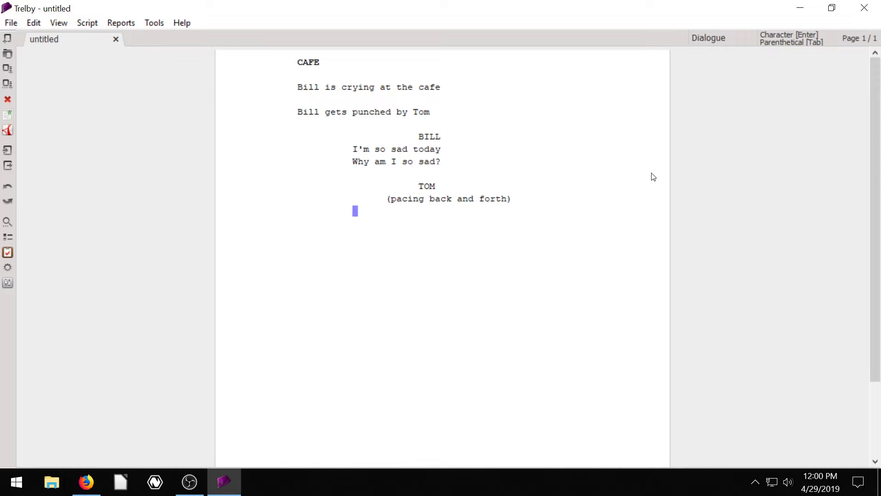
mouse_move(433, 207)
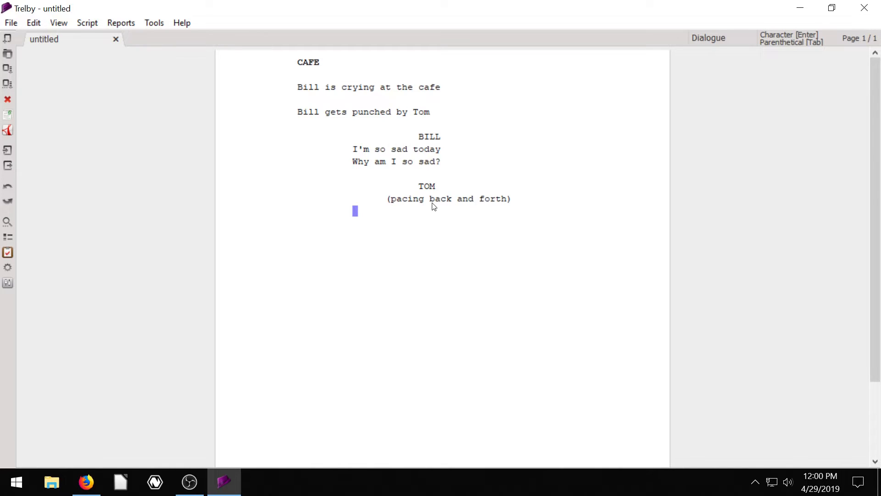
mouse_move(441, 203)
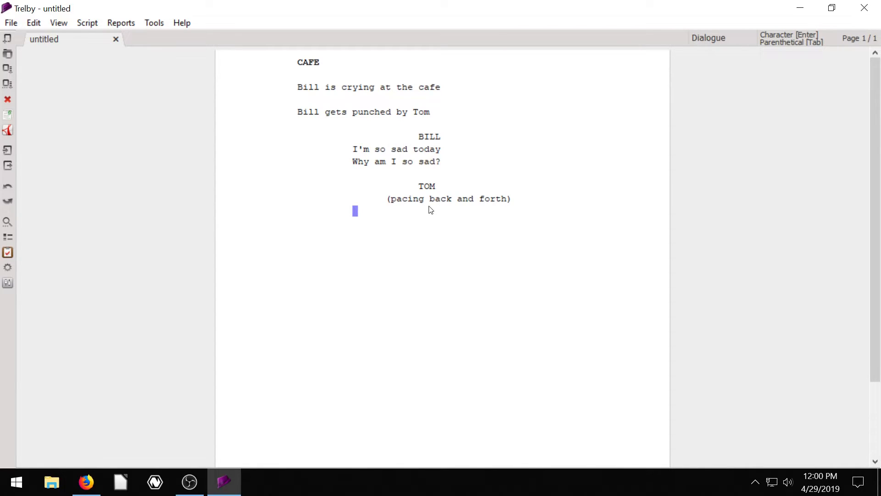
mouse_move(537, 183)
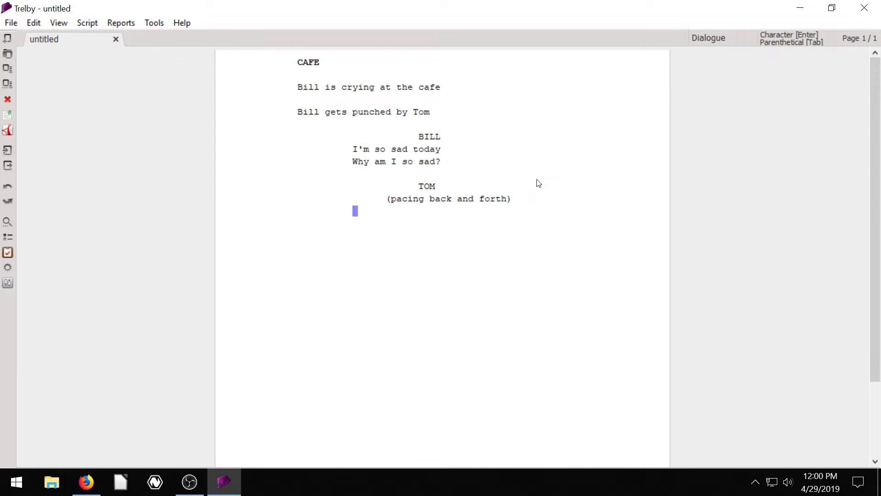
Give Tom the dialogue line 'I want some pancakes'.
text(I want)
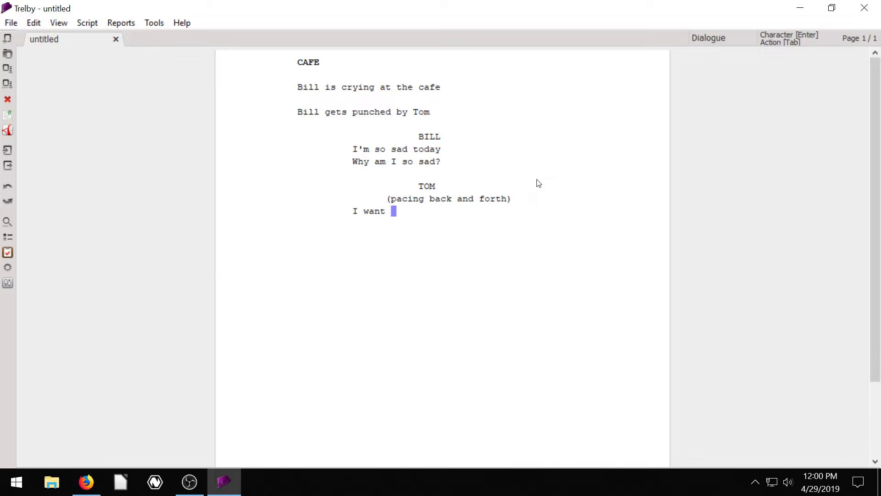
text(some pancak)
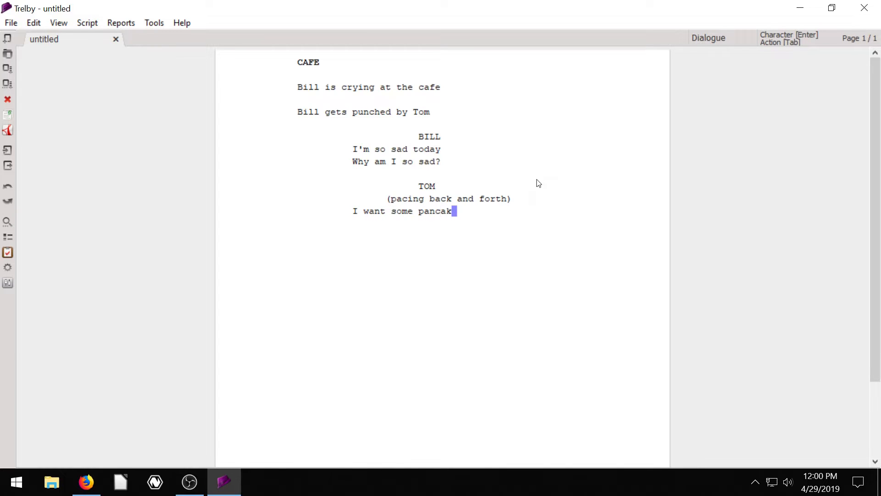
text(es)
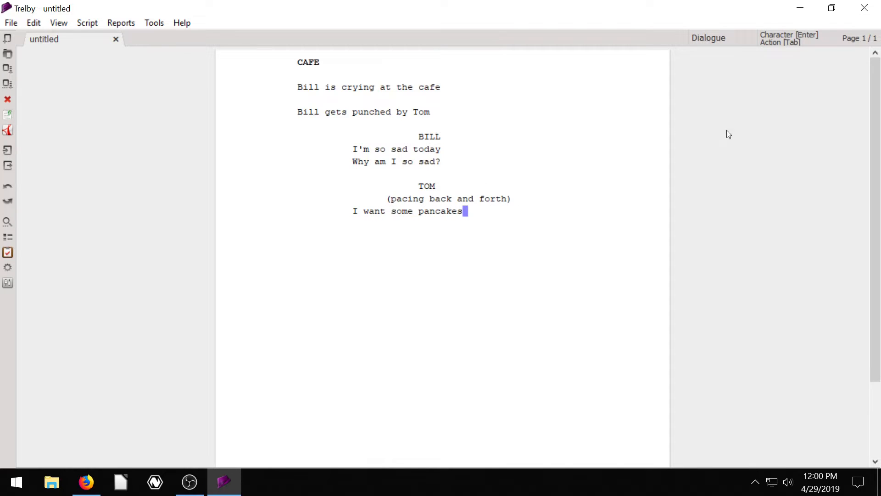
mouse_move(574, 128)
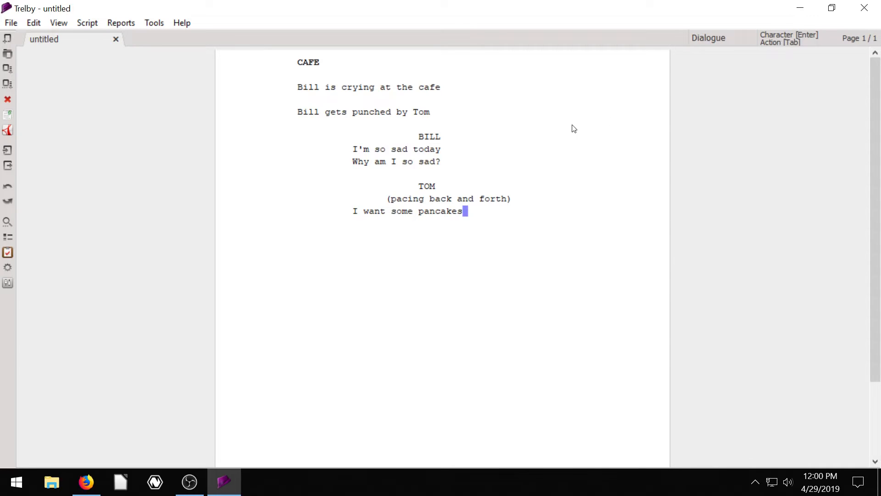
mouse_move(639, 123)
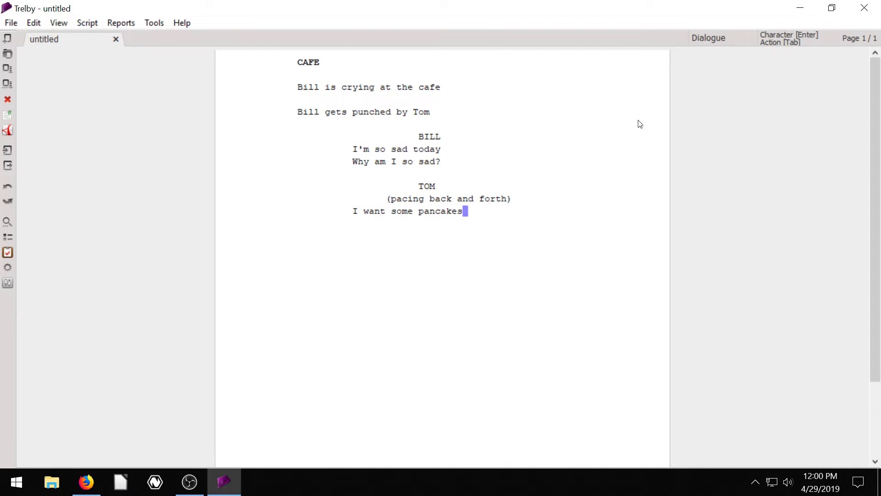
mouse_move(609, 171)
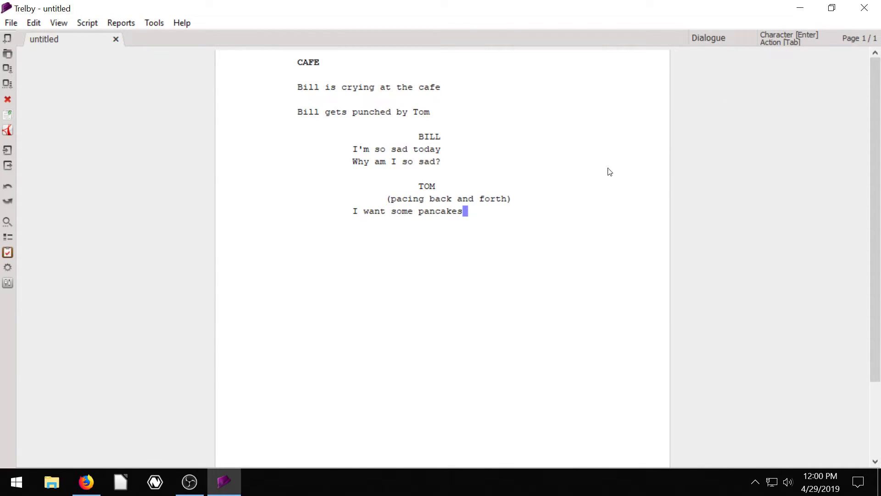
mouse_move(422, 215)
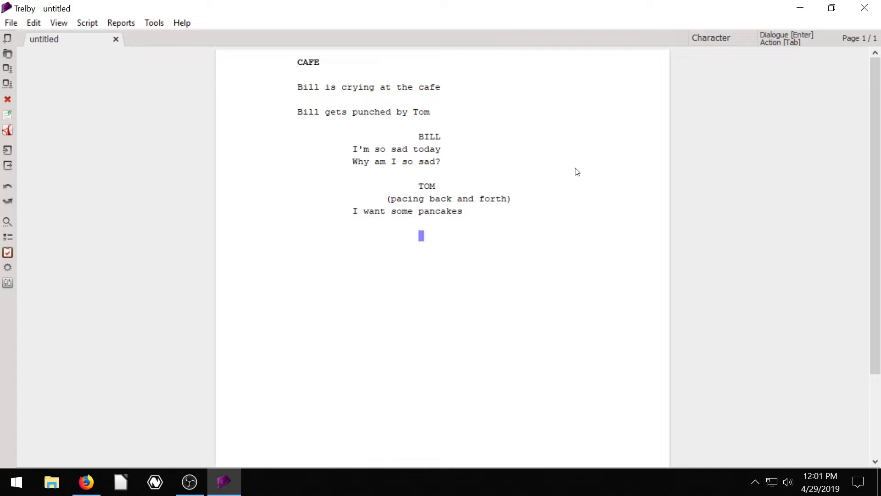
mouse_move(440, 235)
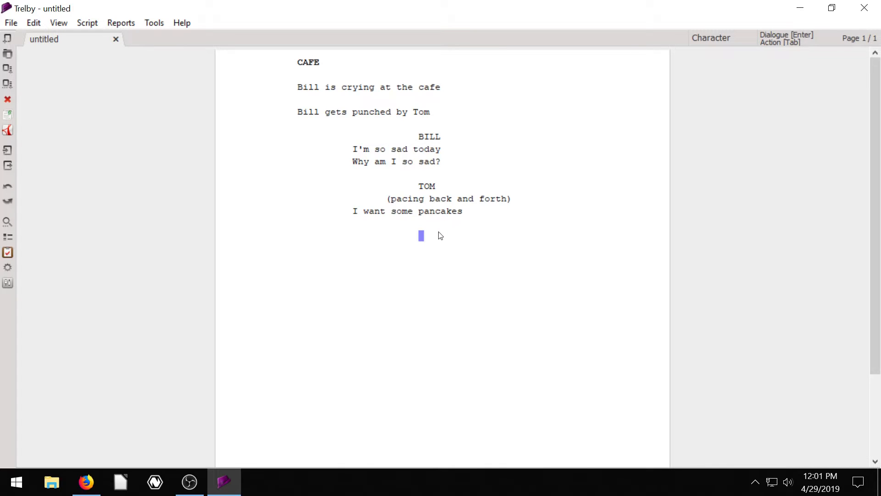
mouse_move(616, 140)
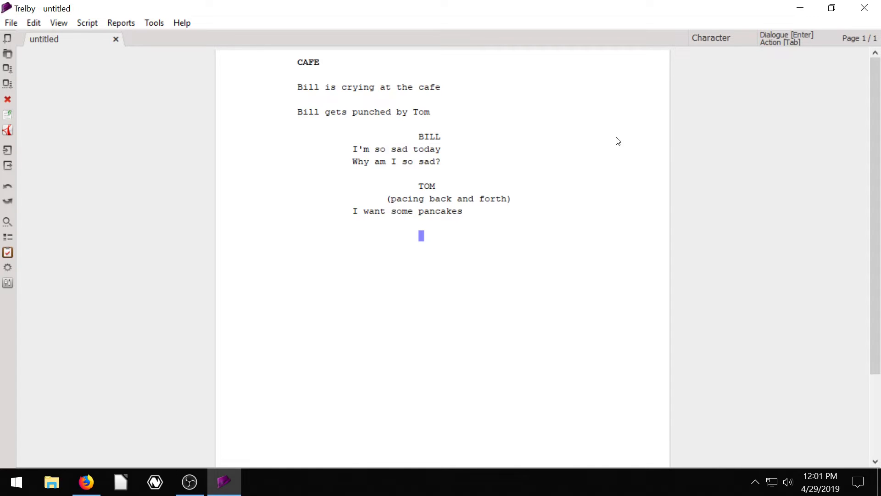
Type 'WHERE IS ALL THE FOOD?' and change its element type to Dialogue.
text(WHERE IS)
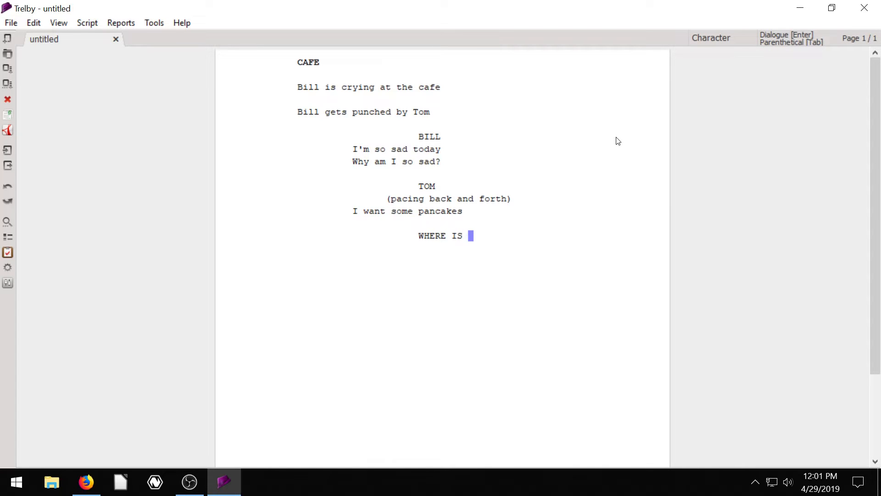
text(ALL THE FOOD)
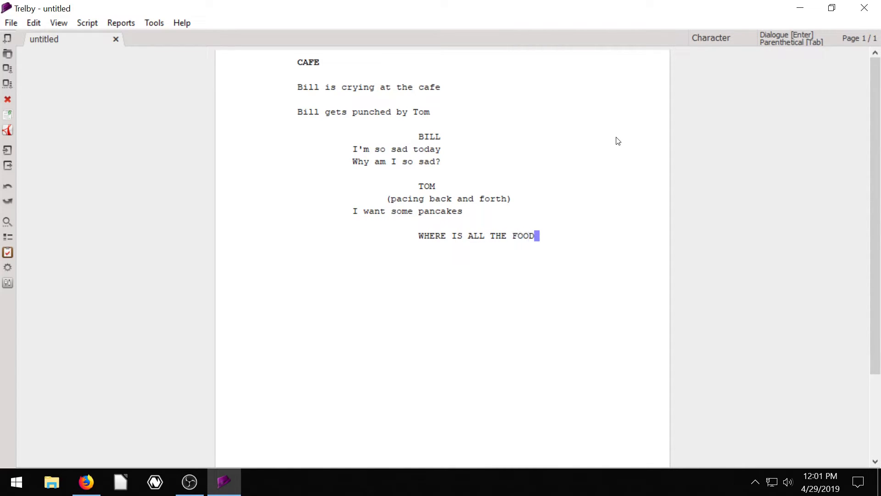
text(?)
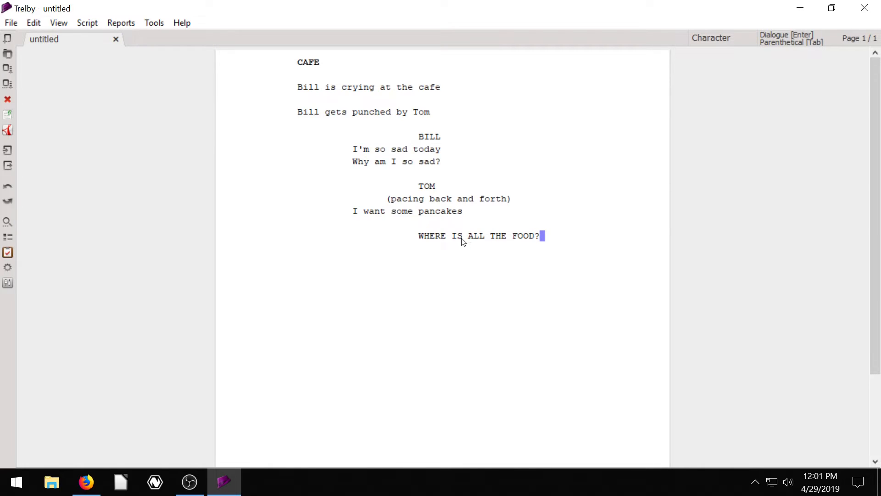
mouse_move(449, 271)
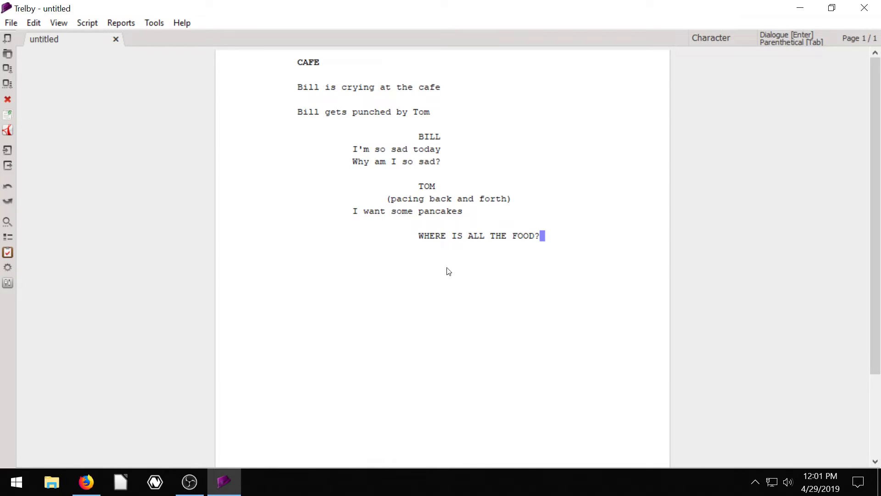
right_click(441, 239)
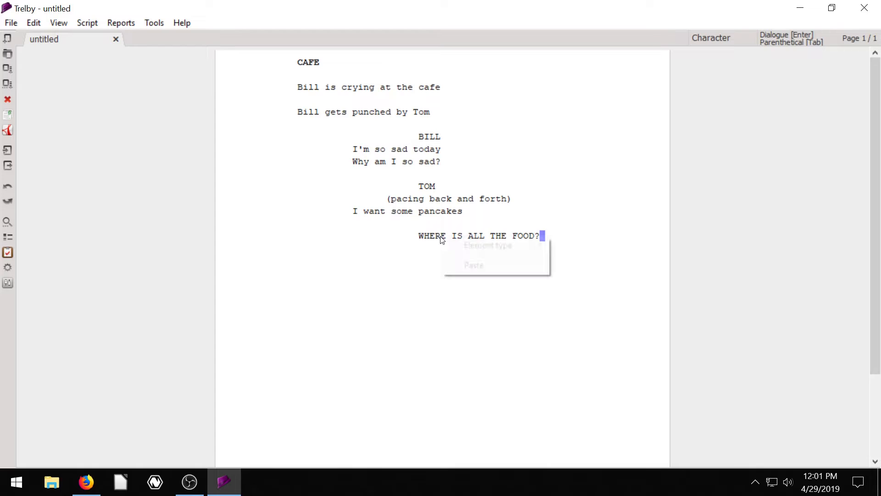
mouse_move(488, 249)
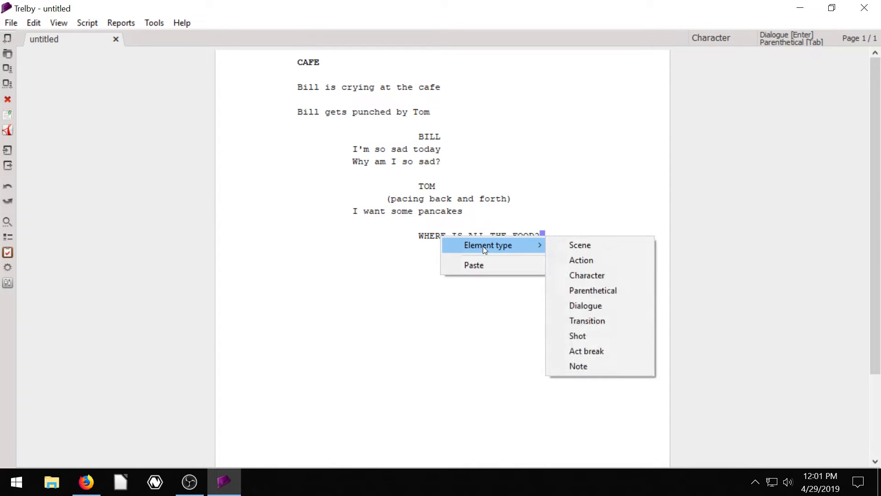
mouse_move(580, 245)
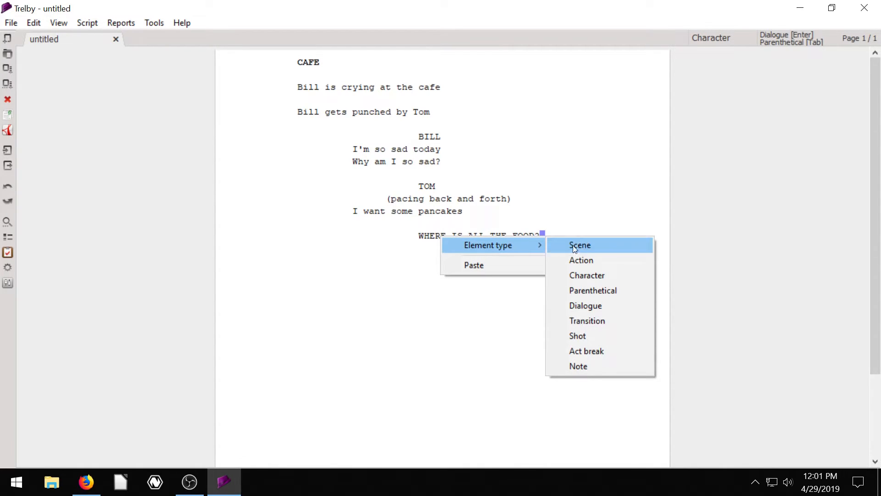
mouse_move(498, 250)
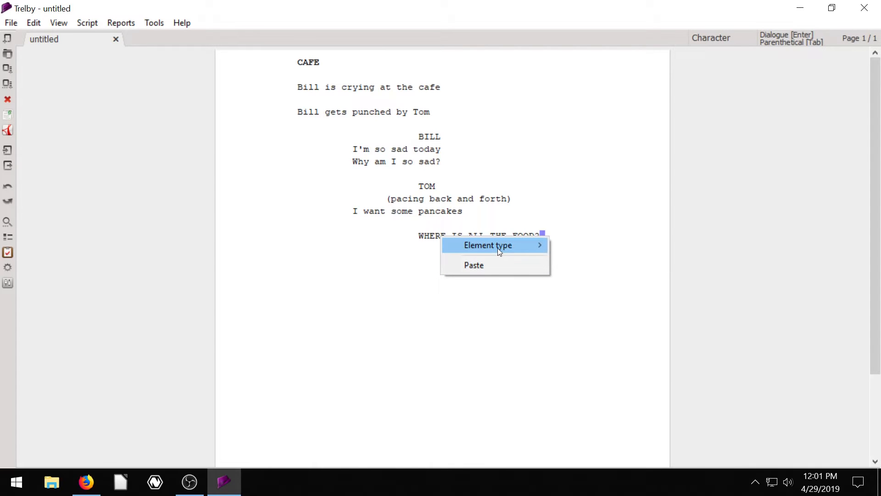
mouse_move(488, 245)
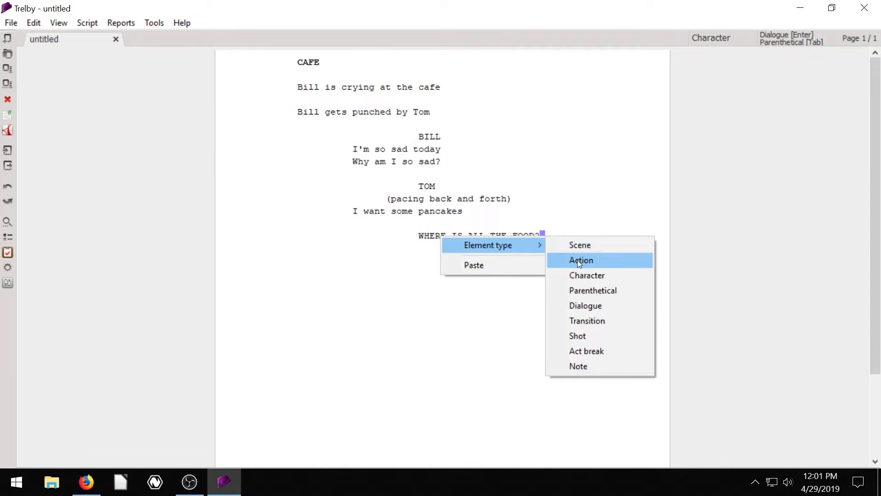
mouse_move(578, 305)
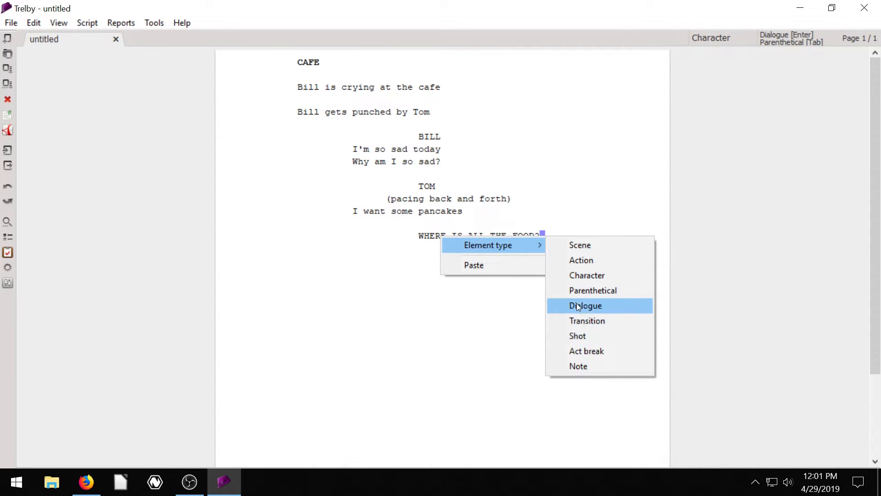
click(586, 306)
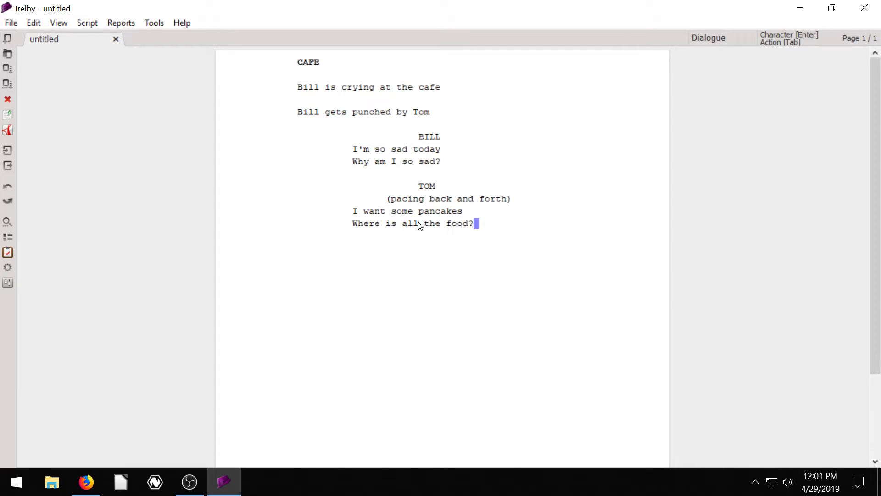
mouse_move(507, 233)
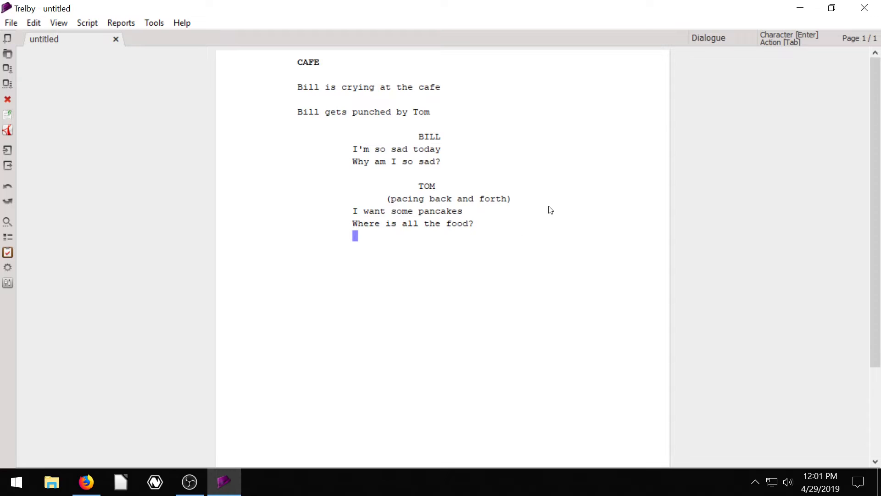
Add BILL as a character cue after Tom's dialogue and remove the stray gibberish line.
text(Bill)
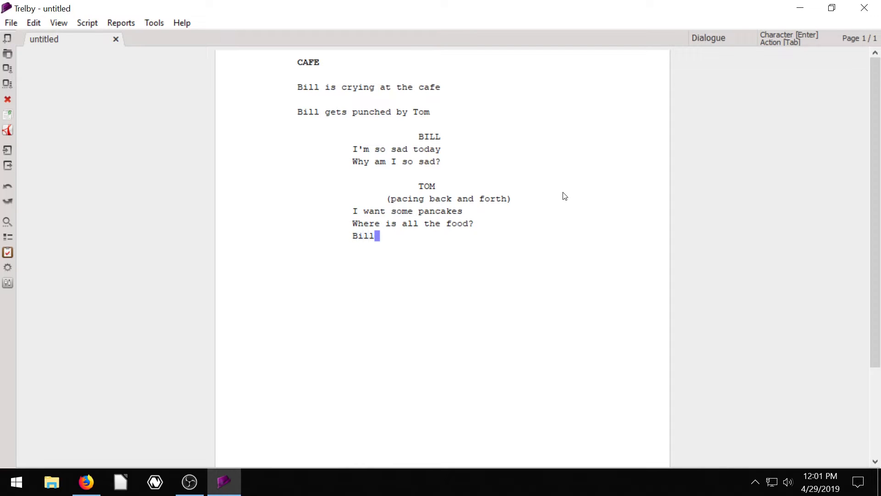
mouse_move(412, 242)
text(FIOUHOUI)
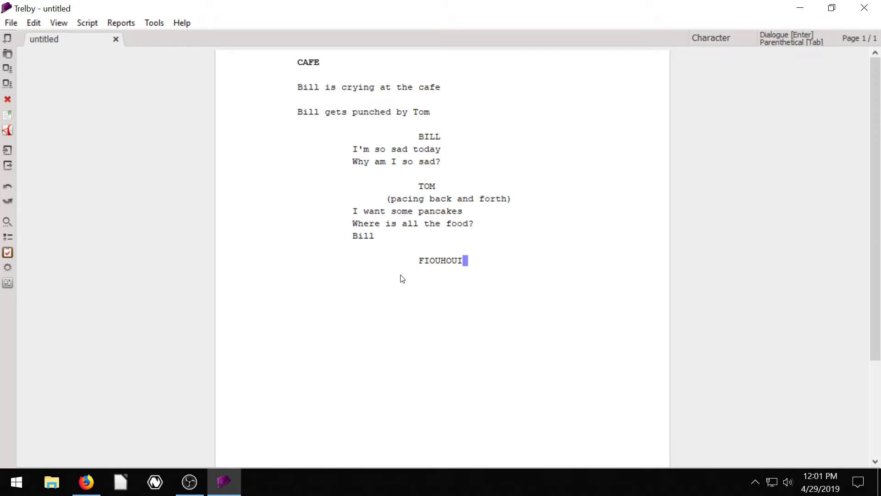
right_click(360, 235)
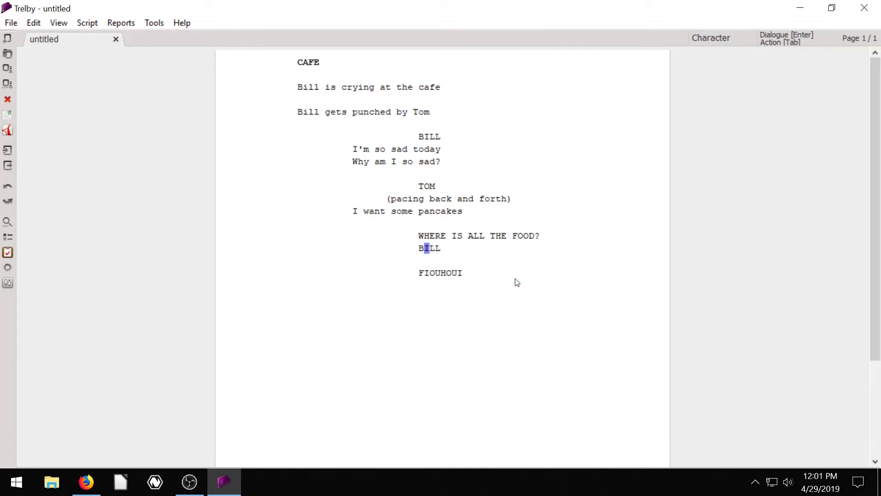
mouse_move(541, 239)
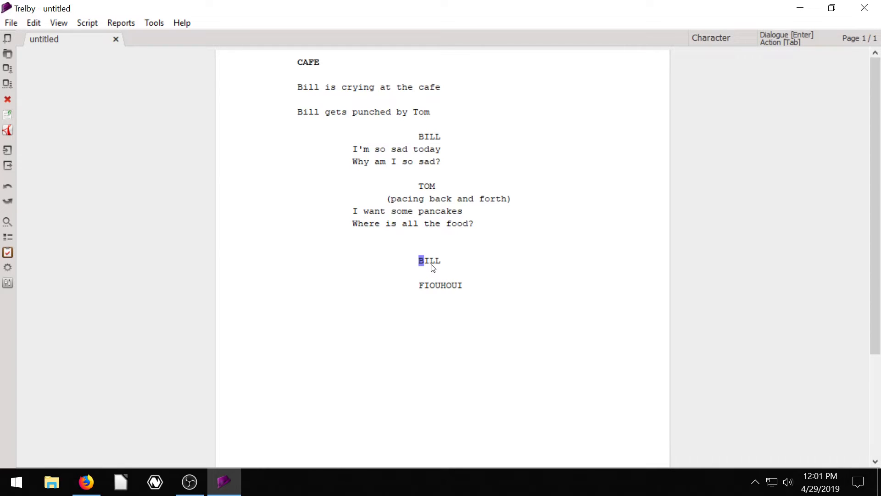
click(436, 285)
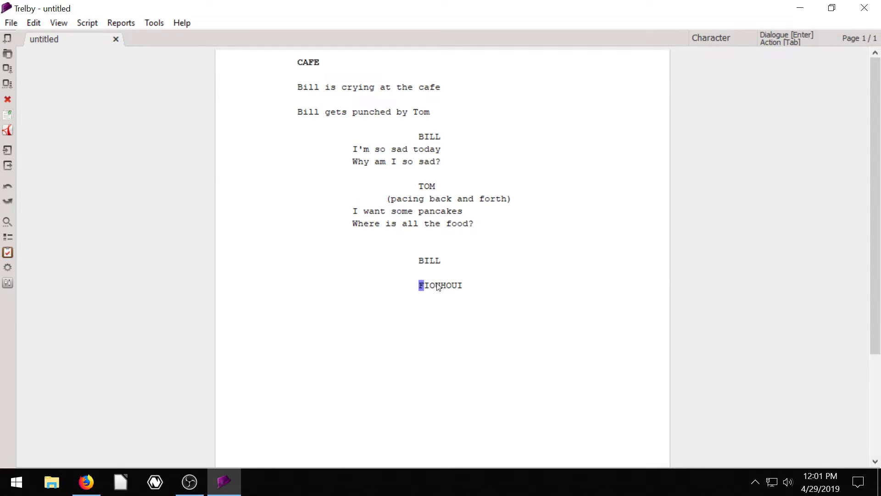
right_click(437, 286)
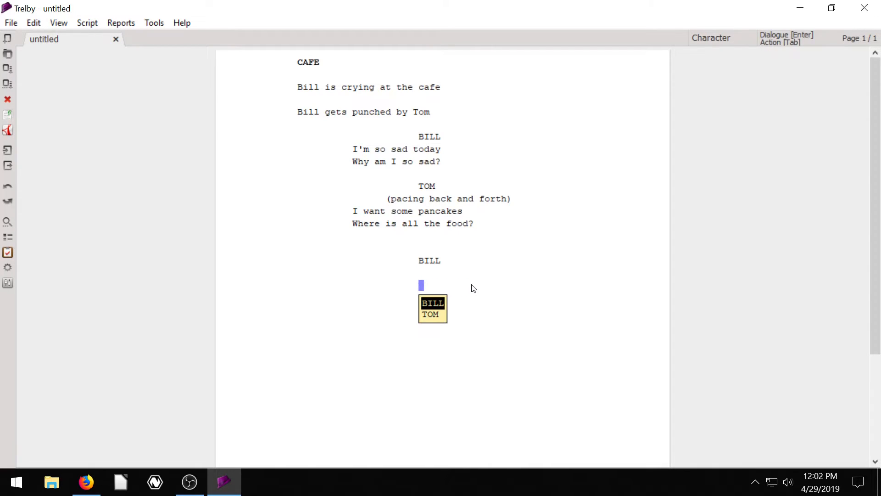
mouse_move(573, 279)
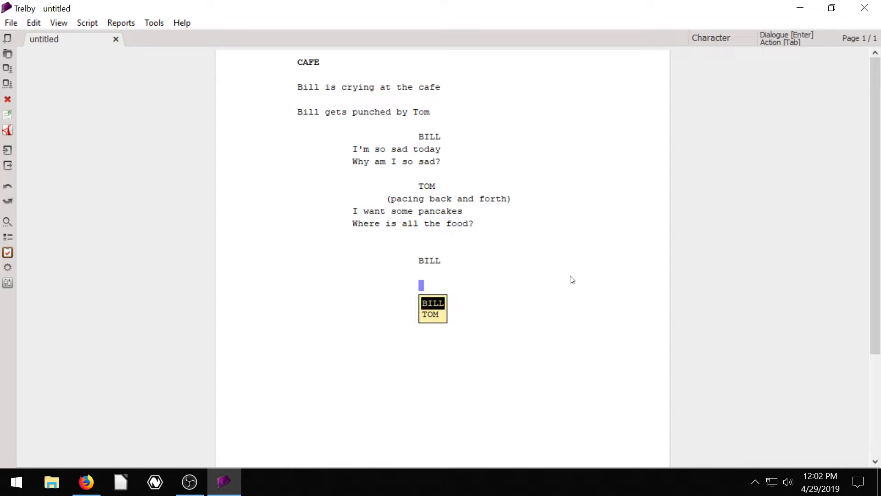
Enter FOOTBALL GAME below Bill's cue and format it as a scene heading.
text(FOOTBALL)
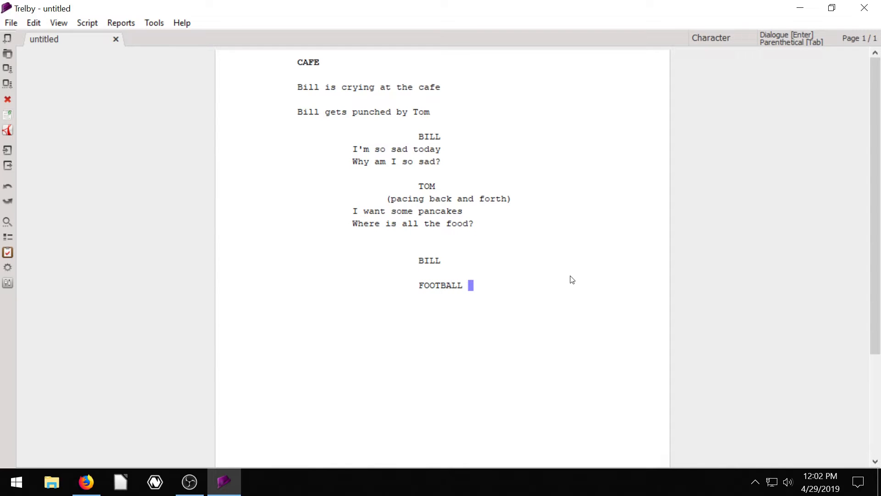
text(GAME)
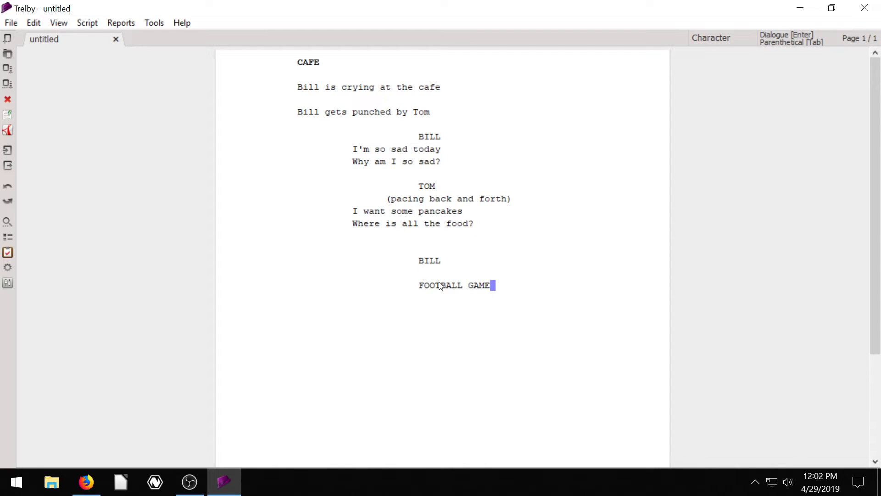
mouse_move(448, 308)
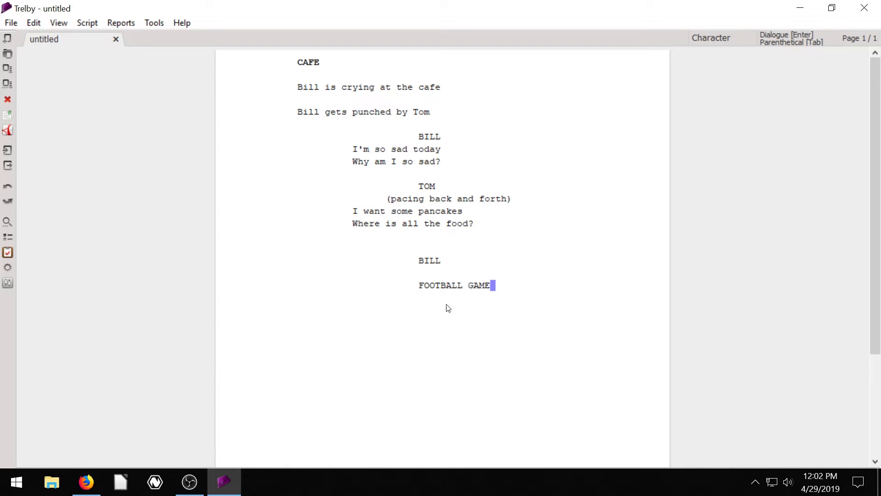
right_click(448, 286)
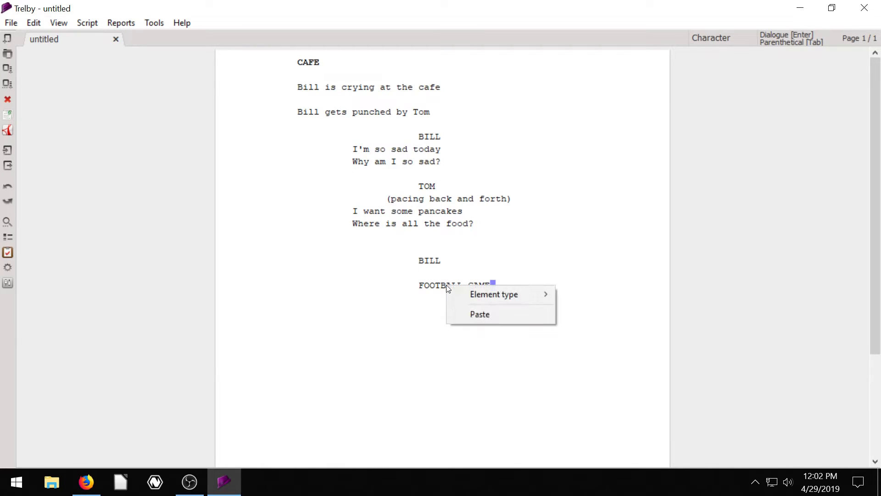
click(494, 293)
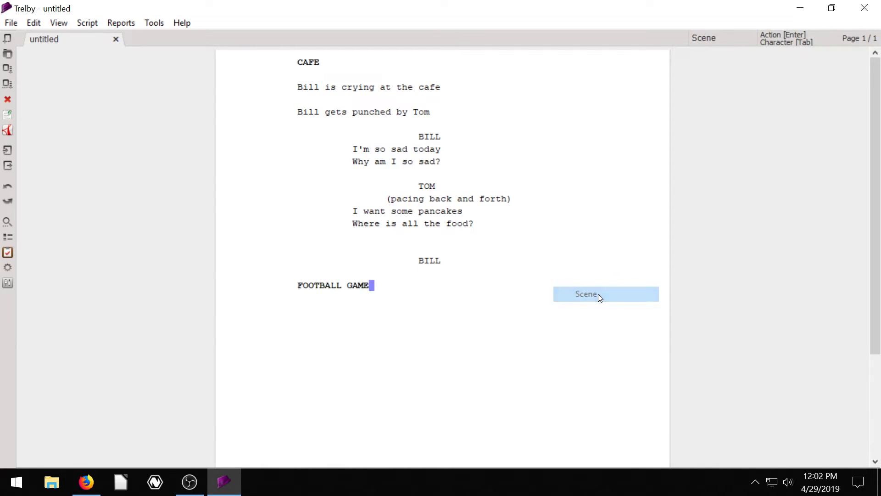
mouse_move(517, 254)
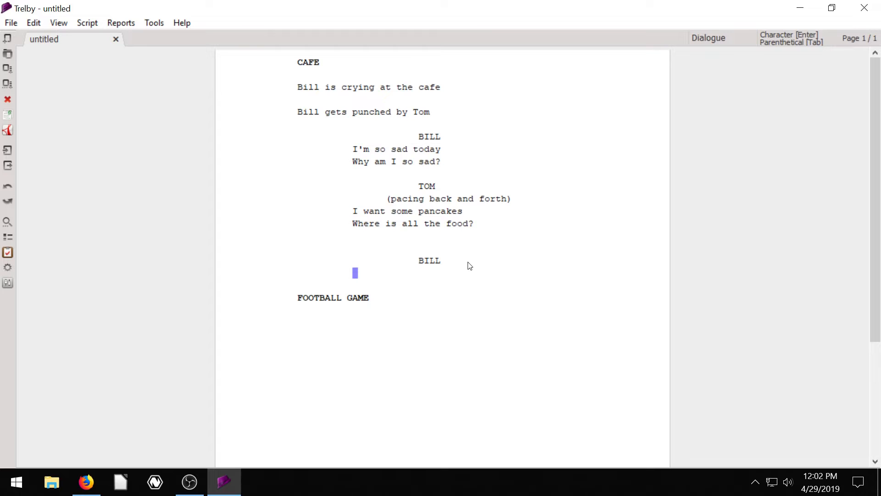
Give Bill the line 'Goodbye' and add the action 'The players get readyb for the game'.
text(Goodbye)
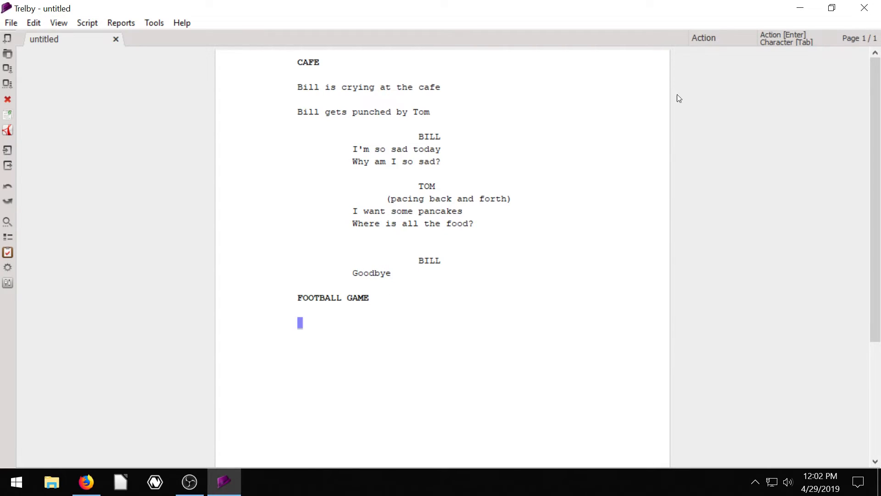
mouse_move(414, 242)
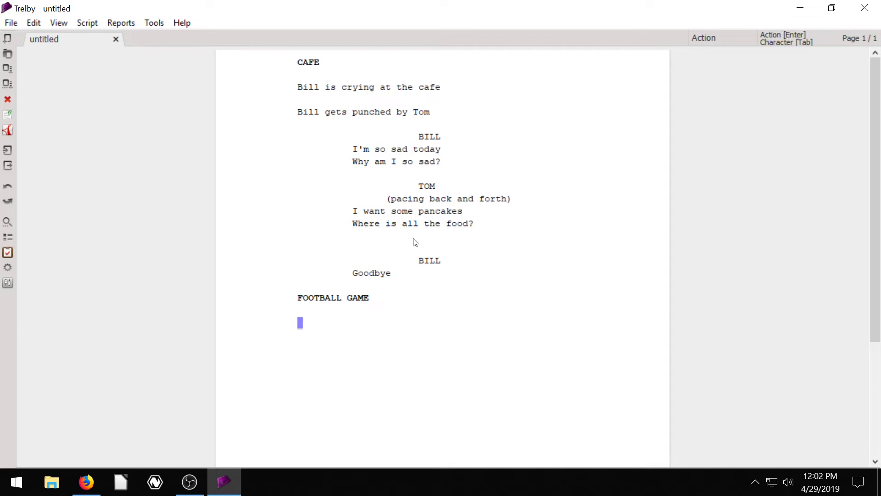
mouse_move(460, 228)
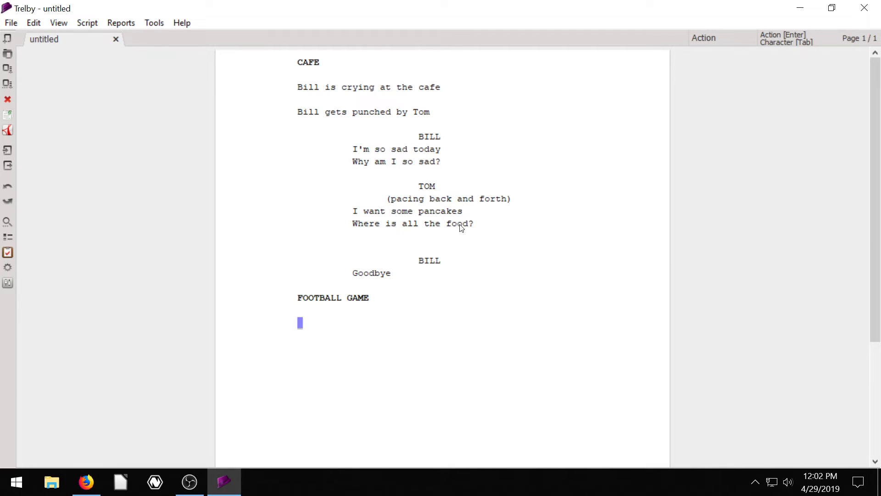
text(The plau)
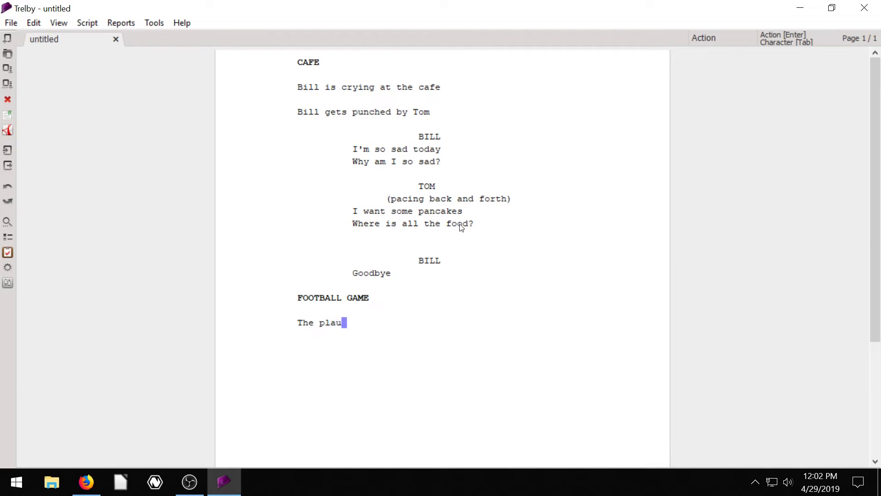
text(ers)
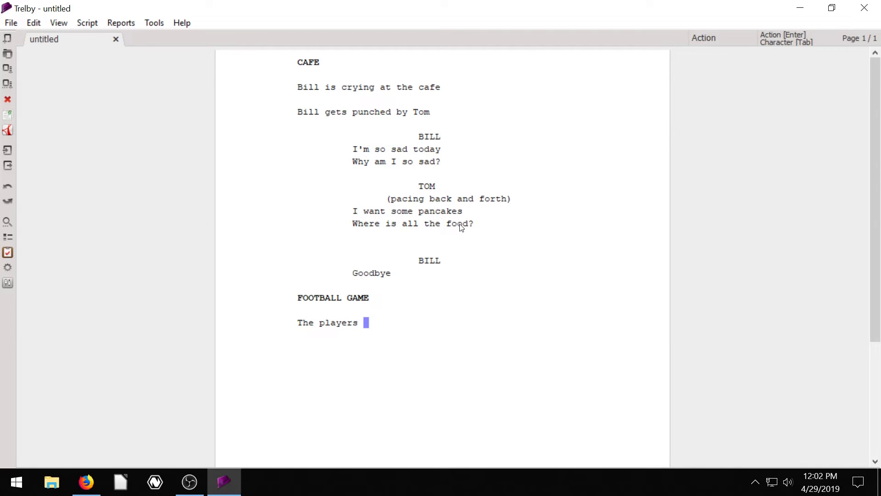
text(get readyb for the)
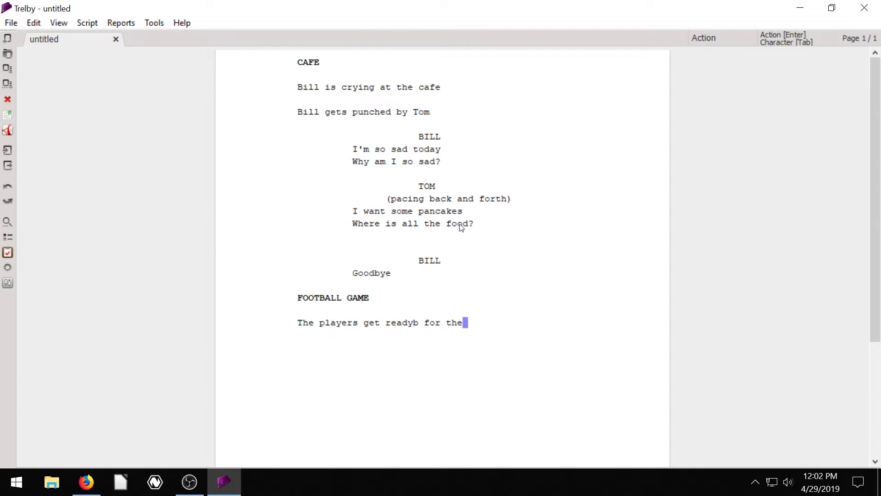
text(game)
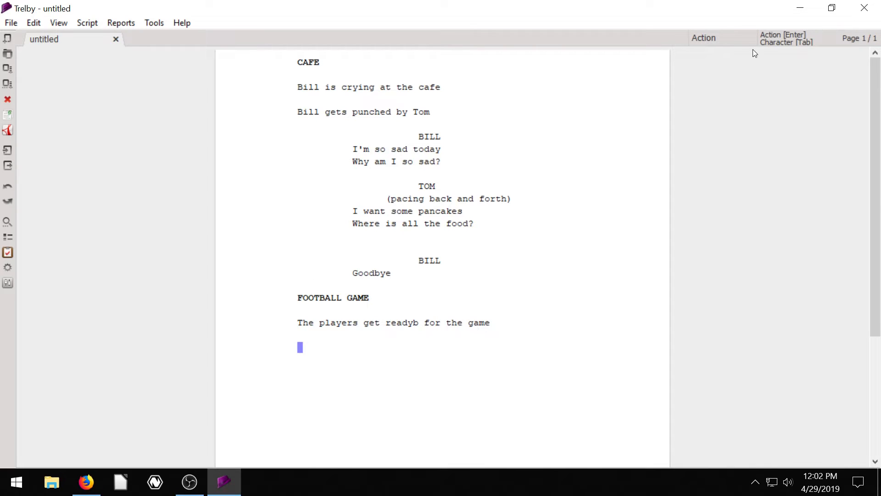
mouse_move(787, 46)
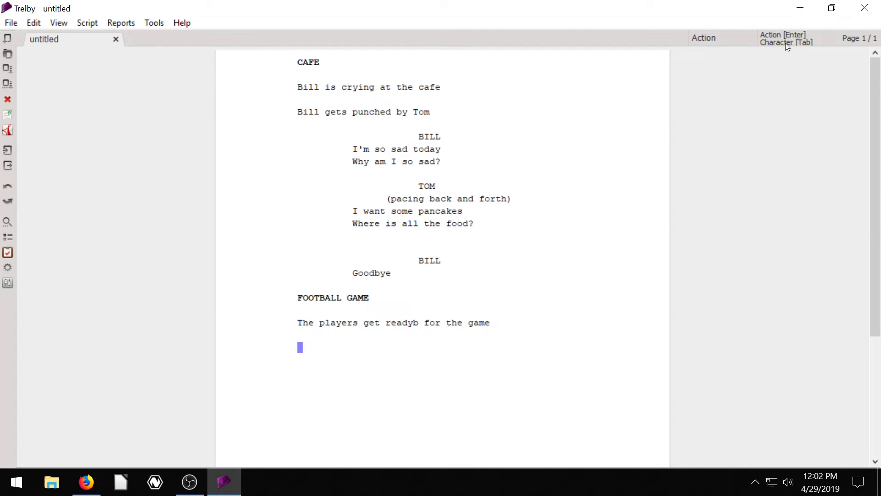
Add BILL's gibberish dialogue in the FOOTBALL GAME scene and begin TOM's cue.
key(Tab)
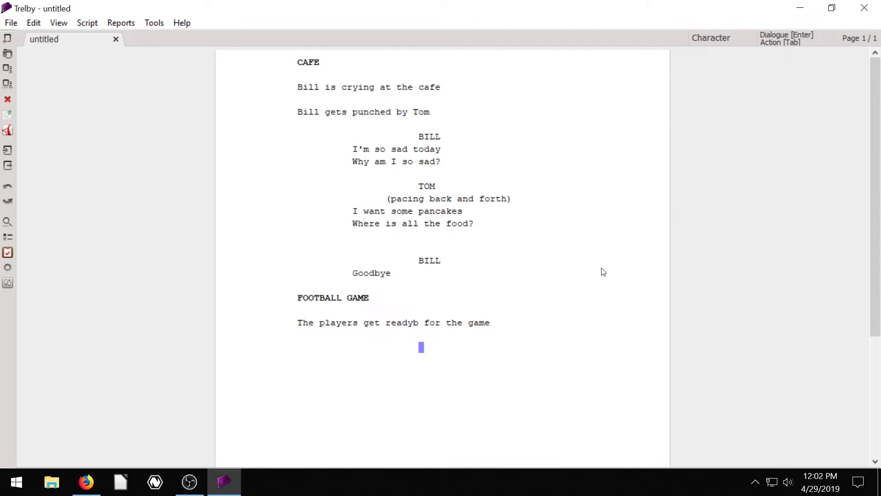
text(BILL)
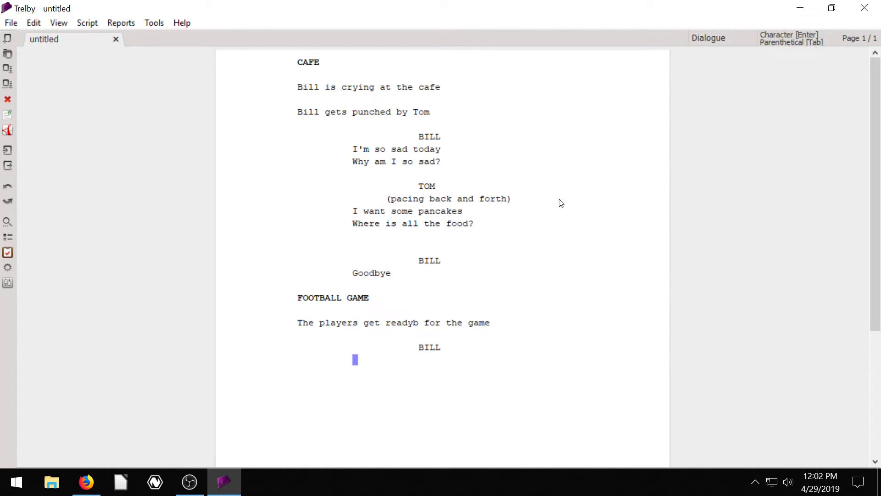
text(Fusdhfuiohasdiuofhuioasdh)
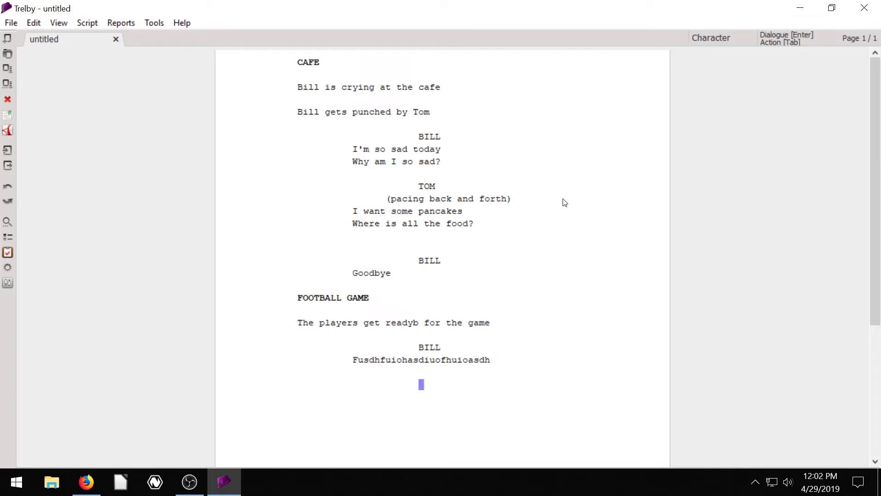
text(T)
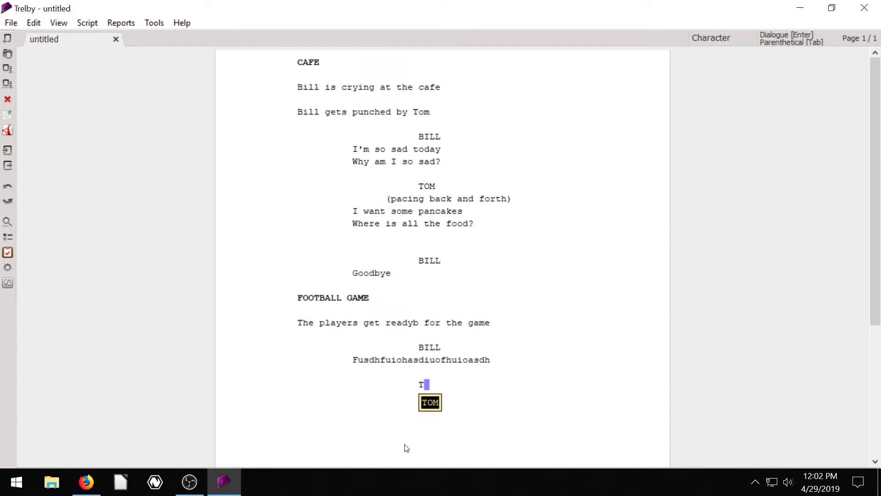
mouse_move(518, 374)
text(Jkodsfjhknol)
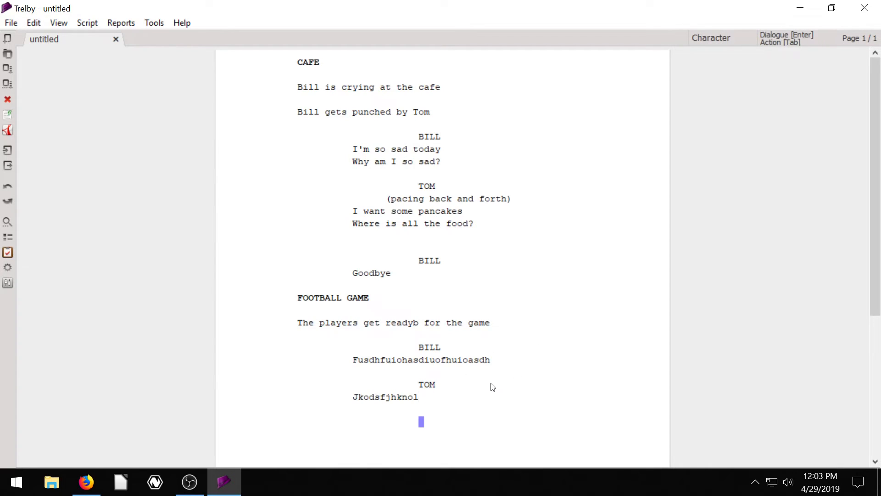
Add TIM and THOR cues with dialogue, then a new TOM cue via character autocomplete.
text(TIM)
text(Fdedsa)
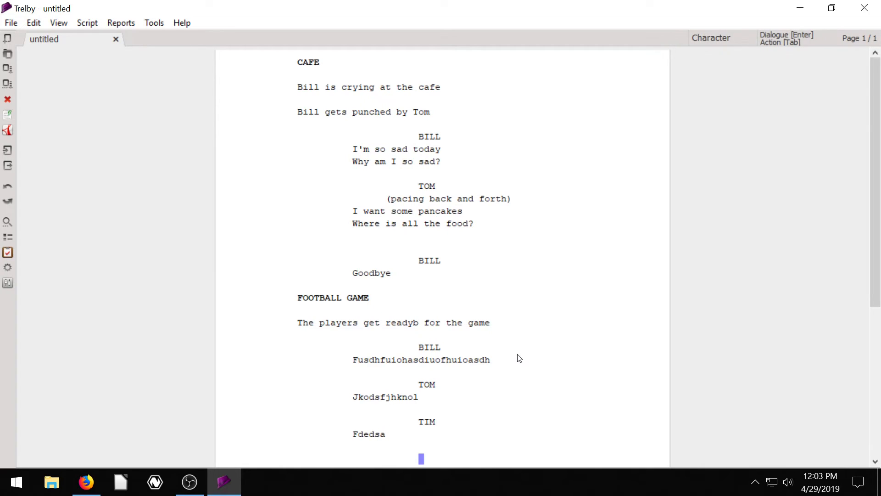
text(THOR)
text(Sudifhbasudi)
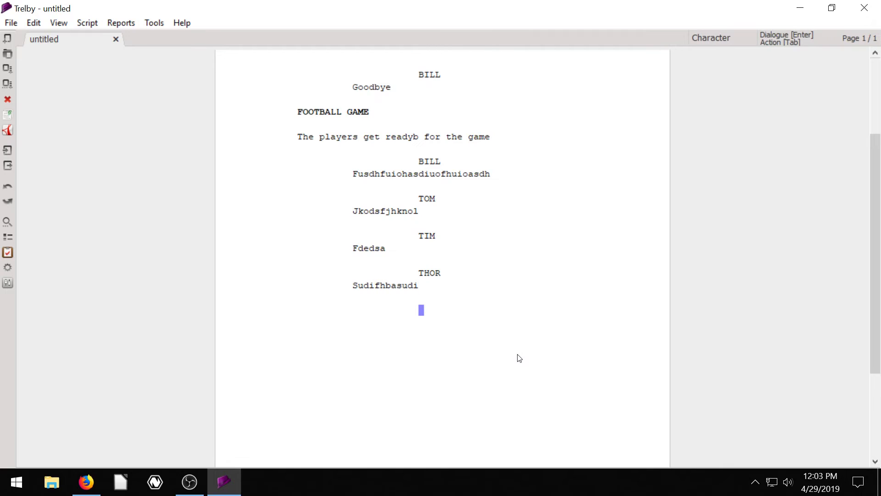
text(T)
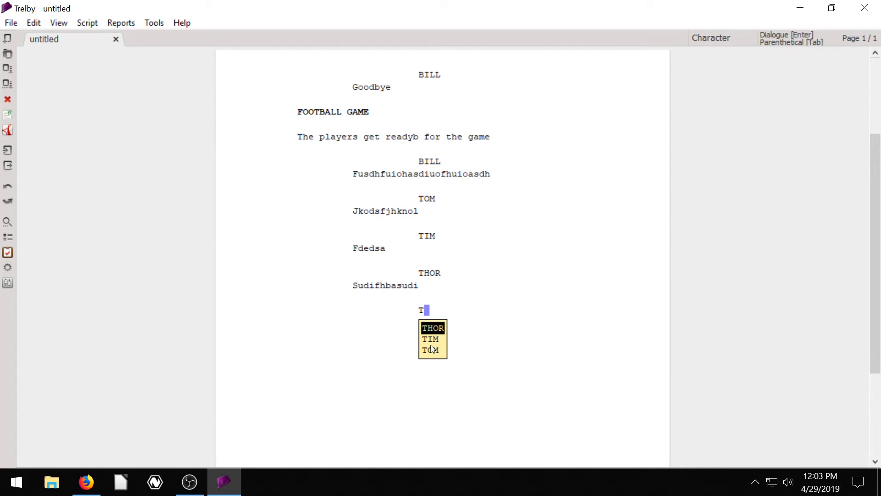
mouse_move(430, 356)
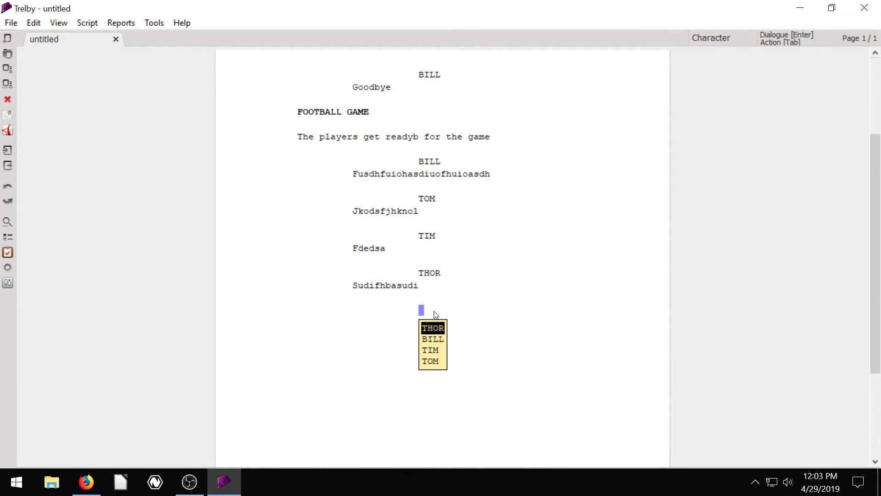
text(TOM)
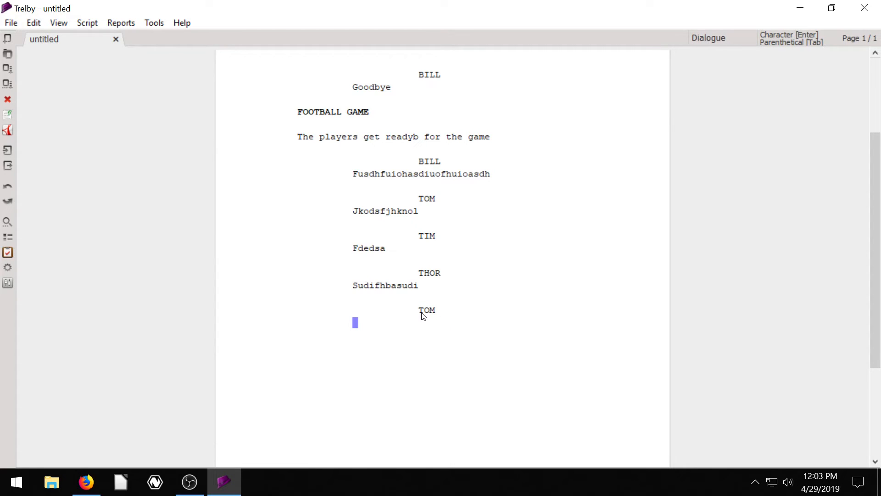
mouse_move(445, 316)
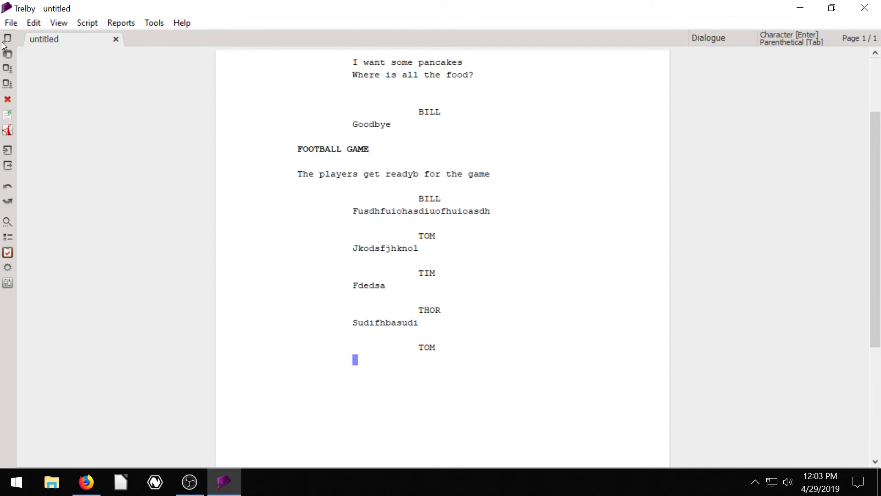
mouse_move(401, 308)
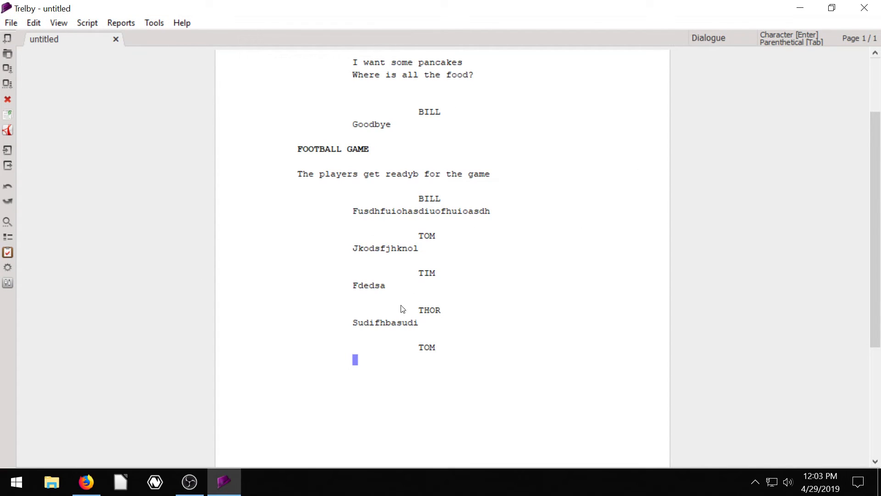
right_click(392, 322)
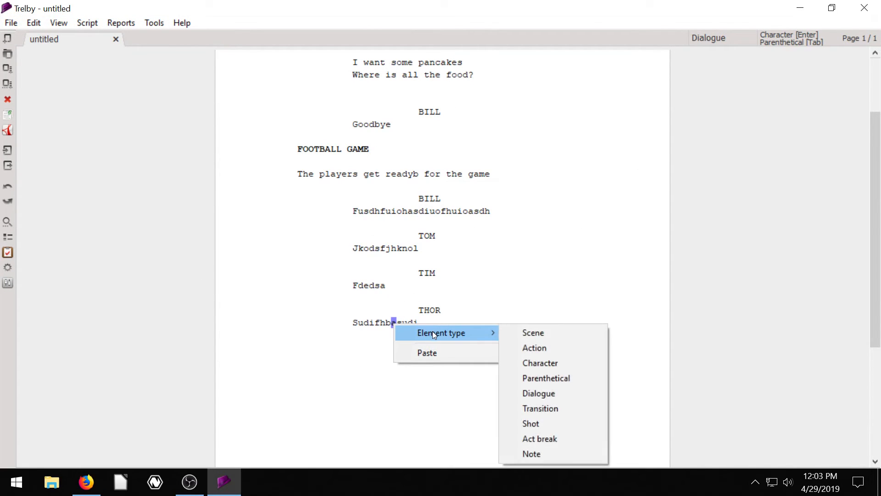
mouse_move(416, 316)
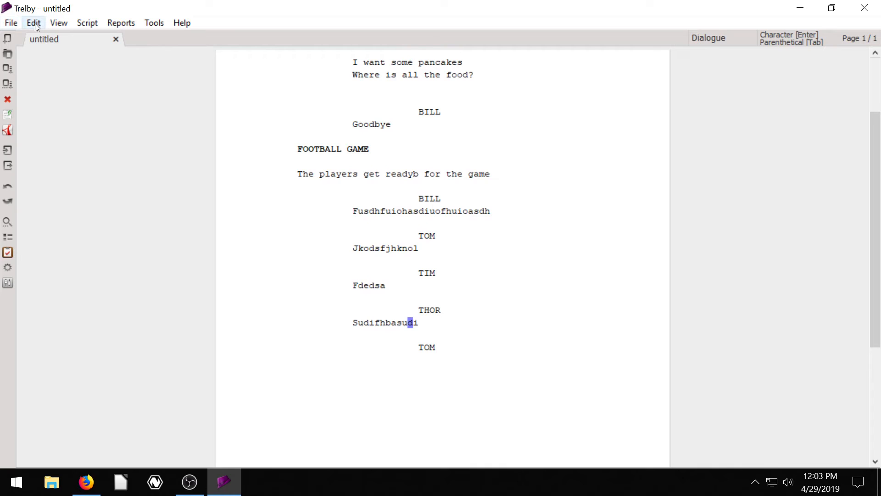
click(11, 22)
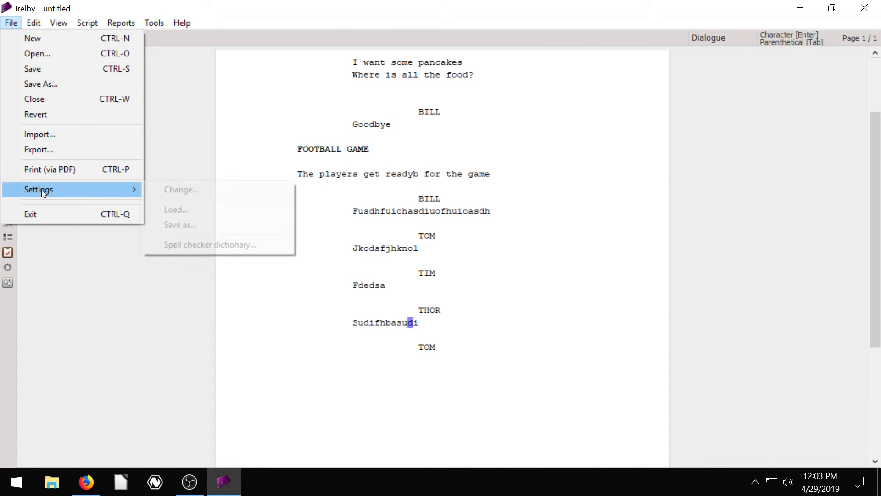
click(180, 189)
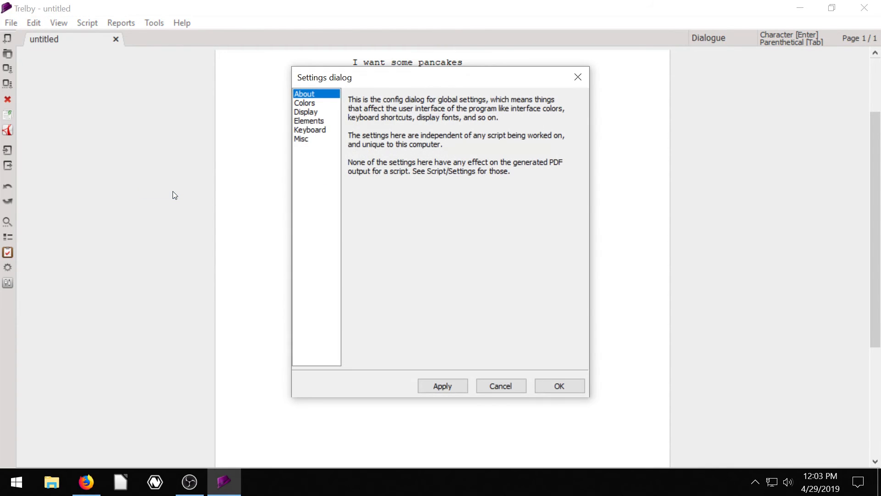
mouse_move(316, 117)
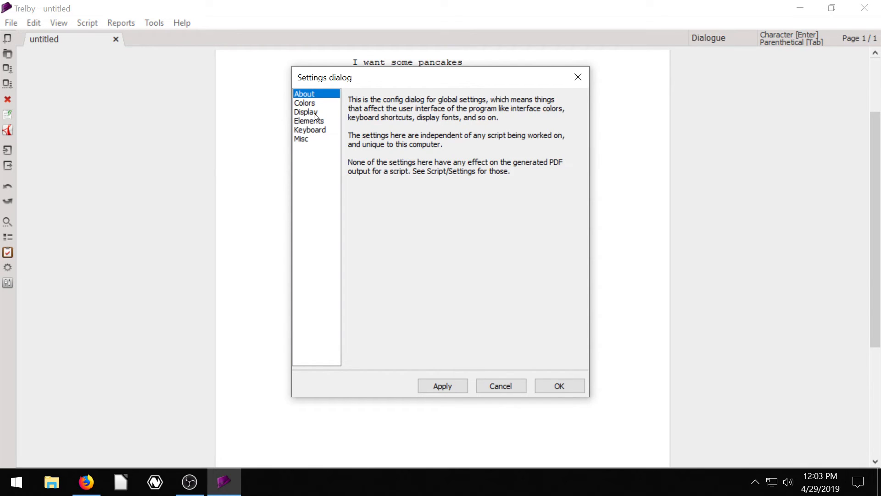
click(310, 131)
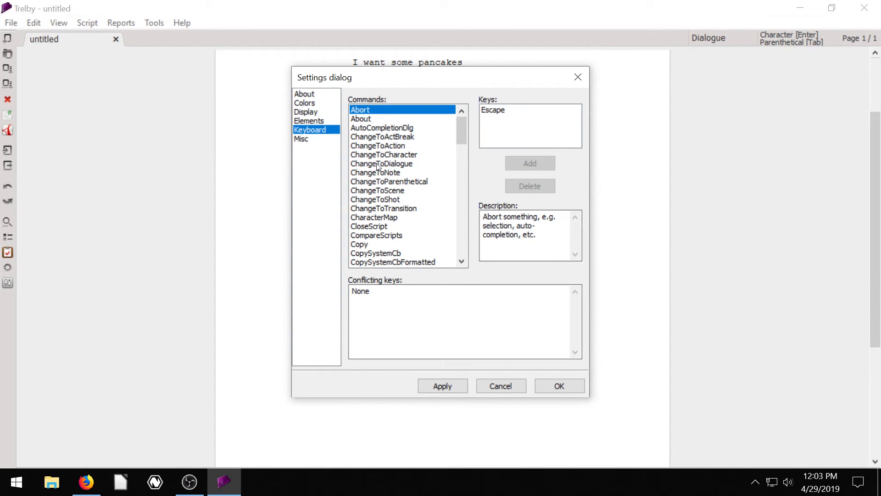
click(382, 163)
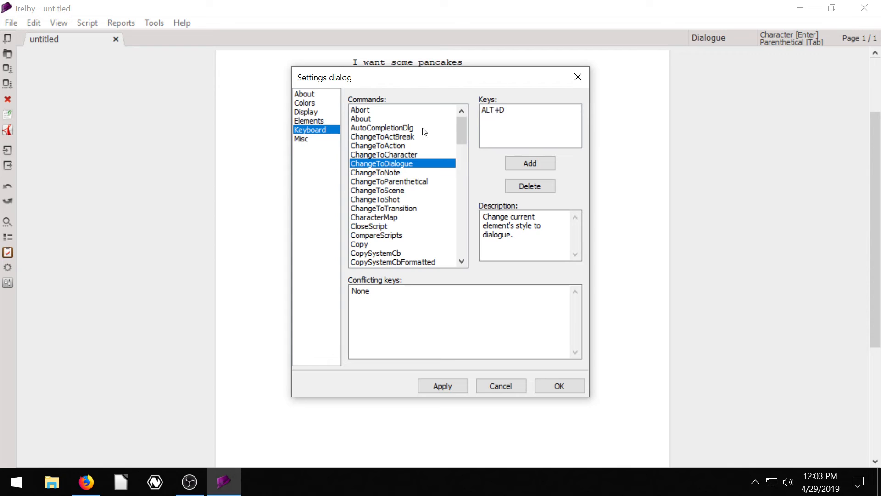
click(383, 155)
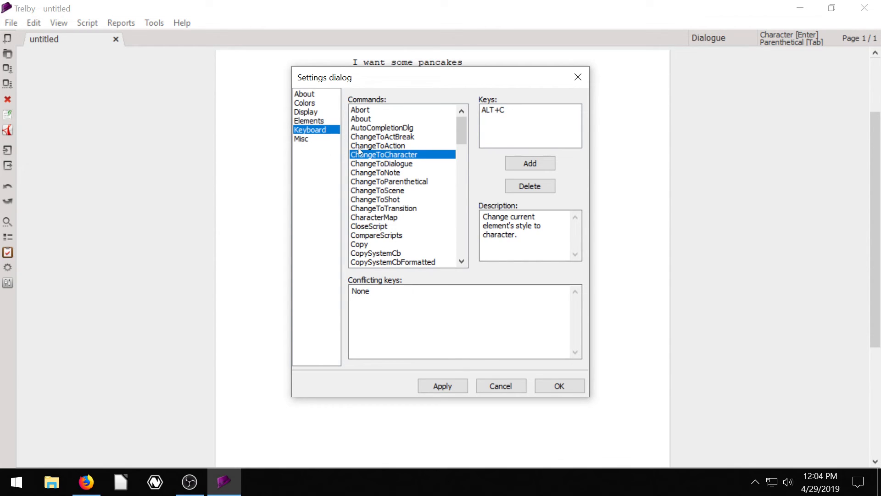
click(378, 145)
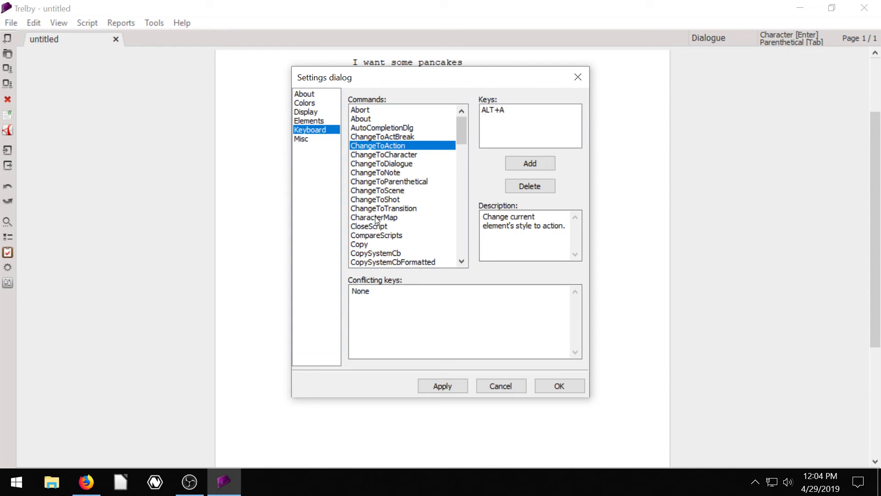
click(377, 190)
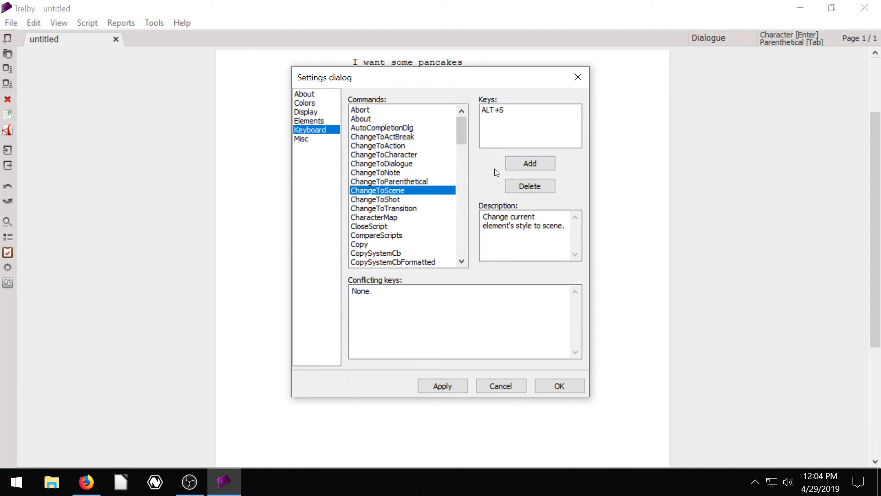
click(501, 385)
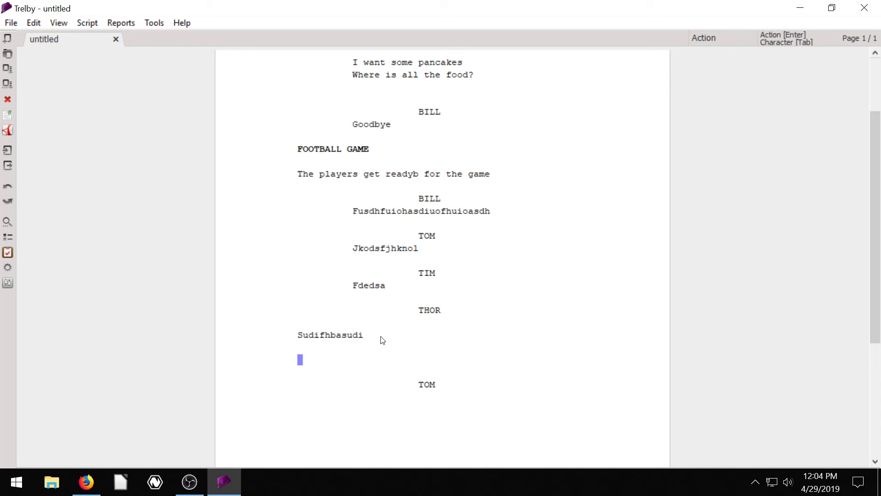
Add a 'Karen' line below THOR's action and format it as a scene heading above TOM.
text(Karen)
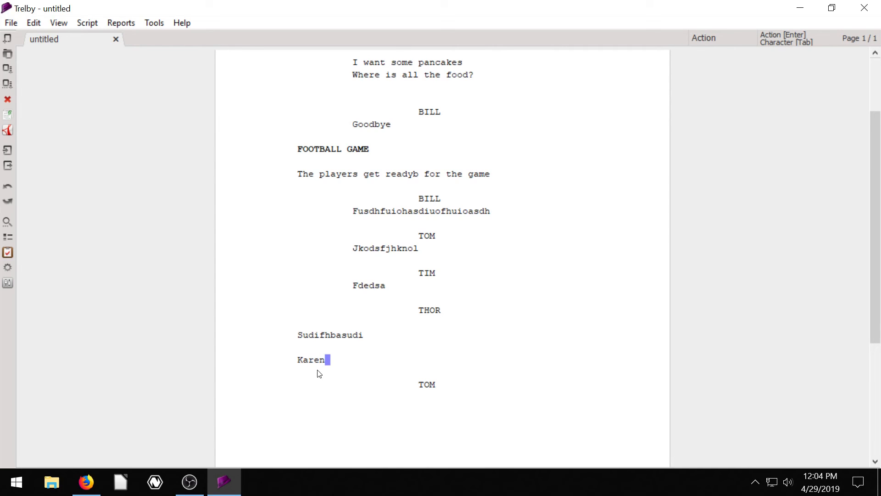
mouse_move(316, 377)
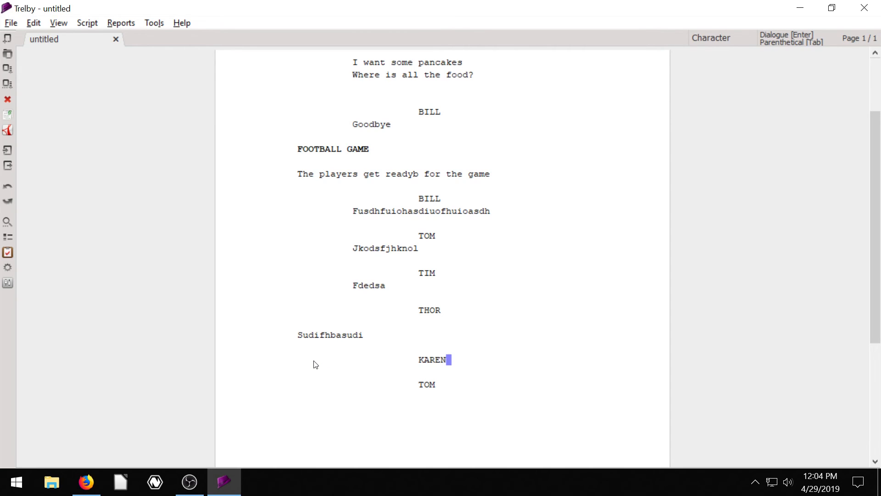
mouse_move(533, 271)
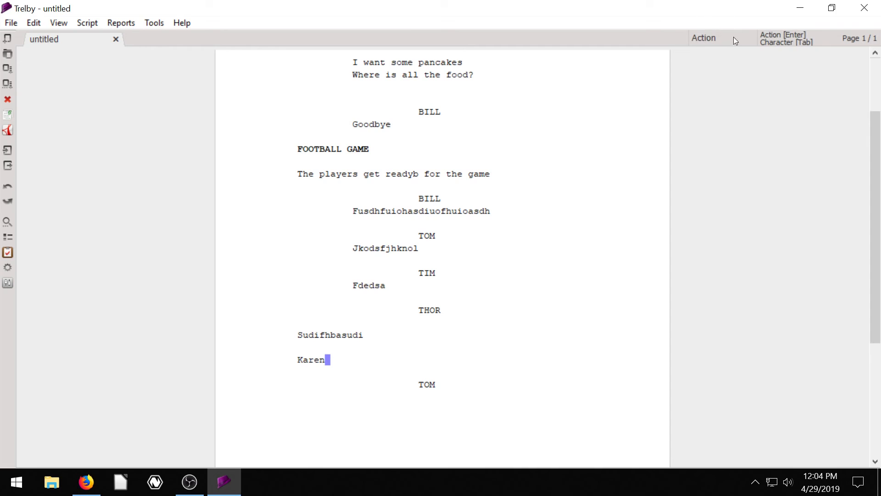
mouse_move(719, 44)
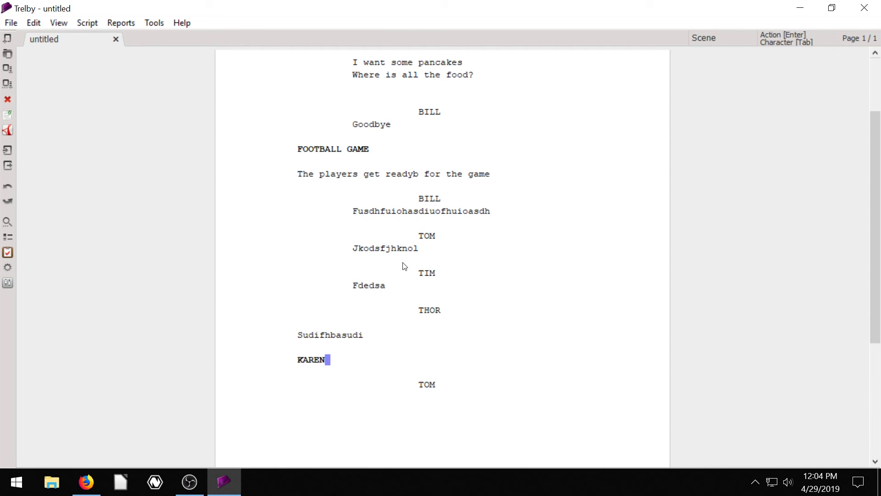
right_click(421, 211)
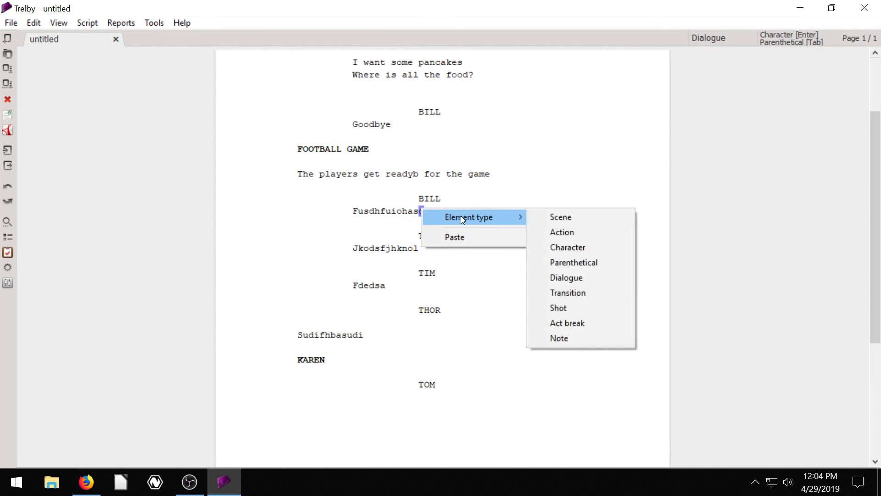
mouse_move(571, 308)
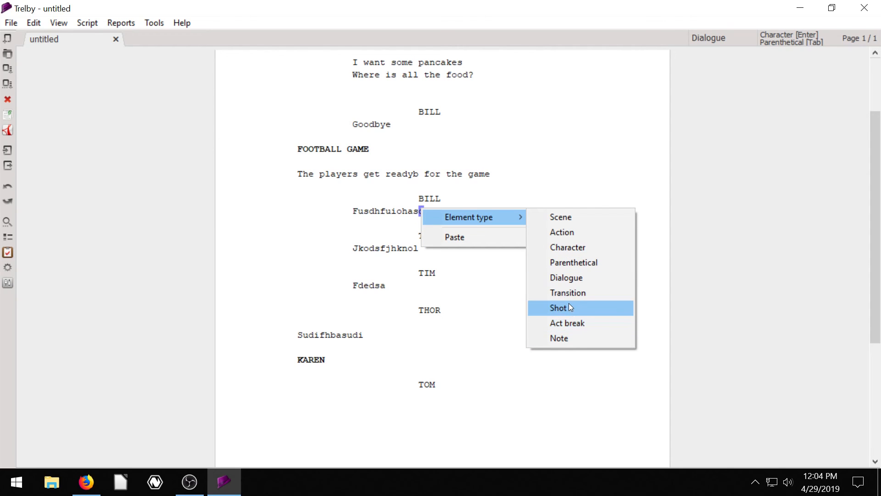
mouse_move(572, 323)
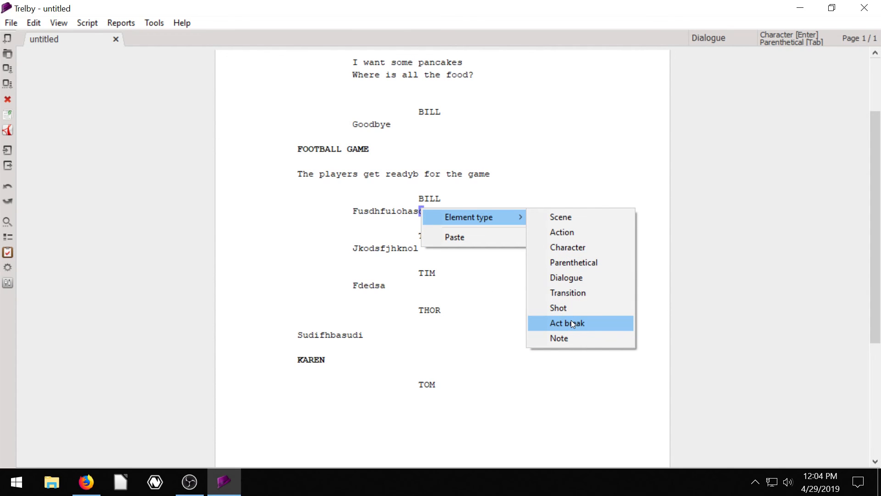
mouse_move(558, 343)
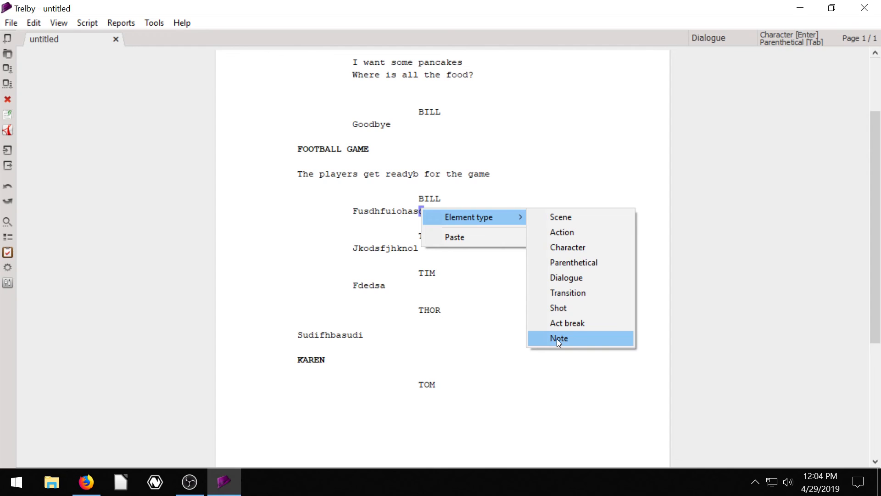
mouse_move(531, 391)
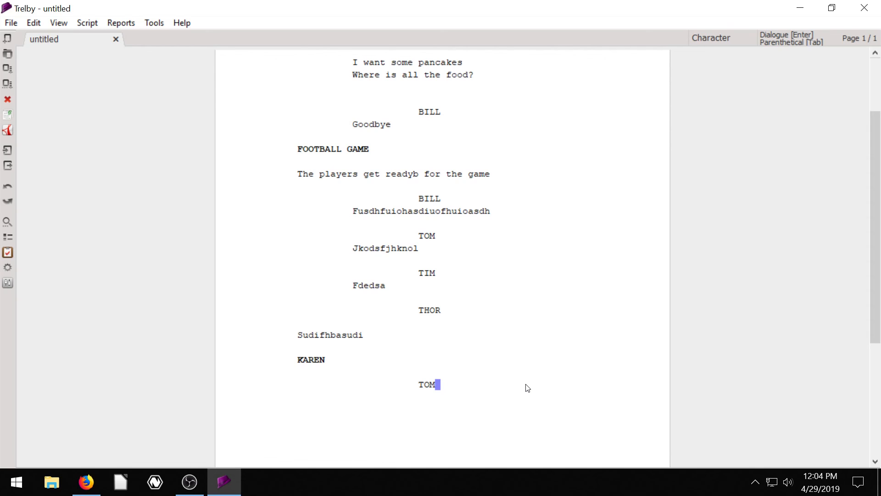
mouse_move(450, 160)
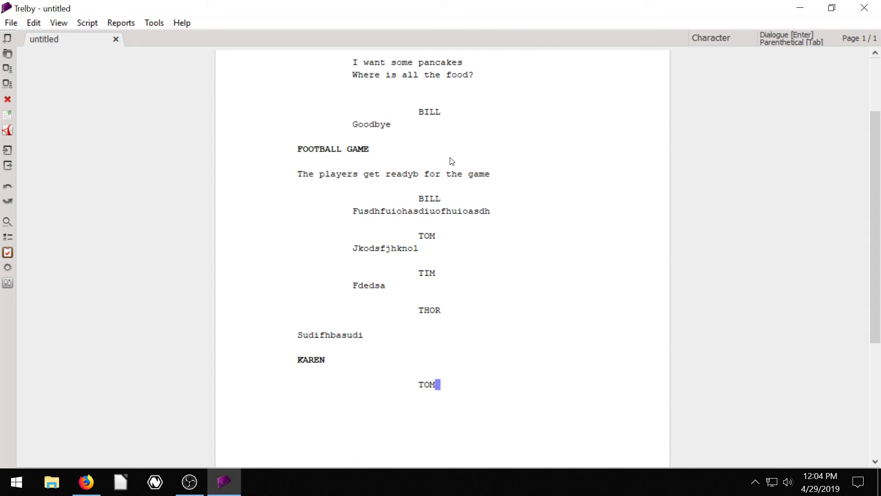
scroll(up, 3)
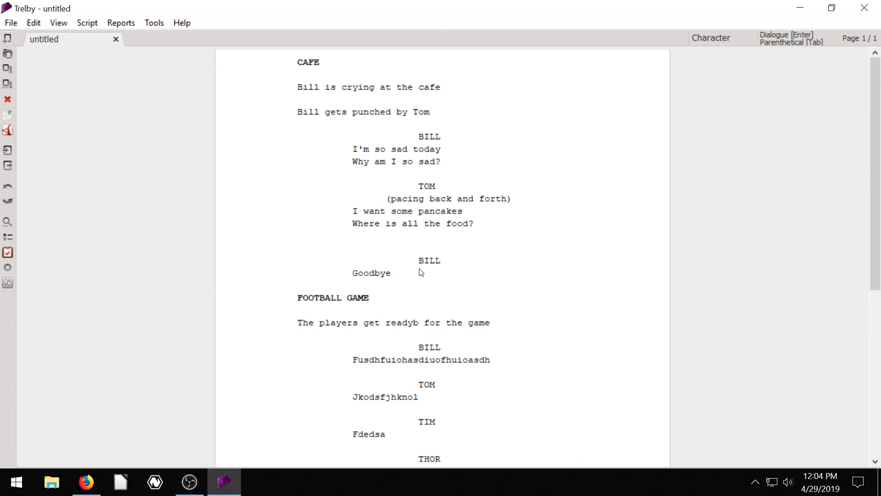
mouse_move(366, 194)
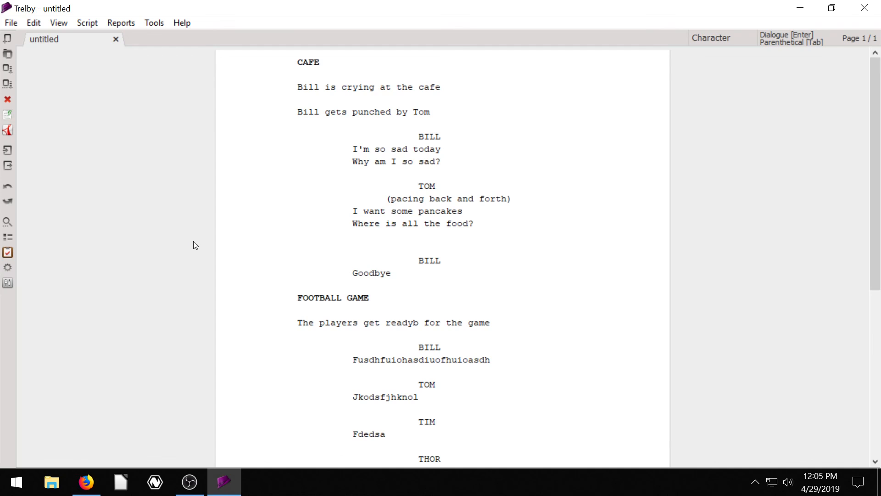
mouse_move(59, 59)
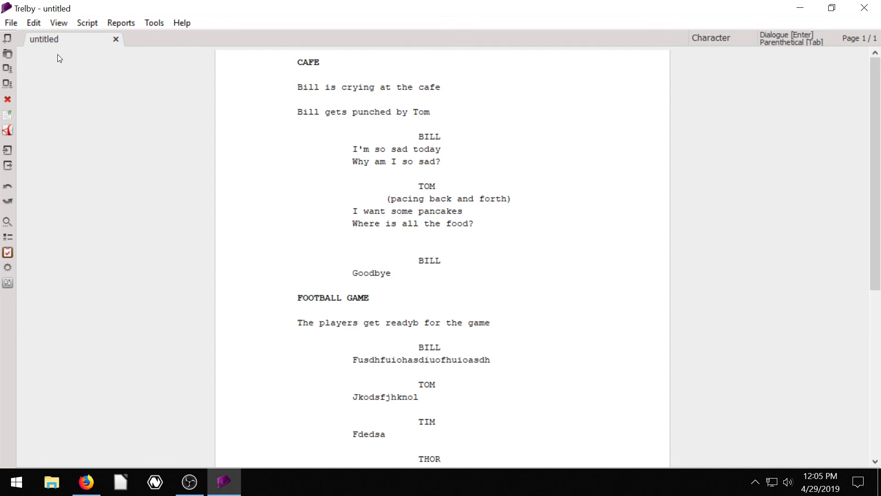
mouse_move(155, 24)
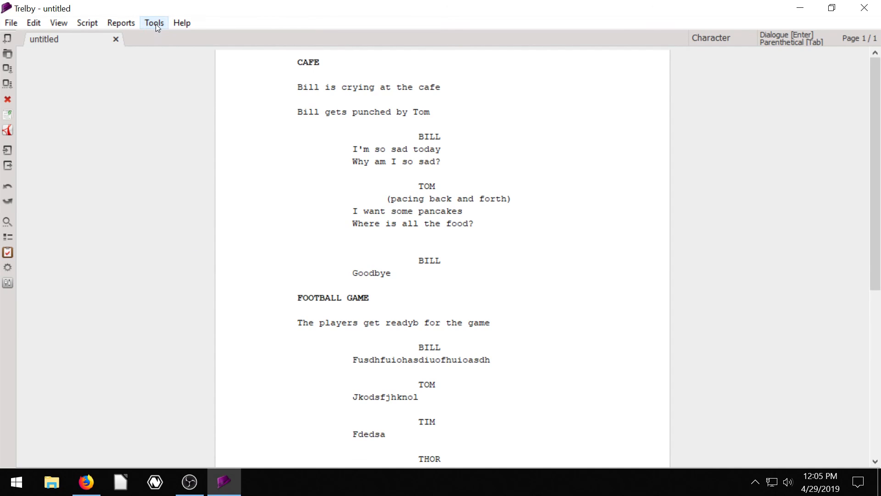
mouse_move(121, 25)
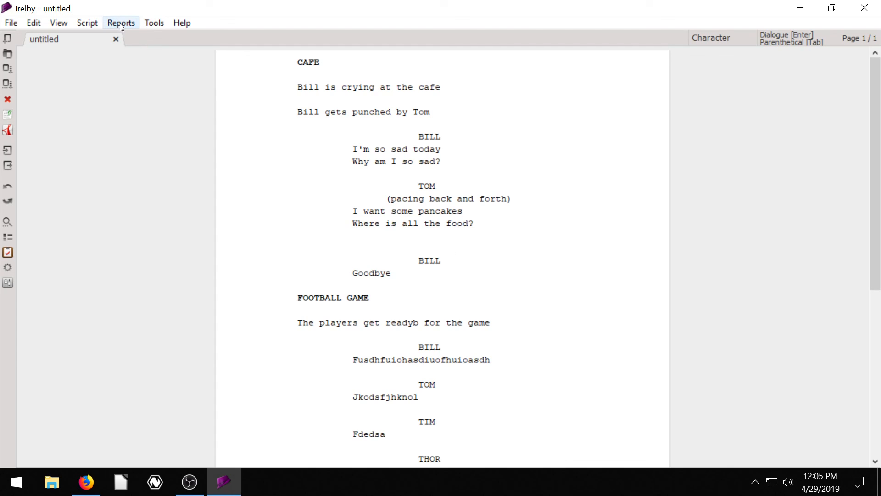